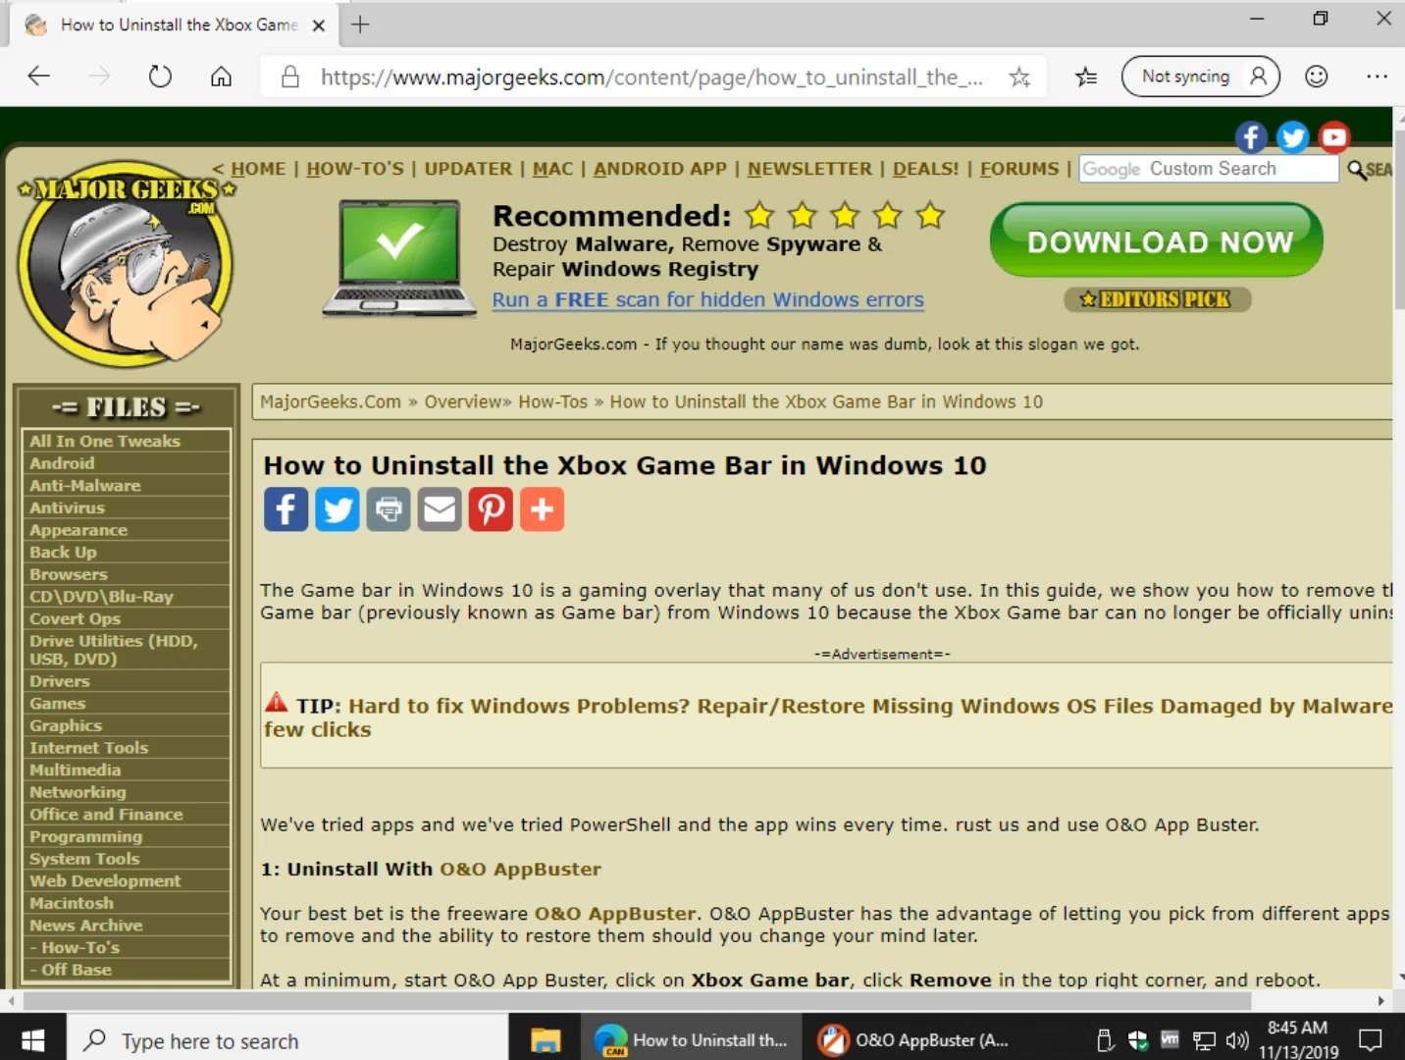
Scroll the MajorGeeks Xbox Game Bar article and bring up the Start menu app list.
{"action": "scroll", "scroll_direction": "down", "scroll_amount": 3}
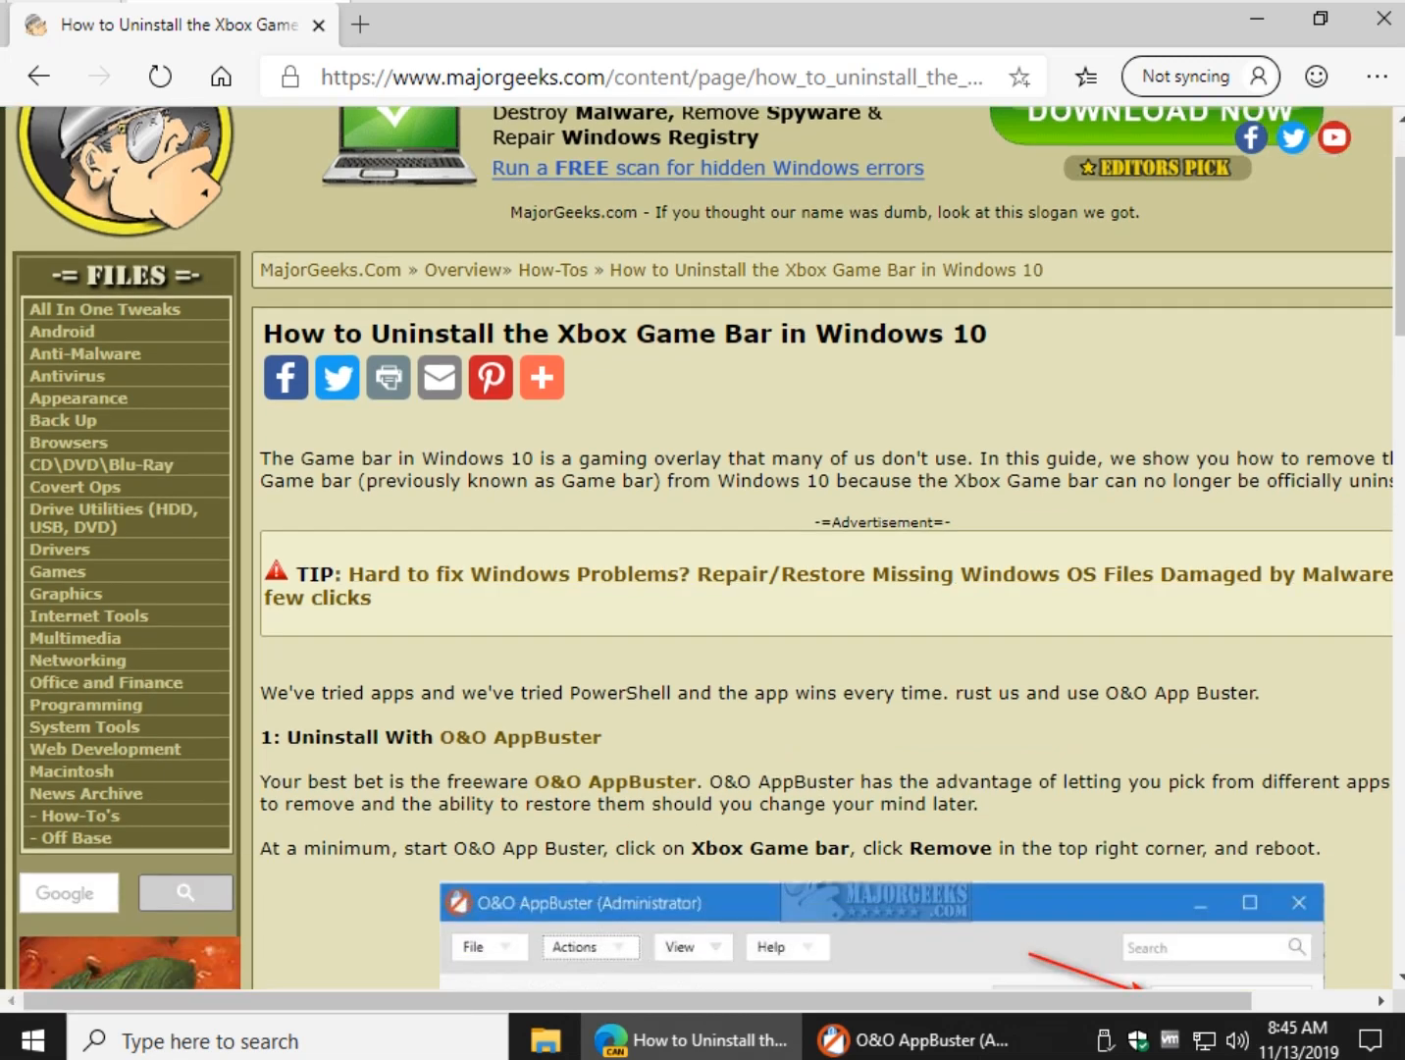
{"action": "left_click", "coordinate": [18, 1038]}
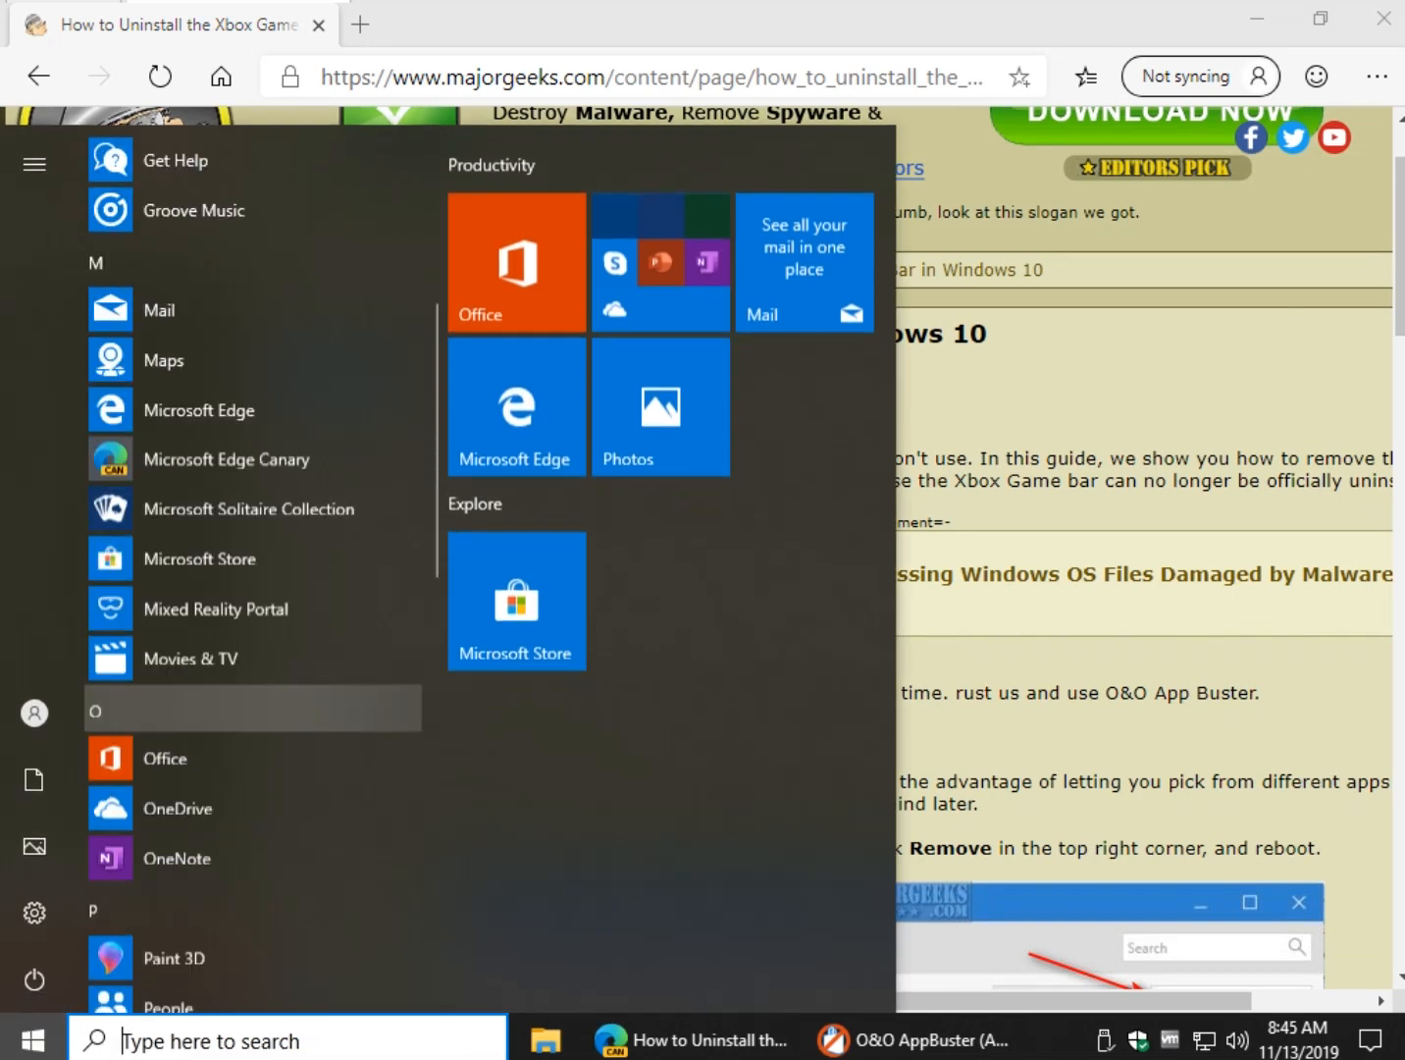
Dismiss the Start menu, returning to the Xbox Game Bar uninstall article.
{"action": "right_click", "coordinate": [197, 813]}
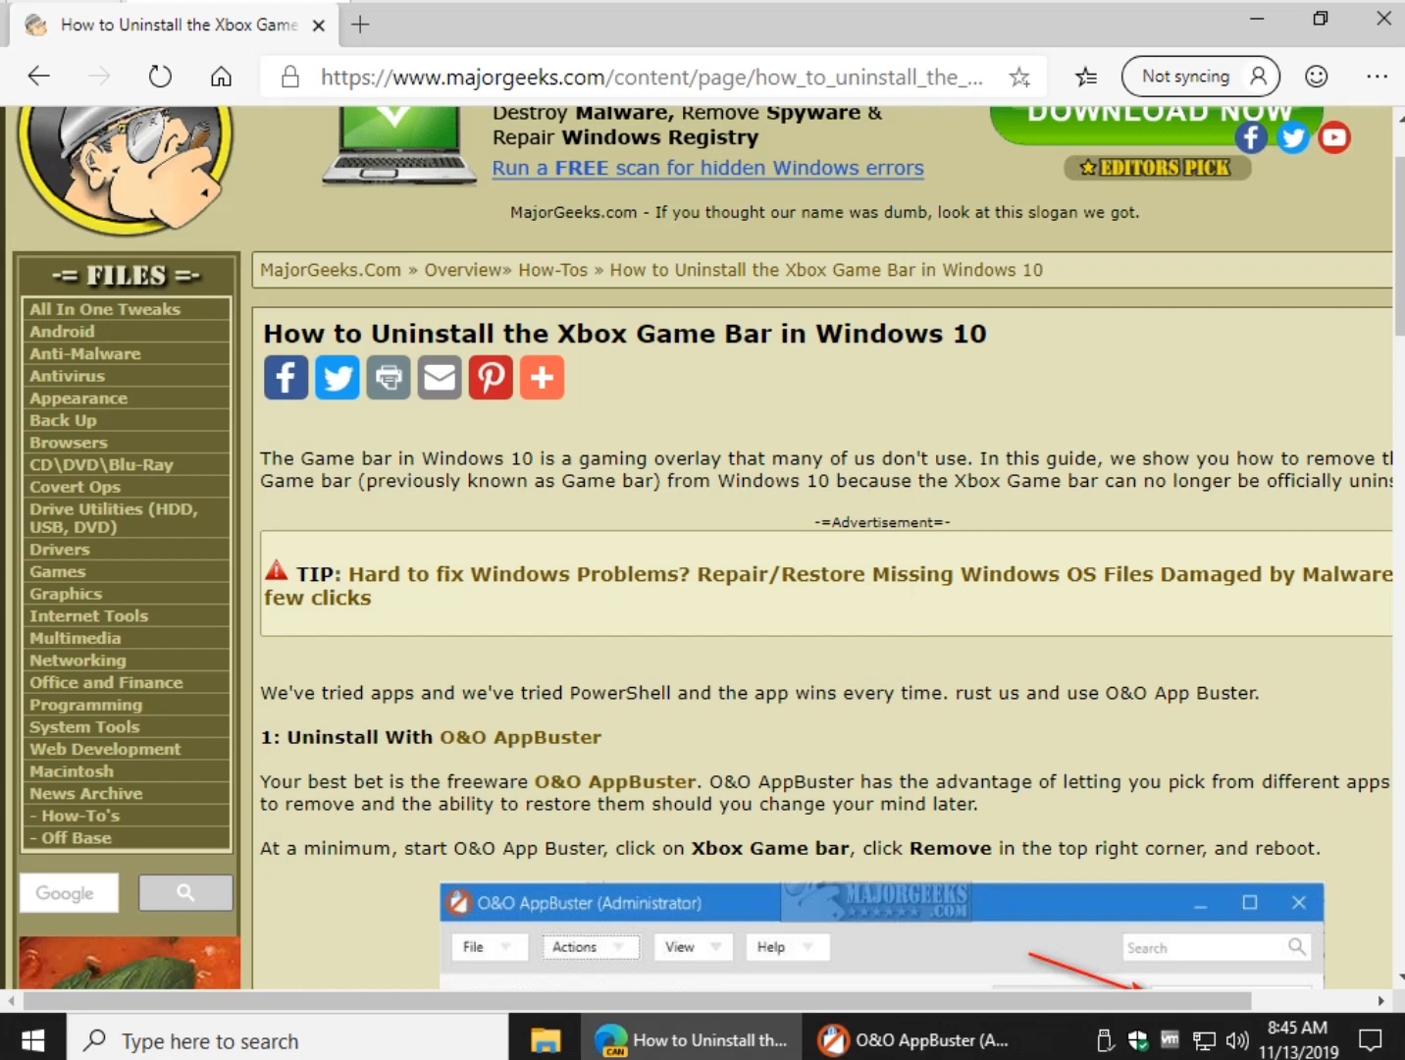
Read the registry-edit section, highlighting the registry keys and the AllowGameDVR value.
{"action": "scroll", "scroll_direction": "down", "scroll_amount": 3}
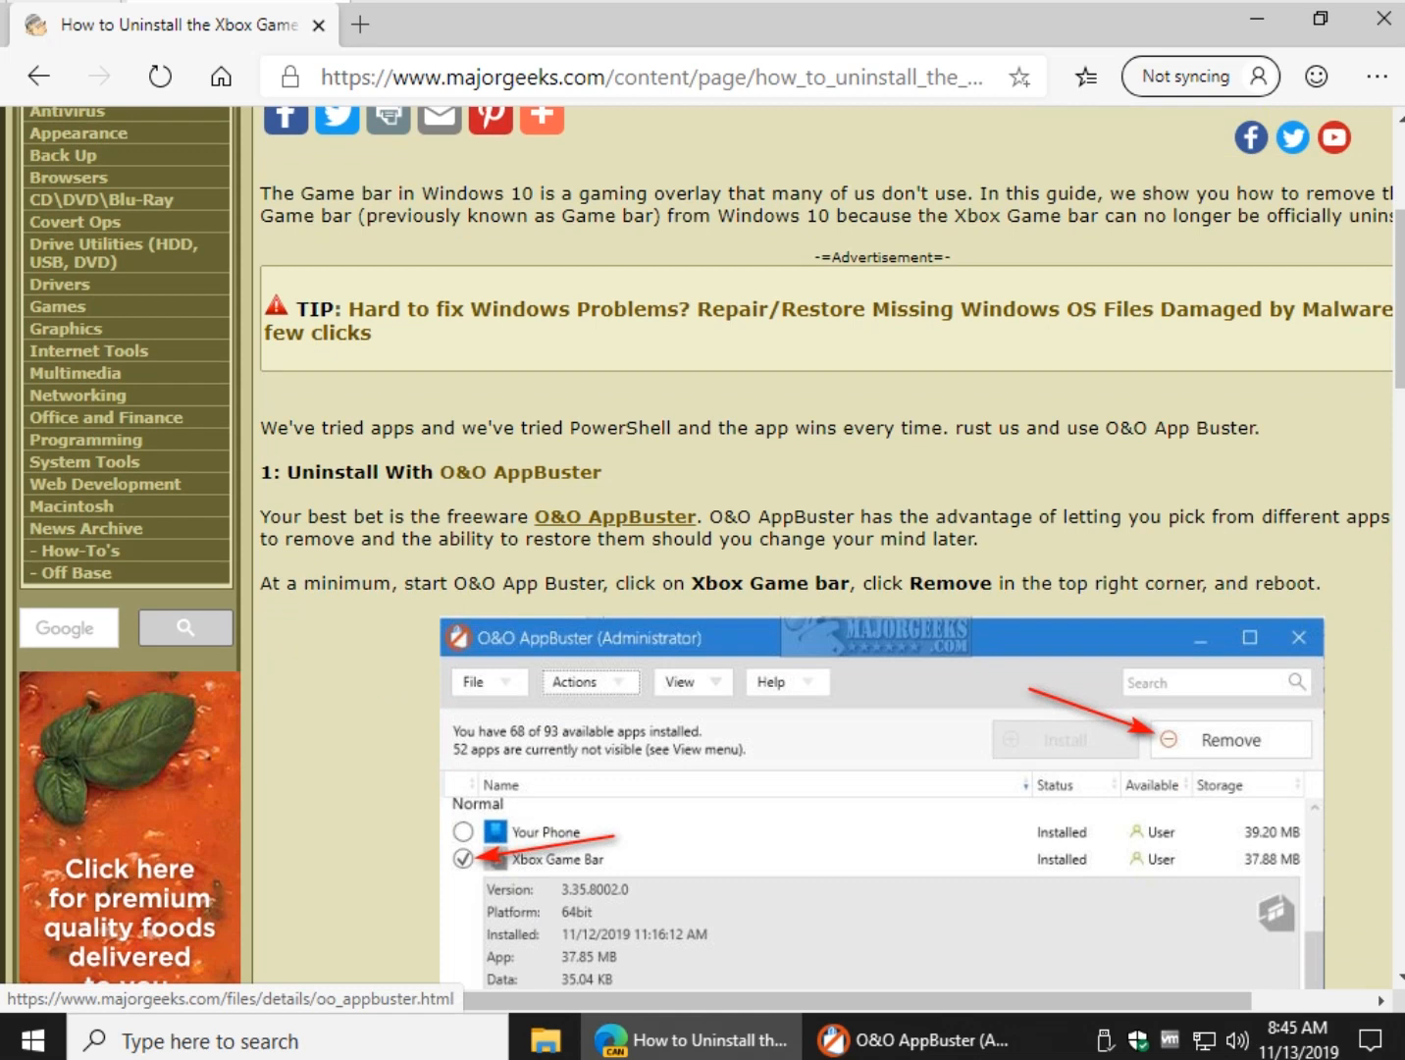
{"action": "scroll", "scroll_direction": "down", "scroll_amount": 3}
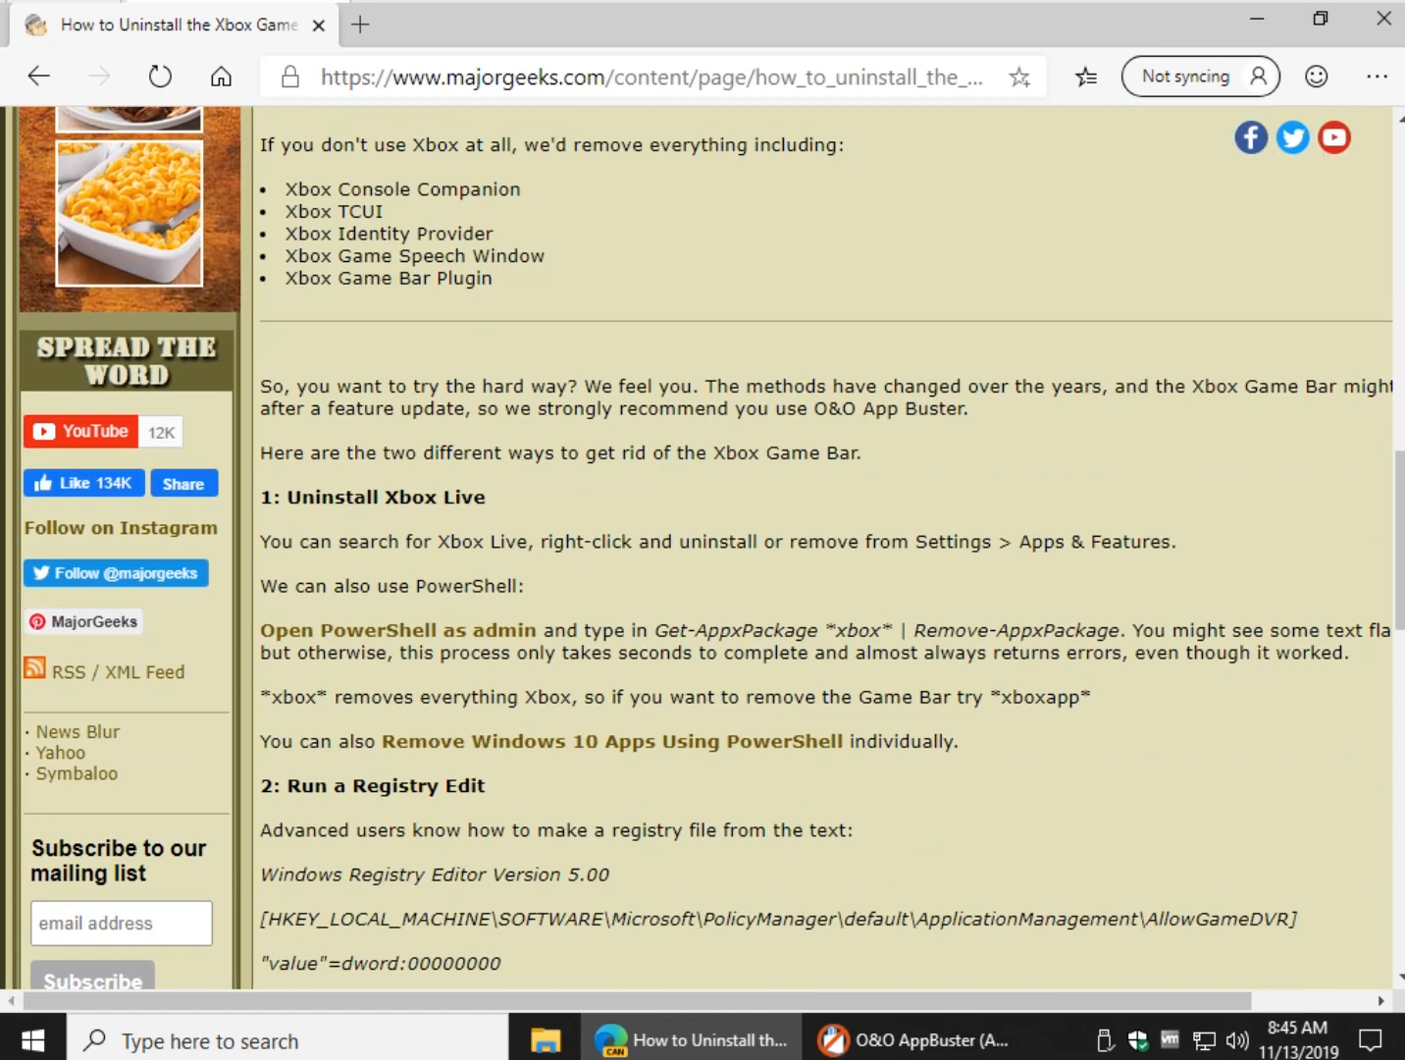
{"action": "scroll", "scroll_direction": "down", "scroll_amount": 3}
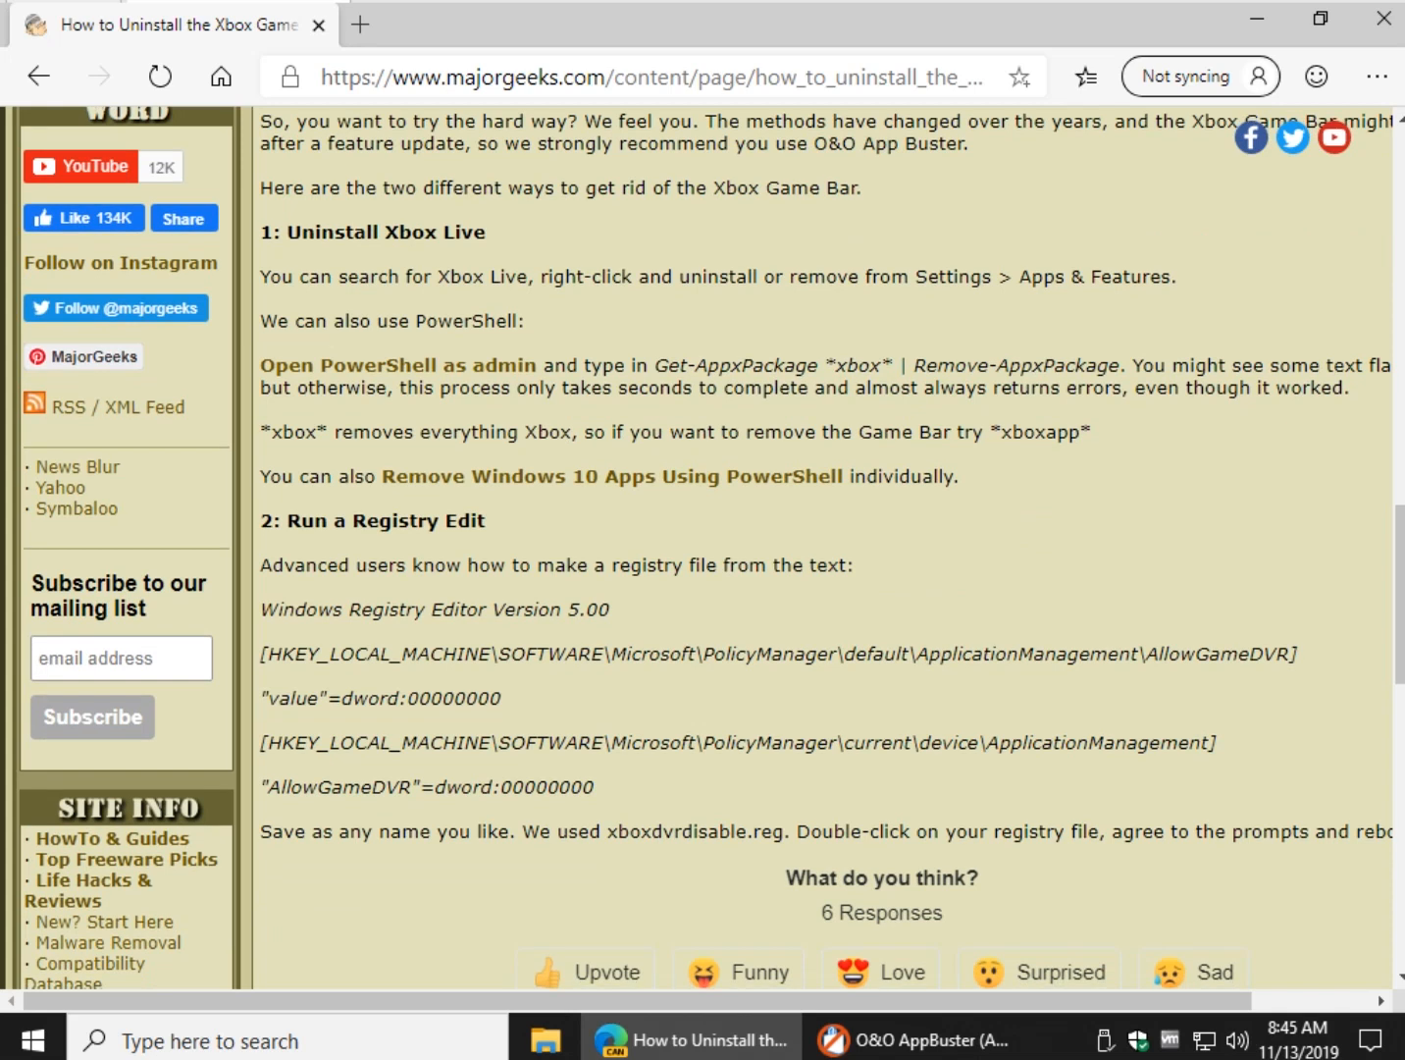
{"action": "left_click_drag", "start_coordinate": [263, 608], "coordinate": [1275, 668]}
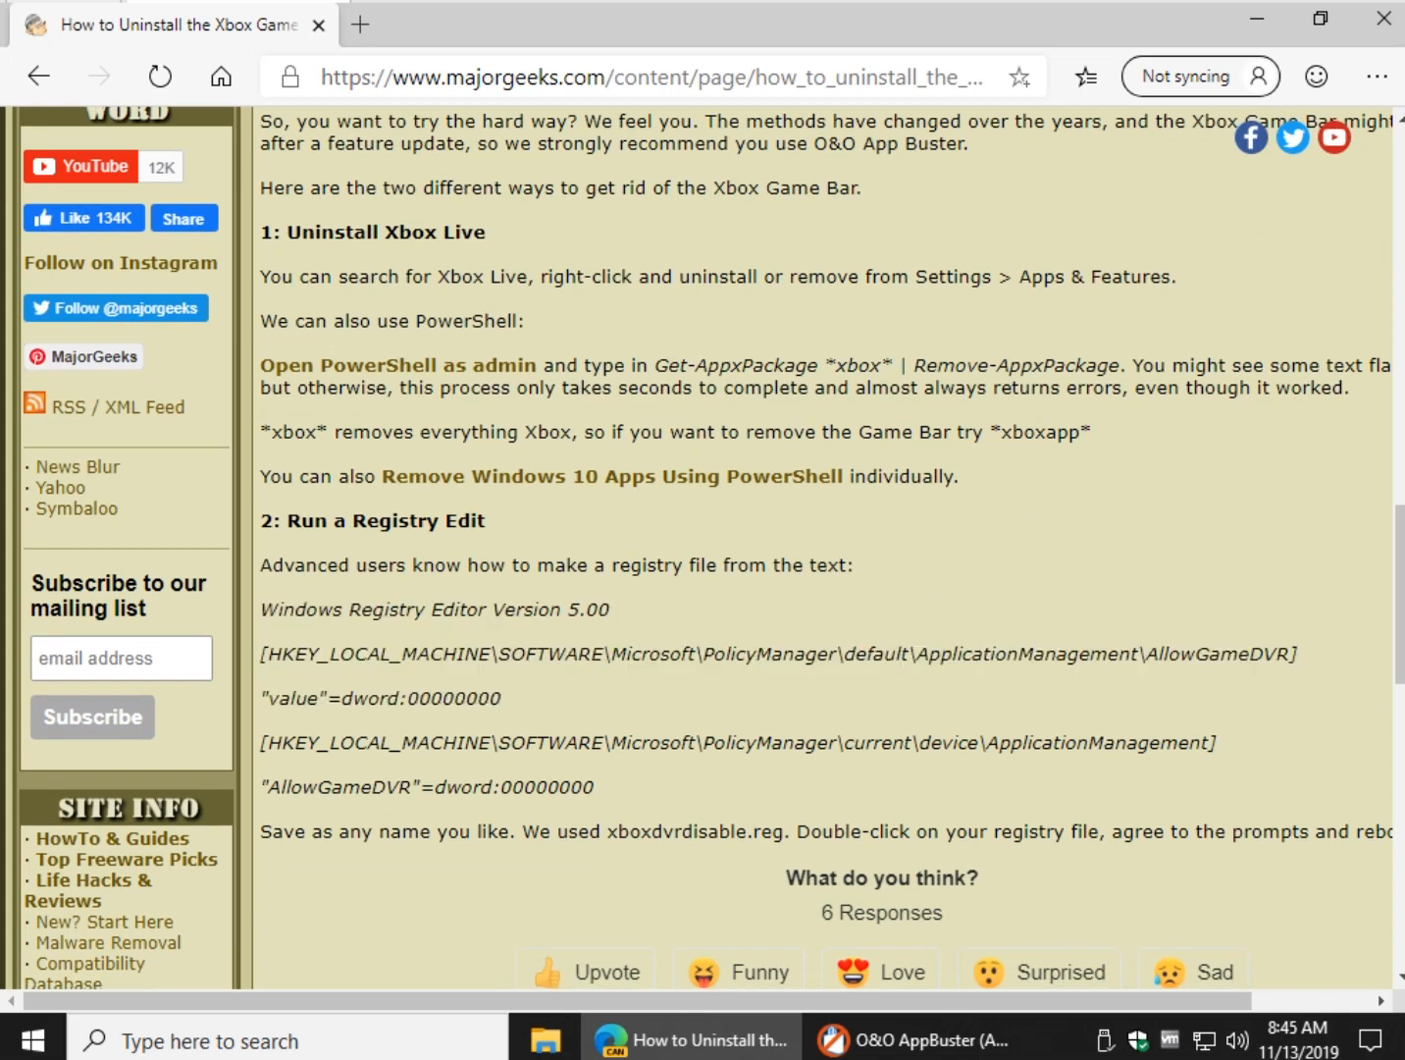
{"action": "left_click_drag", "start_coordinate": [259, 742], "coordinate": [598, 787]}
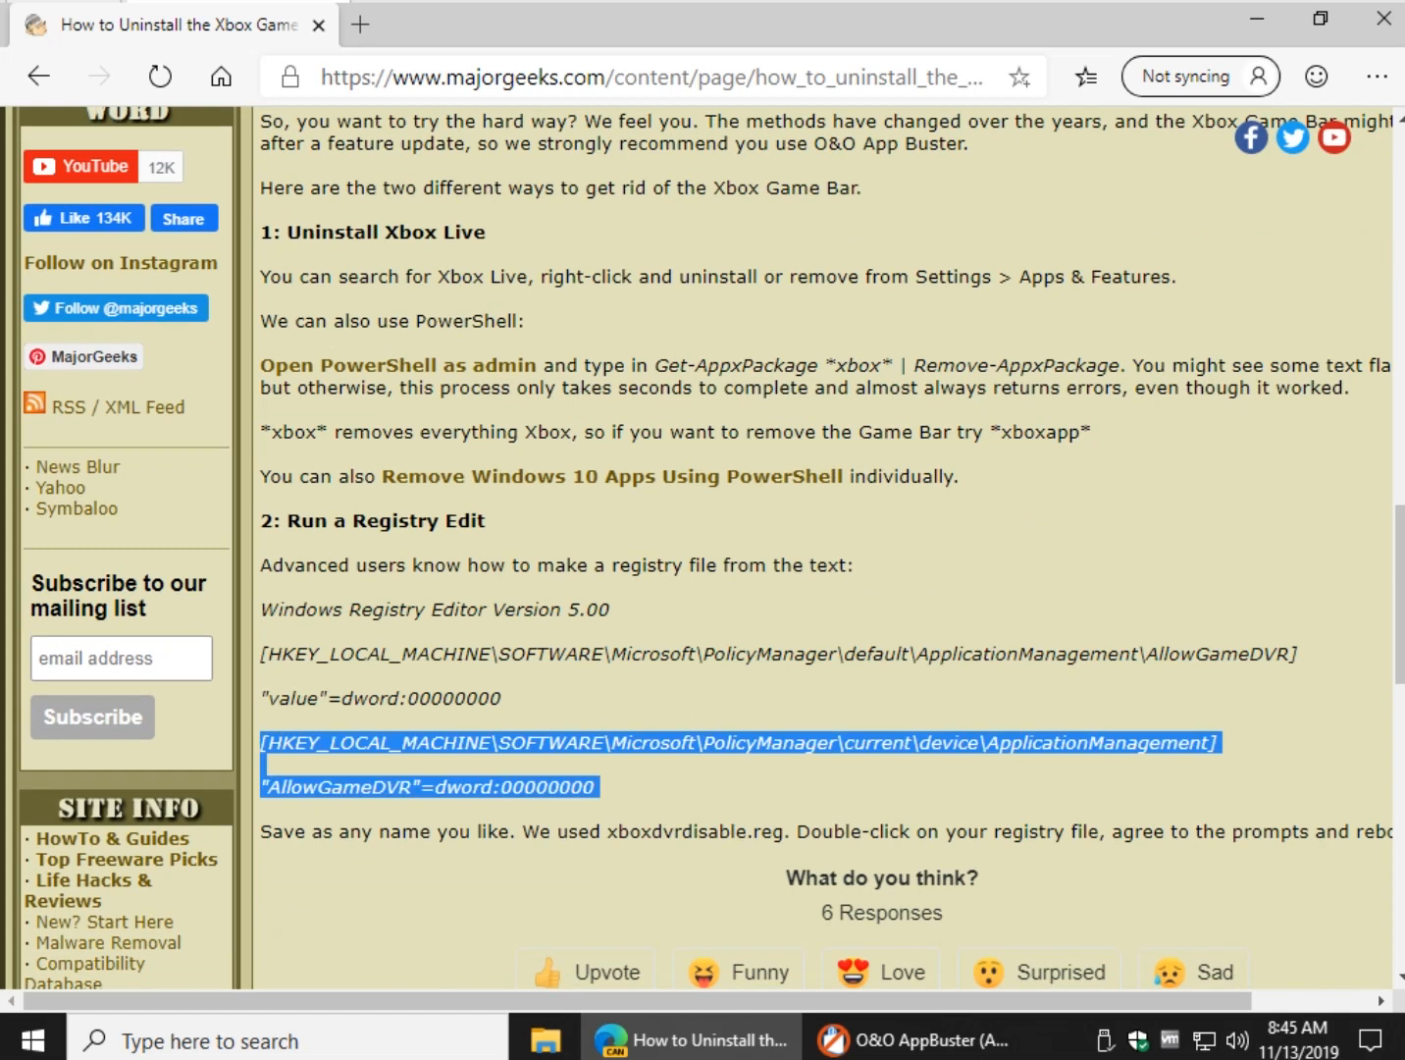
{"action": "scroll", "scroll_direction": "up", "scroll_amount": 3}
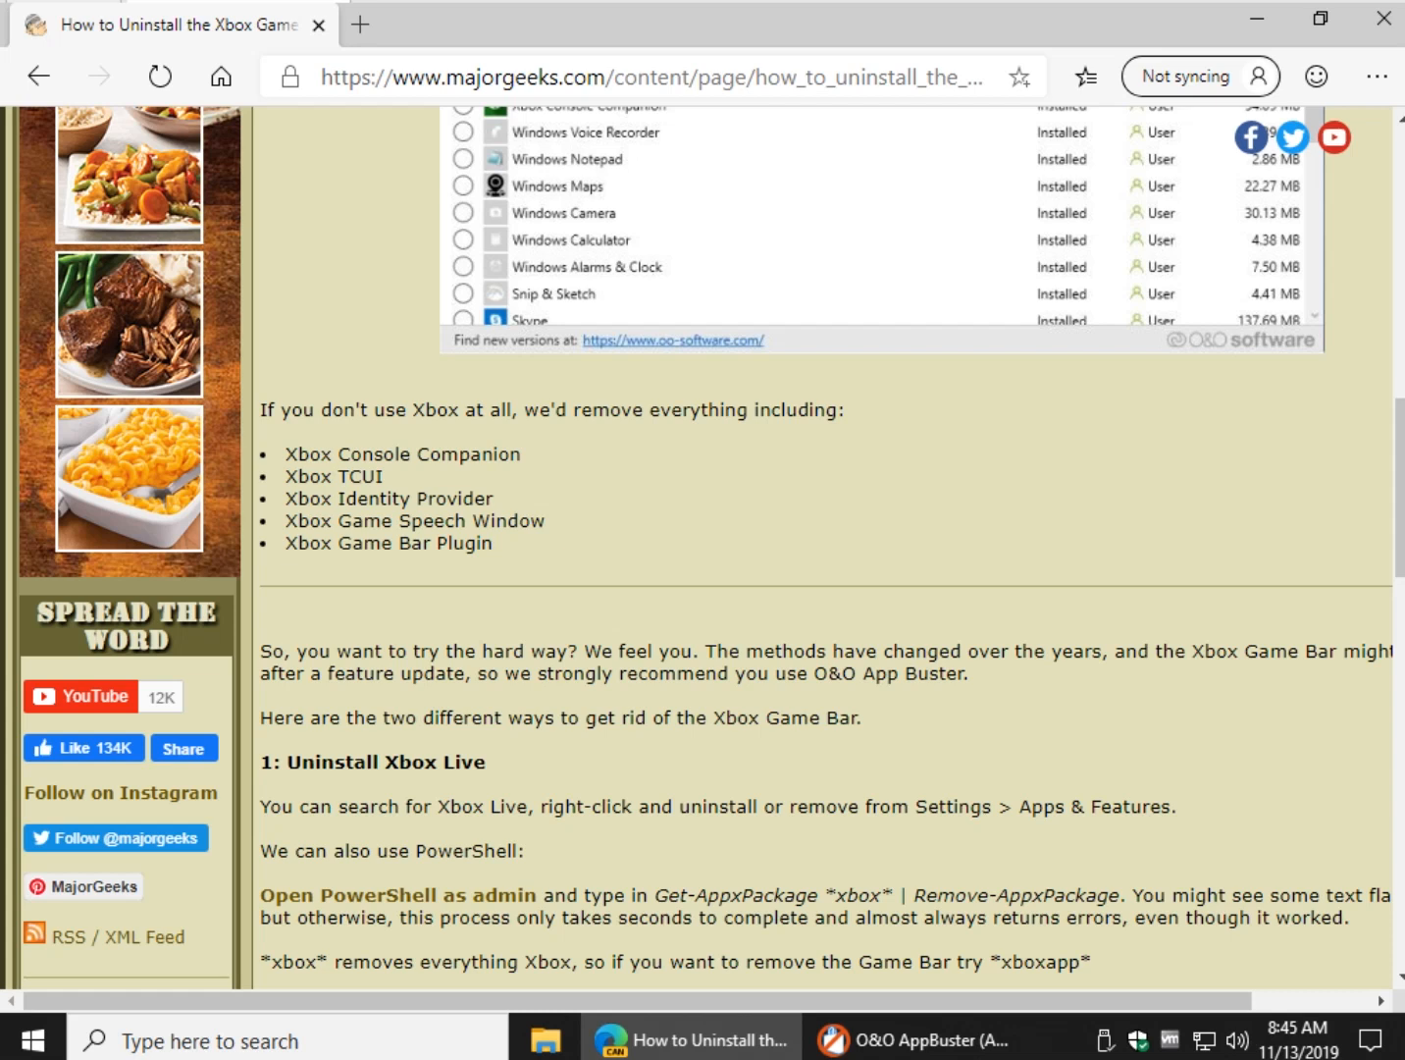
{"action": "scroll", "scroll_direction": "down", "scroll_amount": 3}
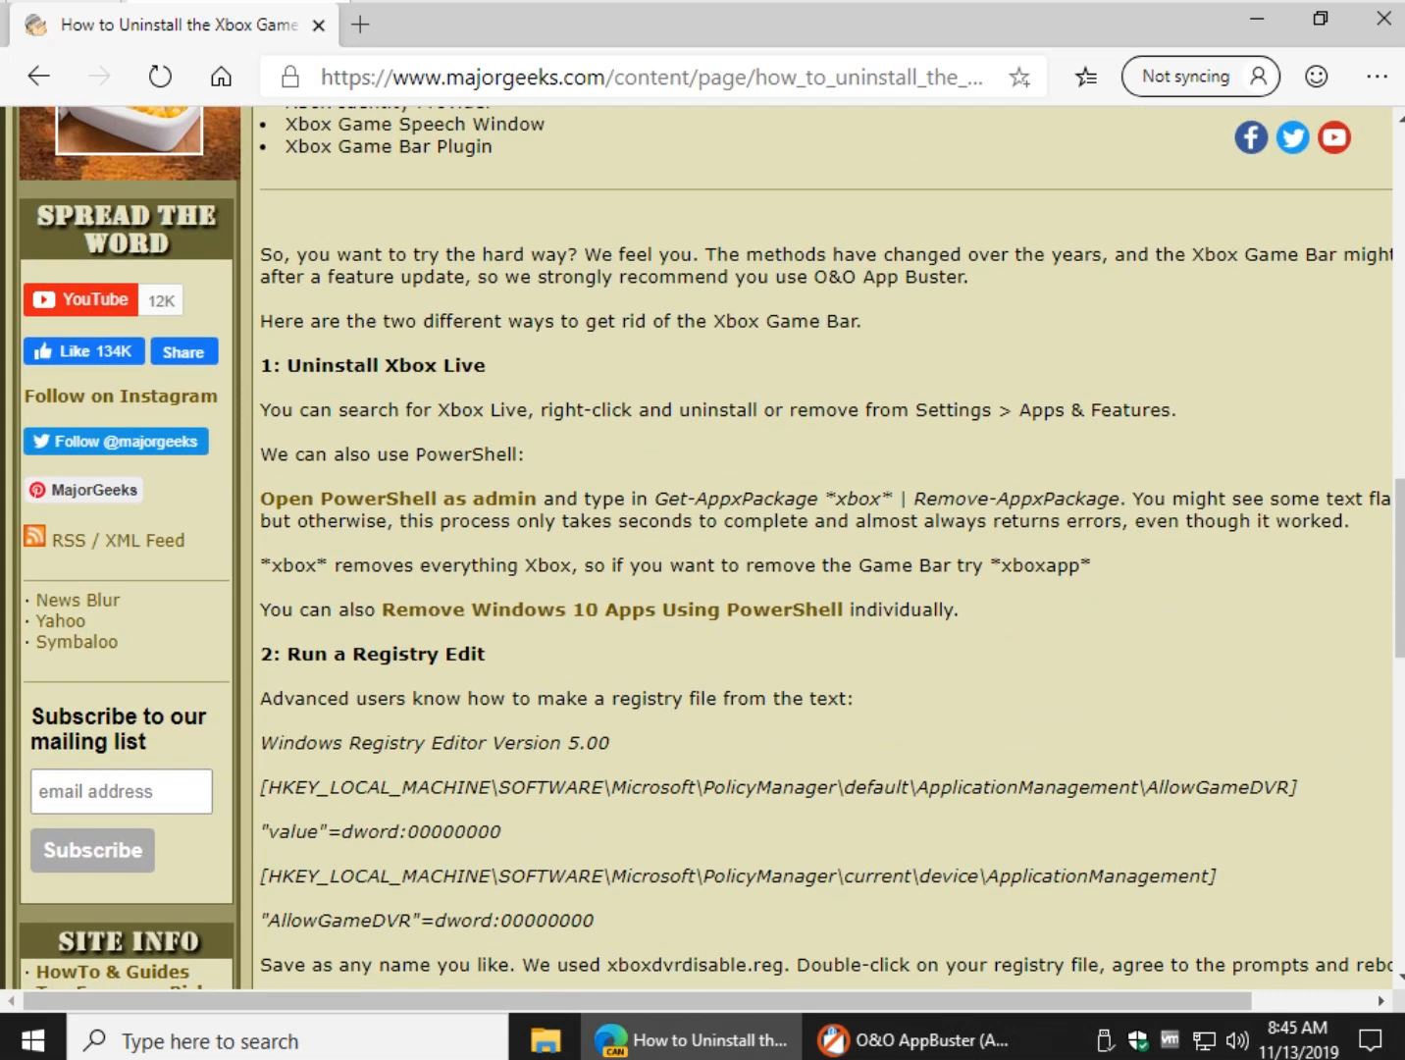
{"action": "double_click", "coordinate": [856, 499]}
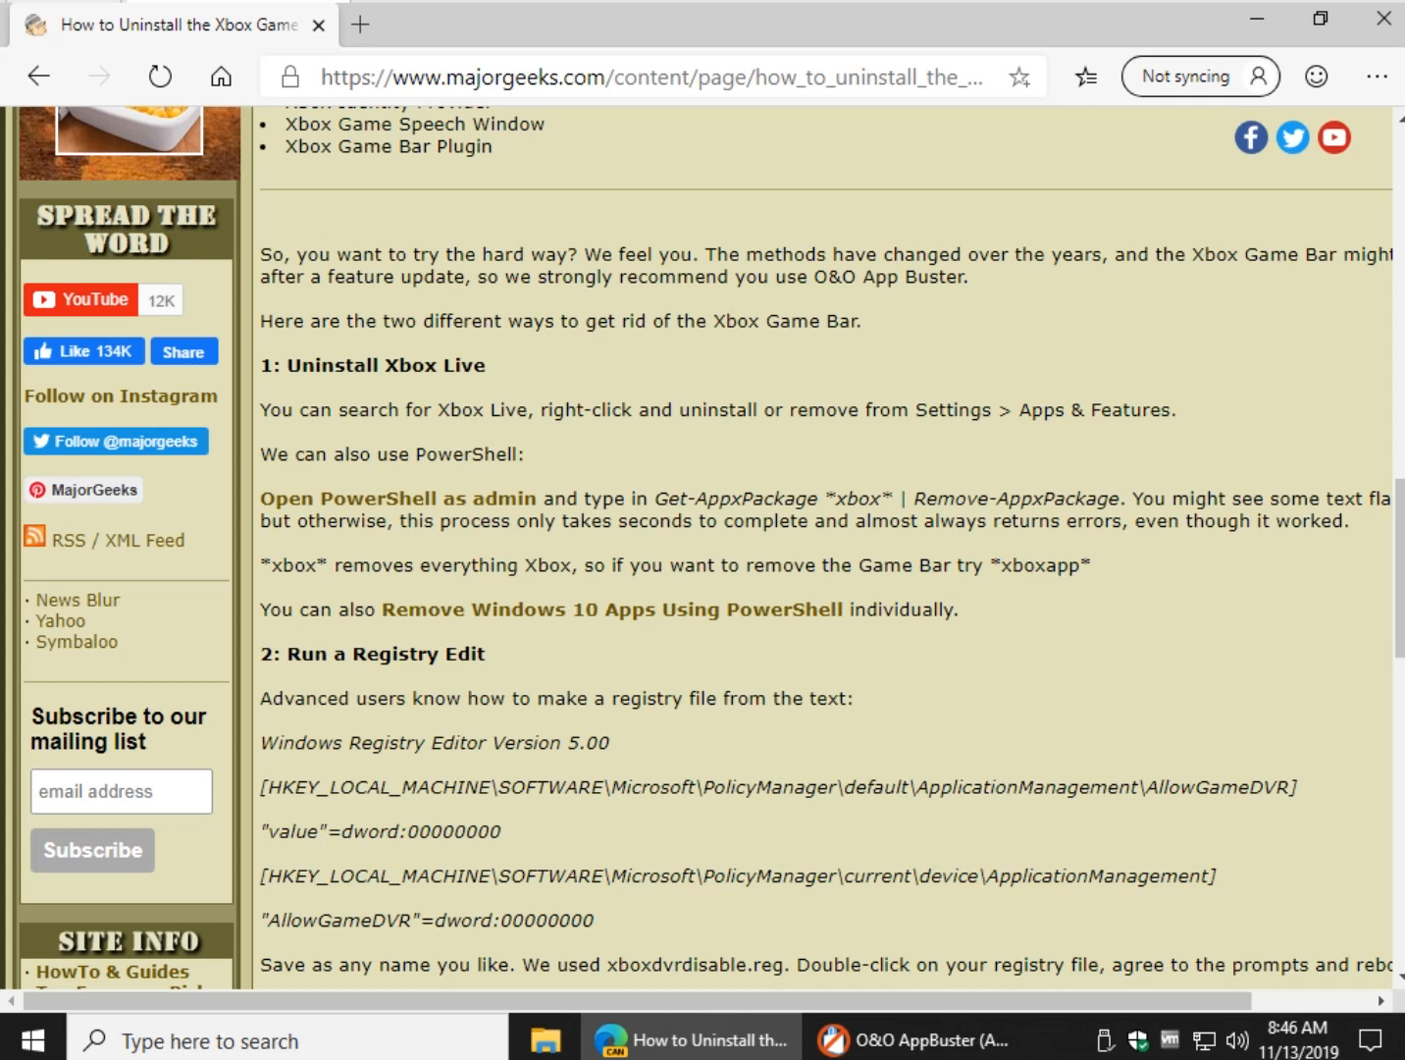
{"action": "mouse_move", "coordinate": [612, 608]}
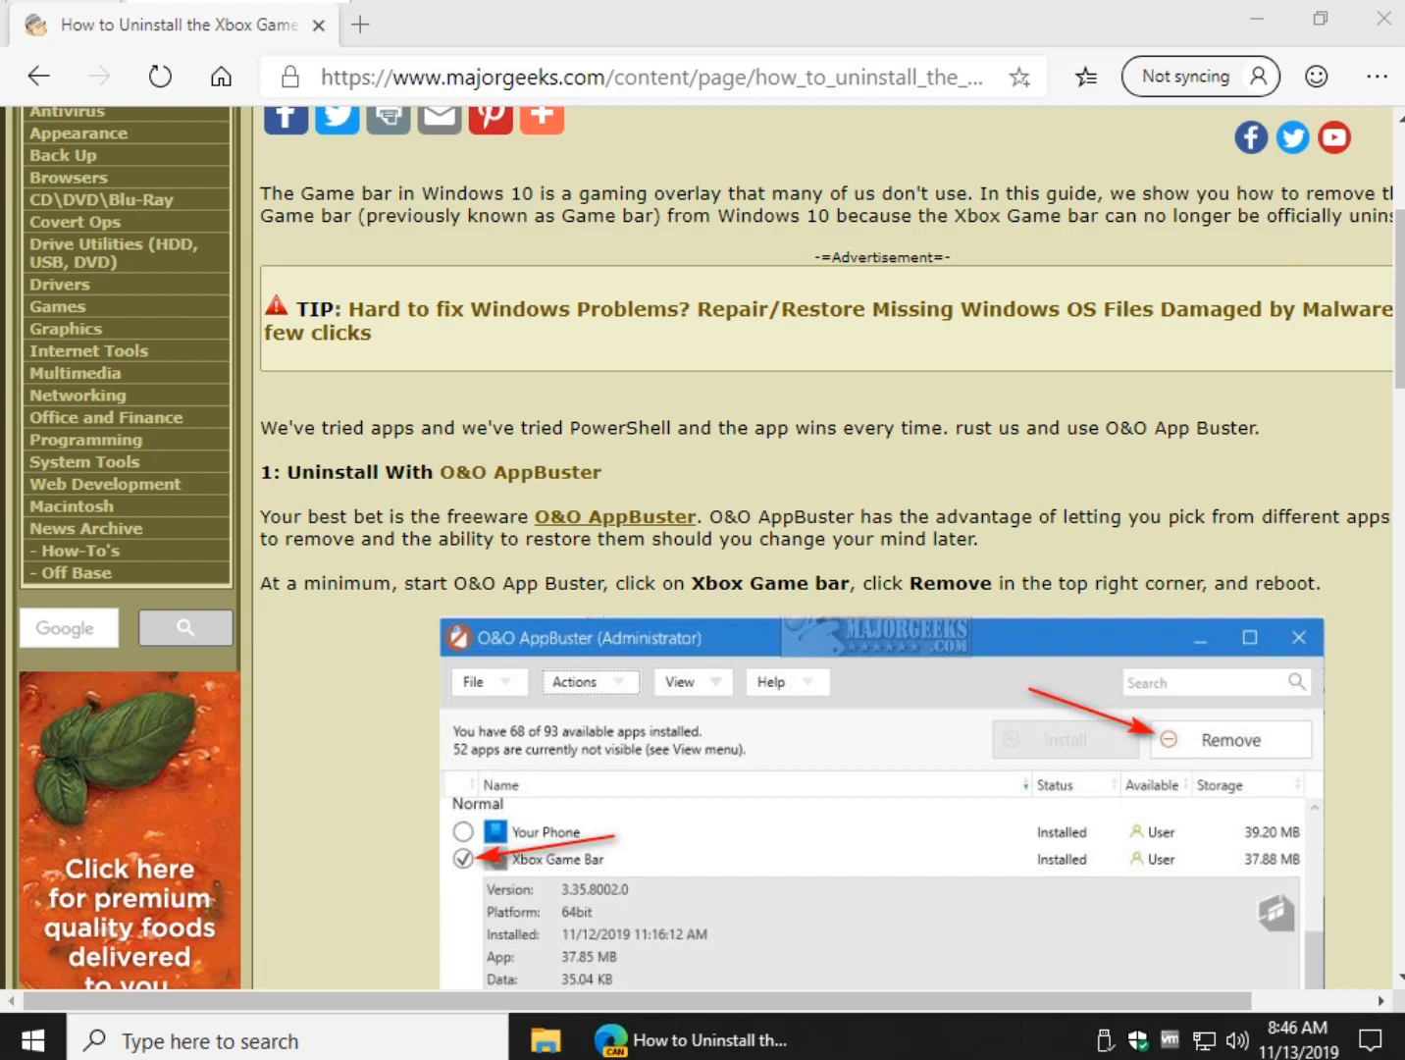
Finish scrolling the guide and minimize Edge to reveal the desktop.
{"action": "scroll", "scroll_direction": "down", "scroll_amount": 3}
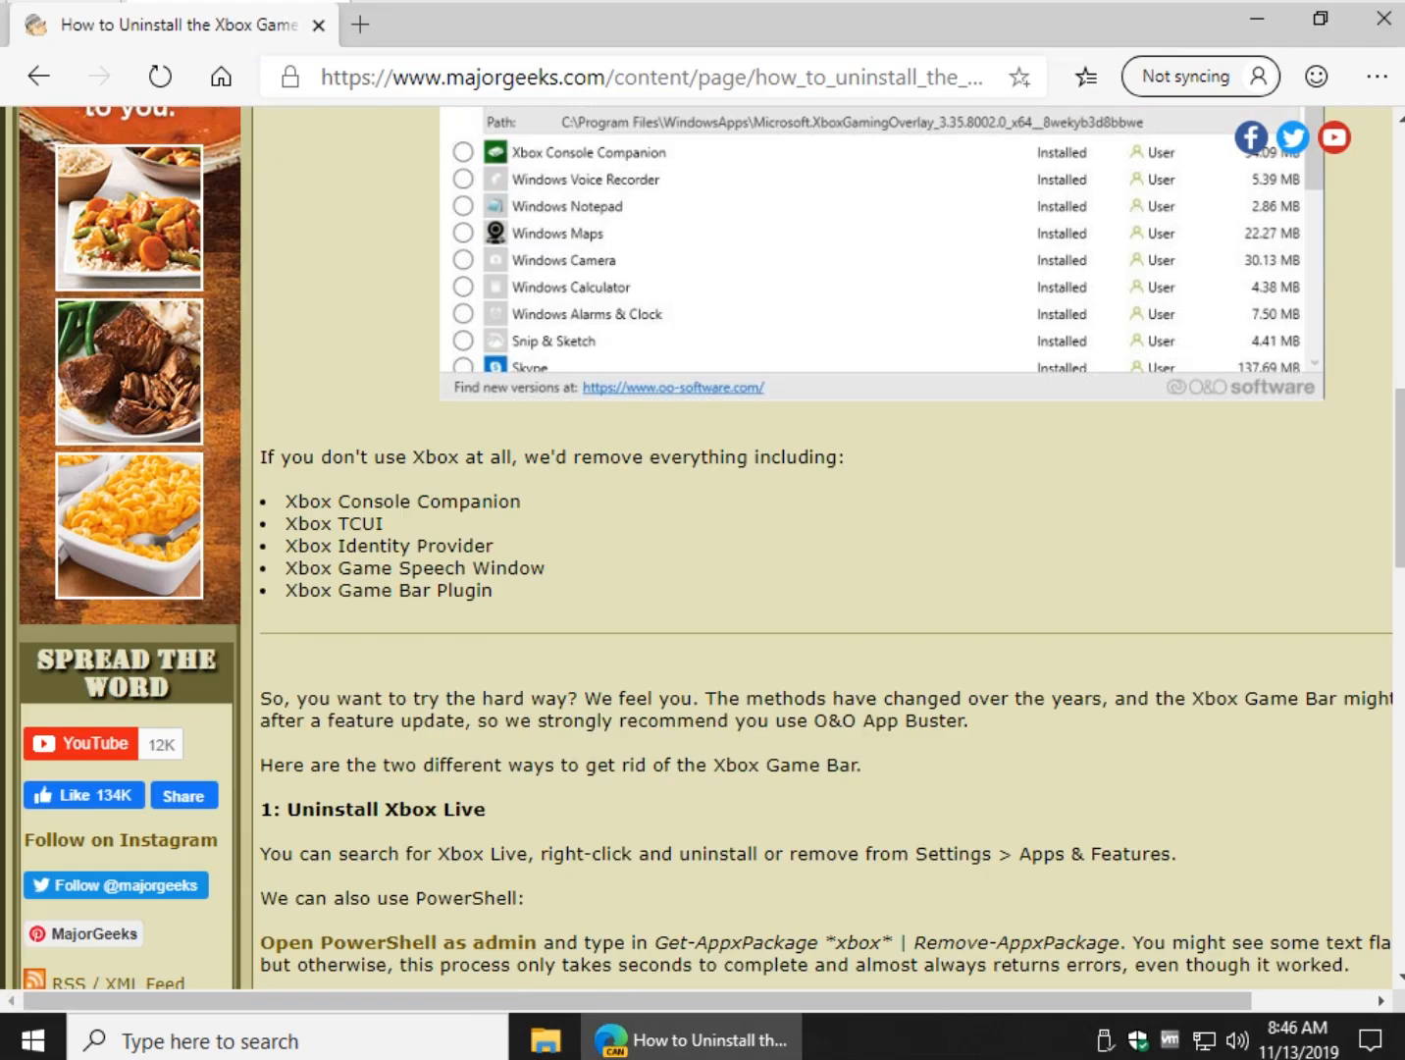
{"action": "scroll", "scroll_direction": "down", "scroll_amount": 3}
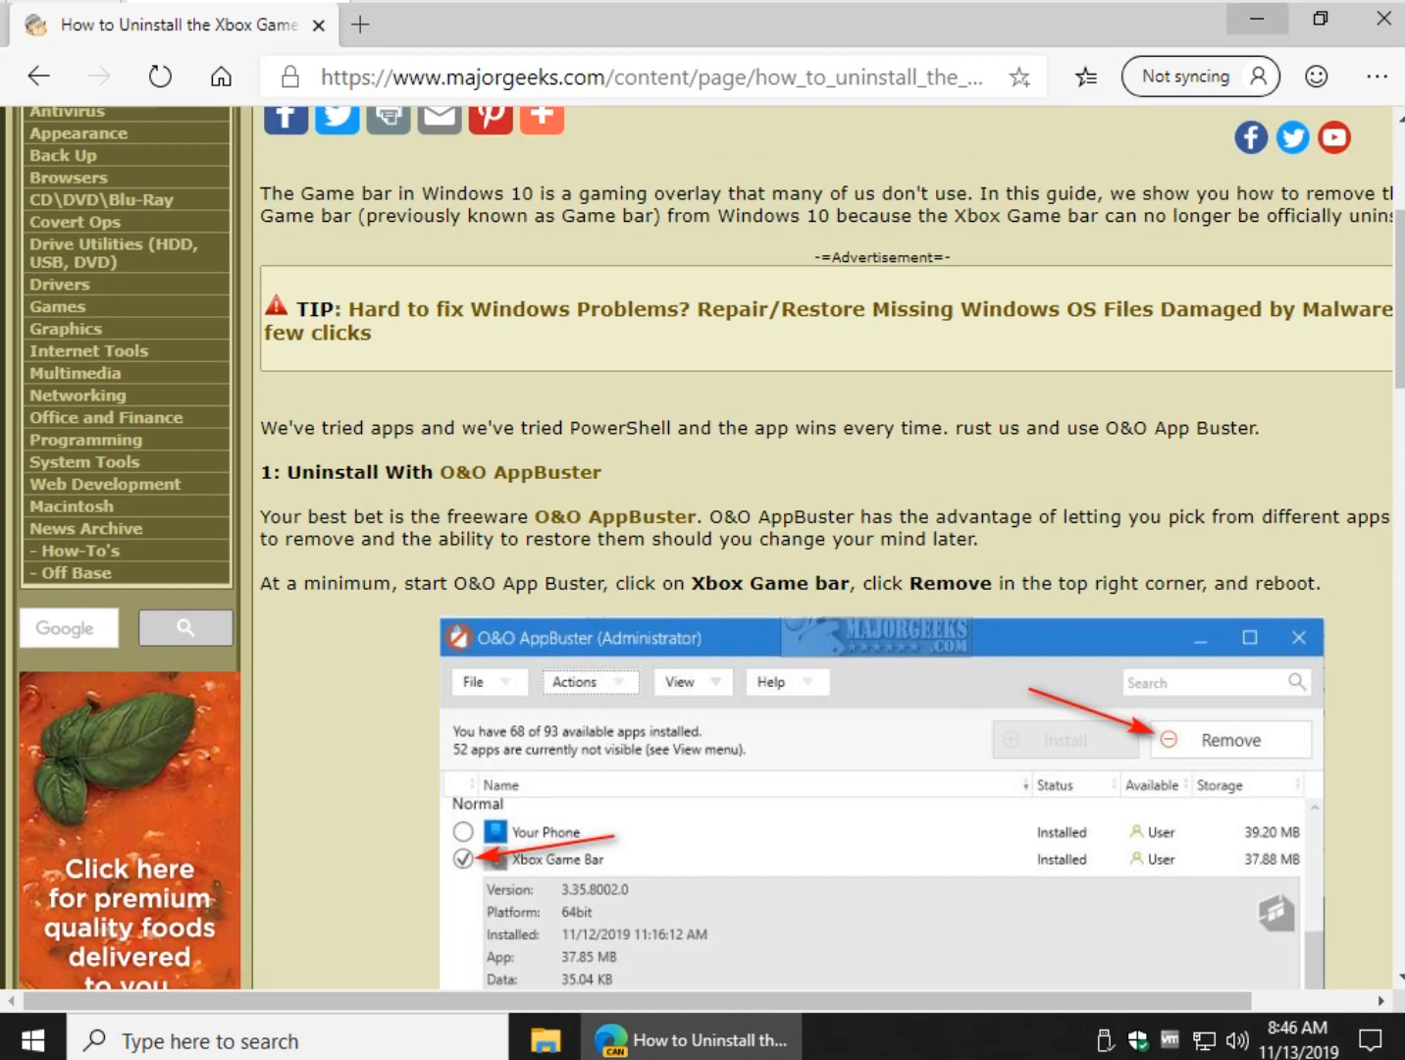
{"action": "left_click", "coordinate": [1256, 17]}
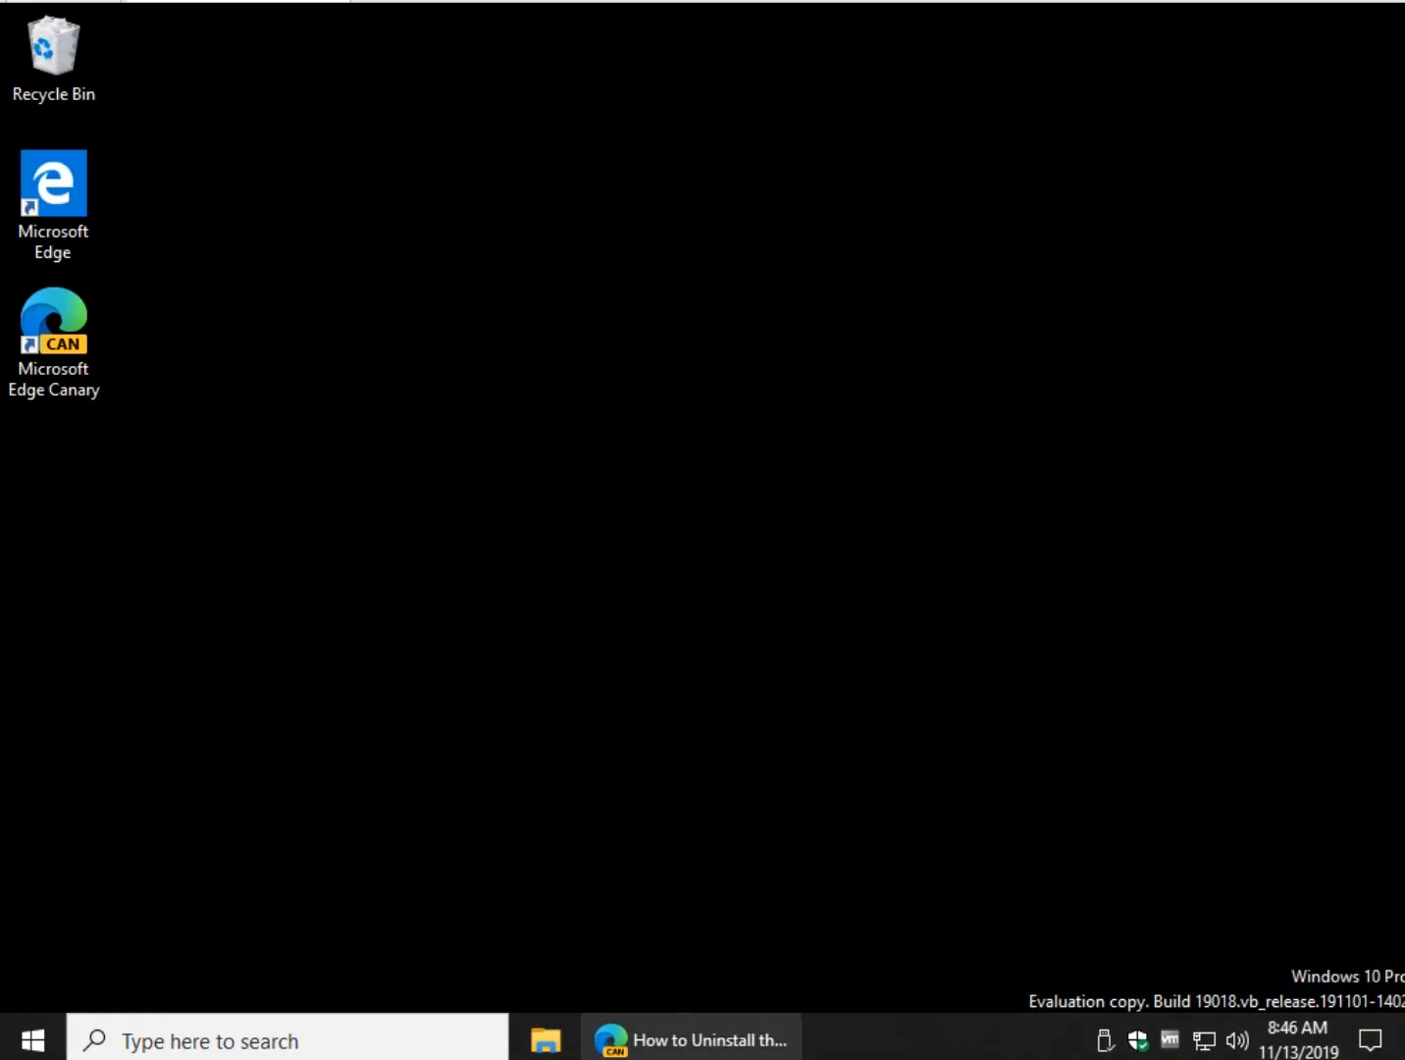
Launch OOAPB.exe from Downloads and approve the User Account Control prompt.
{"action": "left_click", "coordinate": [546, 1040]}
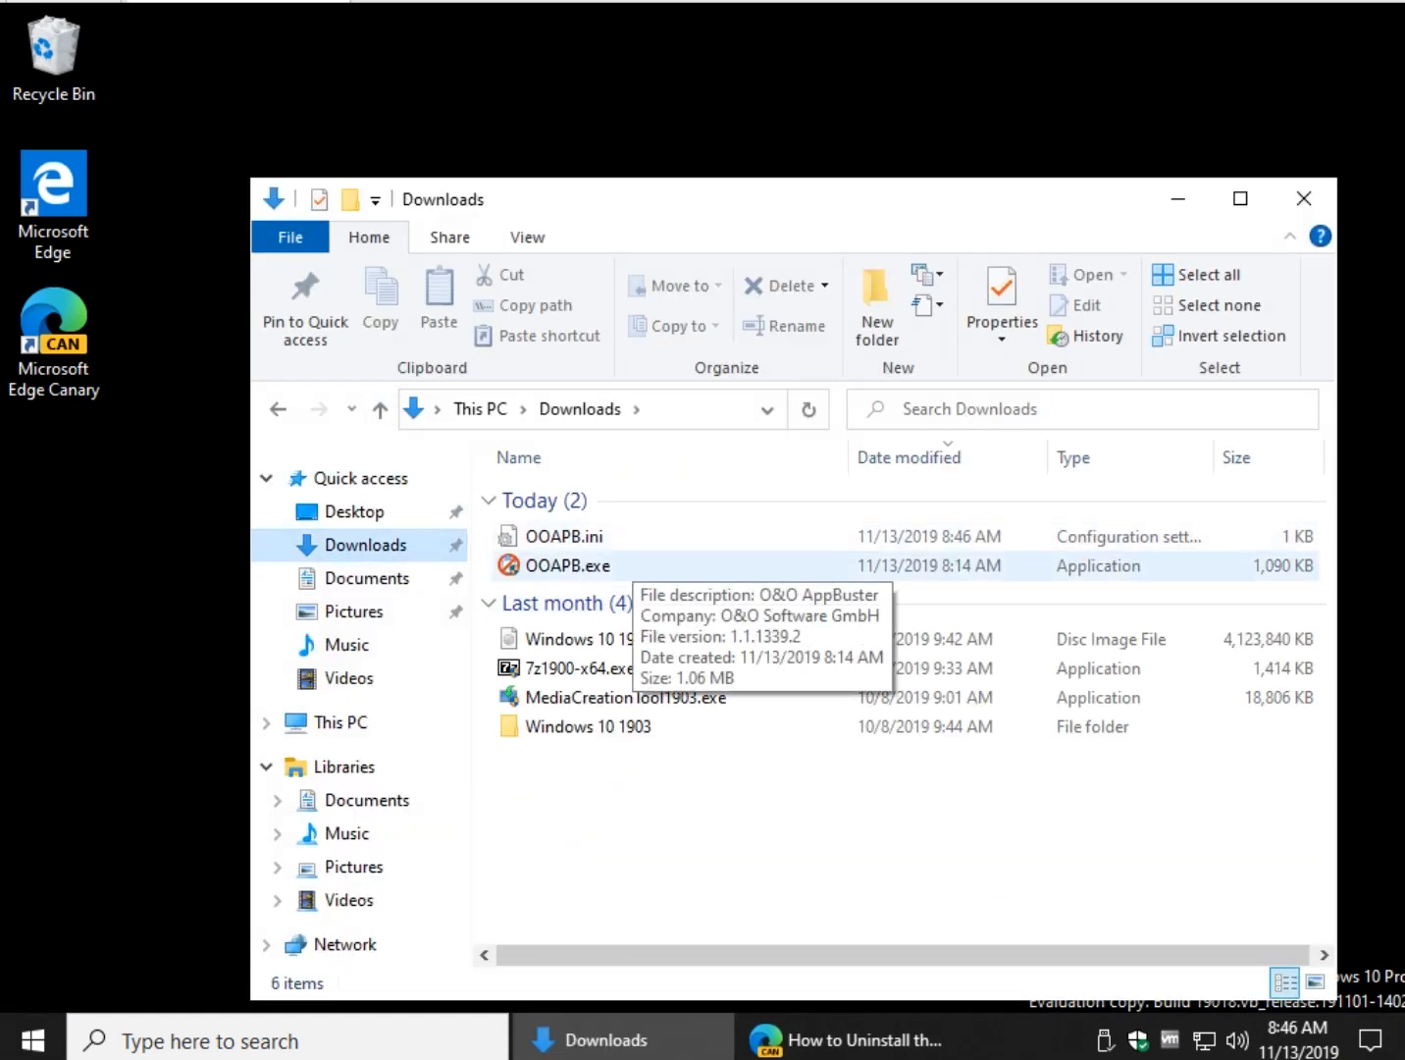
{"action": "double_click", "coordinate": [565, 565]}
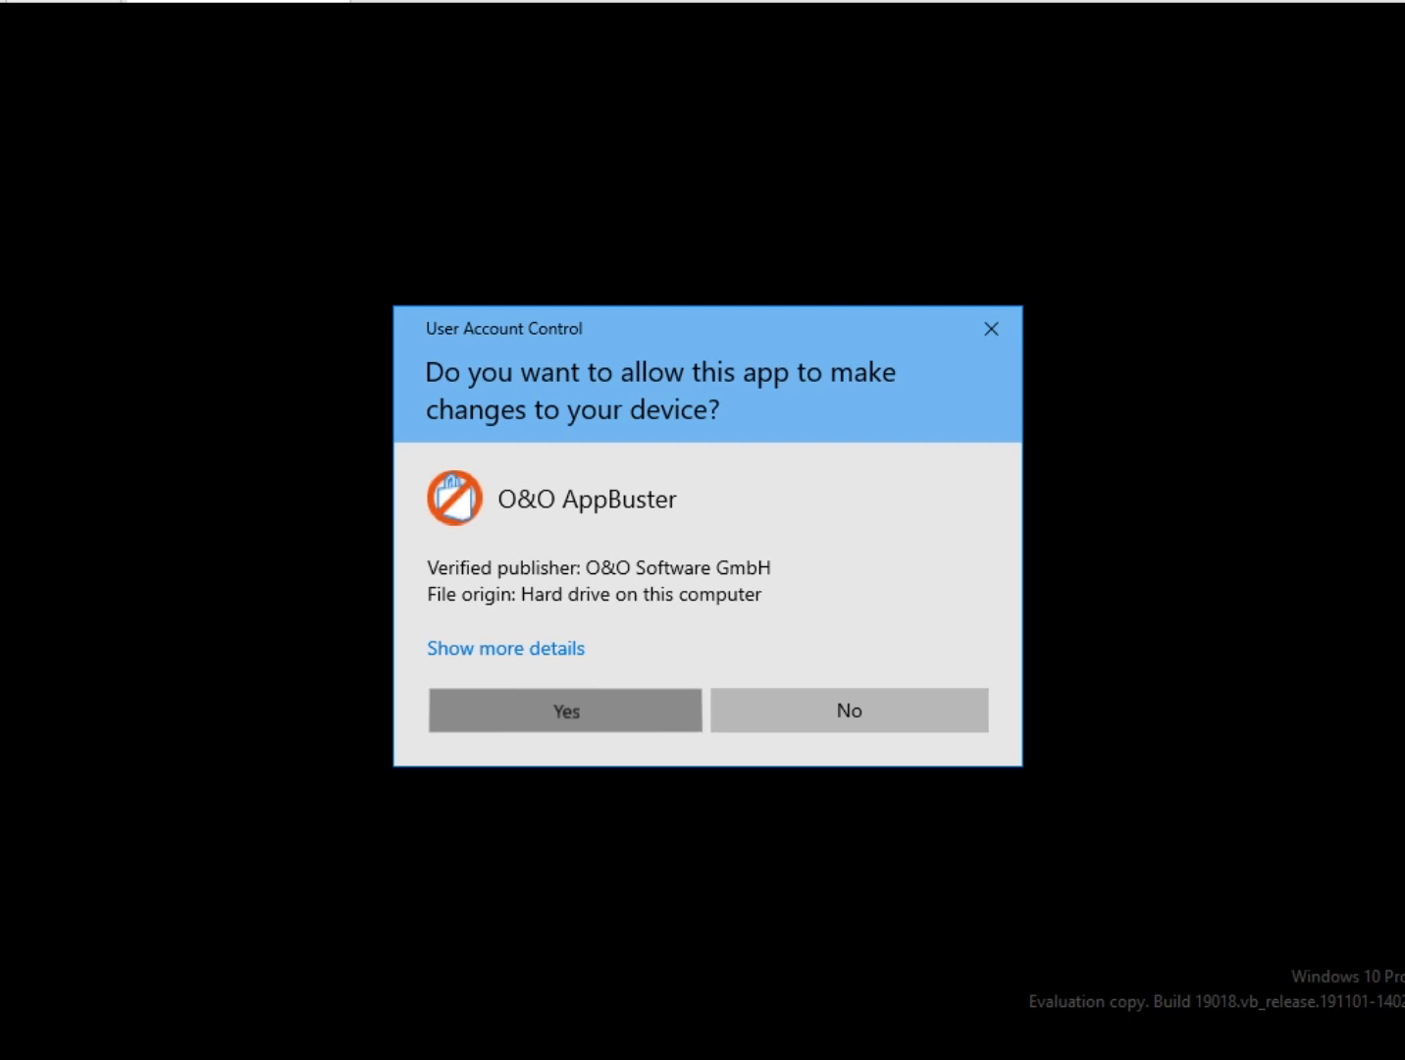
{"action": "left_click", "coordinate": [565, 710]}
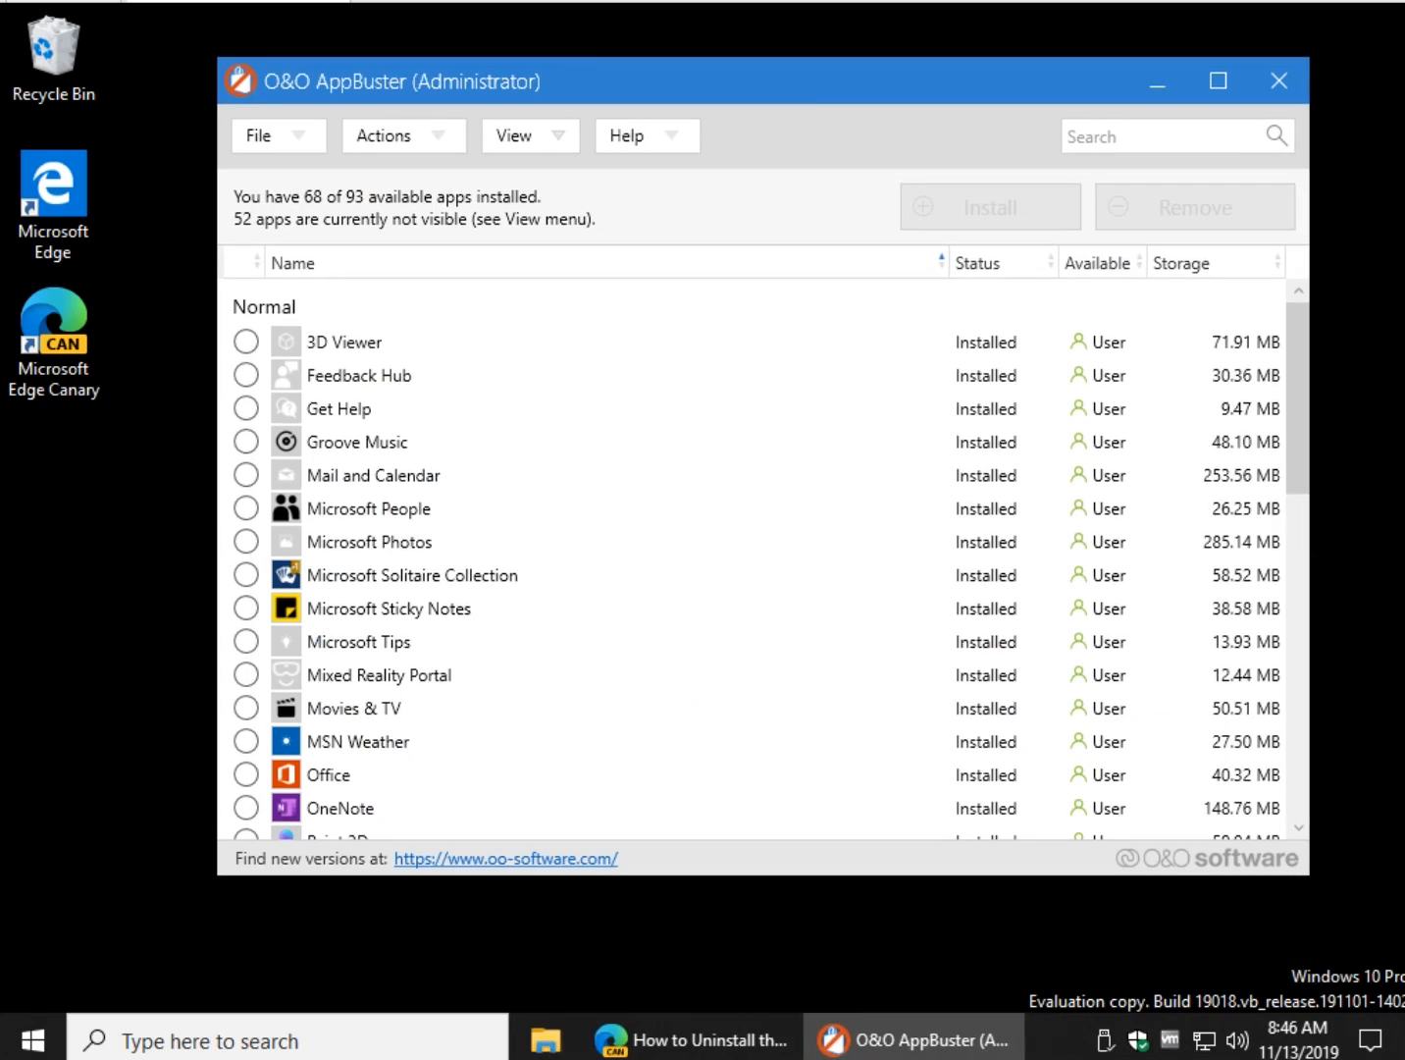
Mark Xbox Game Bar and Xbox Console Companion for removal and review the rest of the list.
{"action": "scroll", "scroll_direction": "down", "scroll_amount": 3}
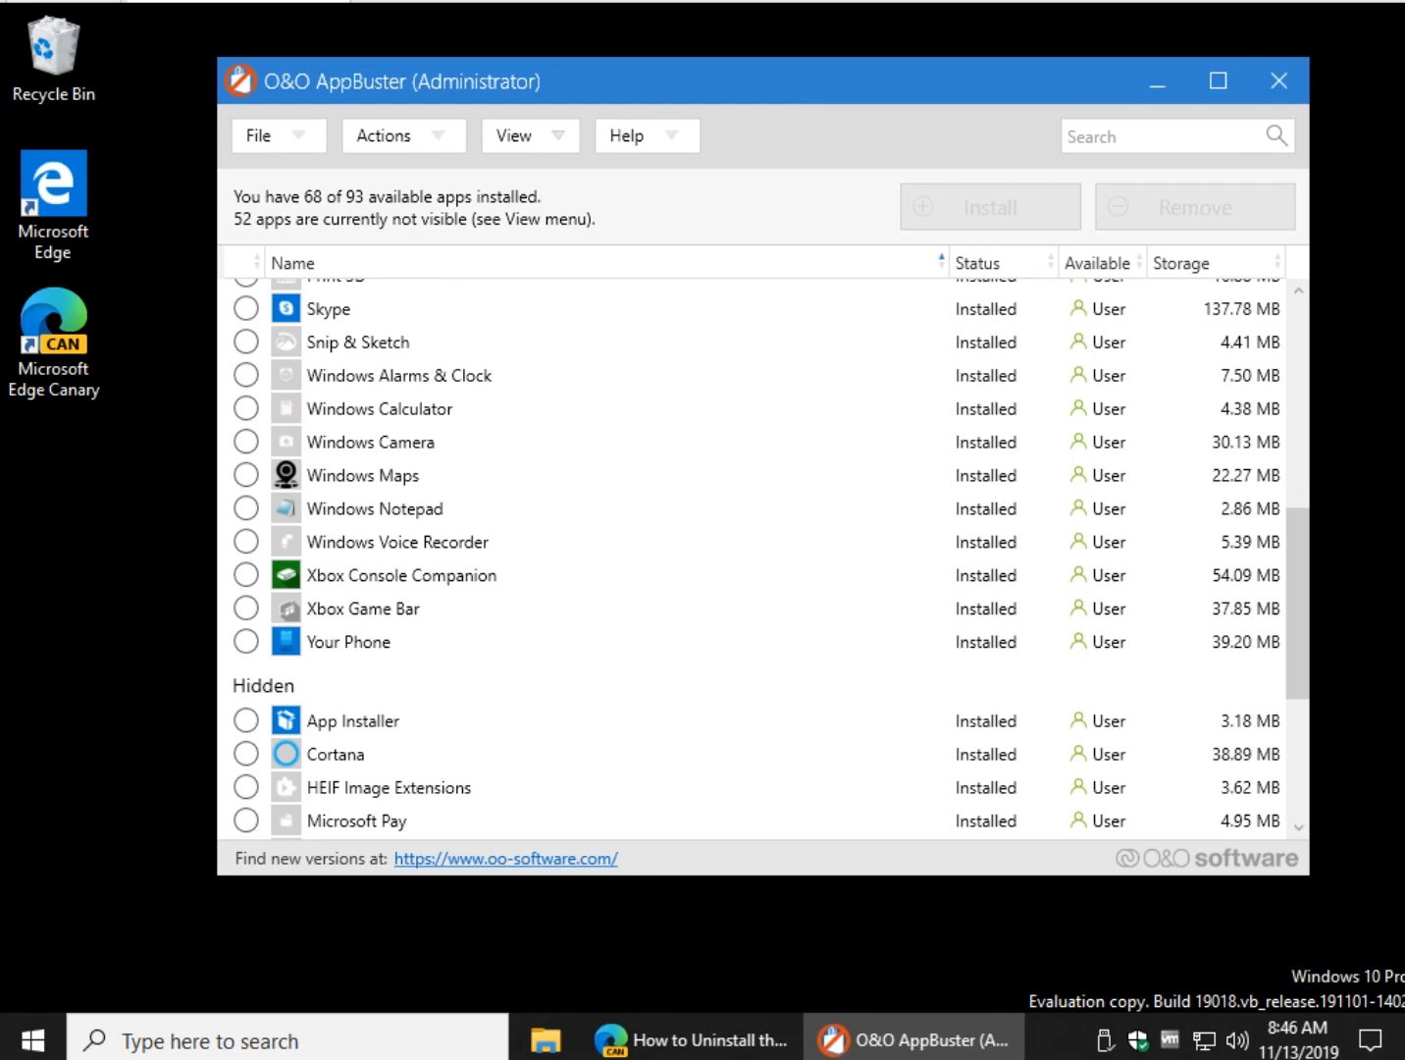
{"action": "left_click", "coordinate": [246, 608]}
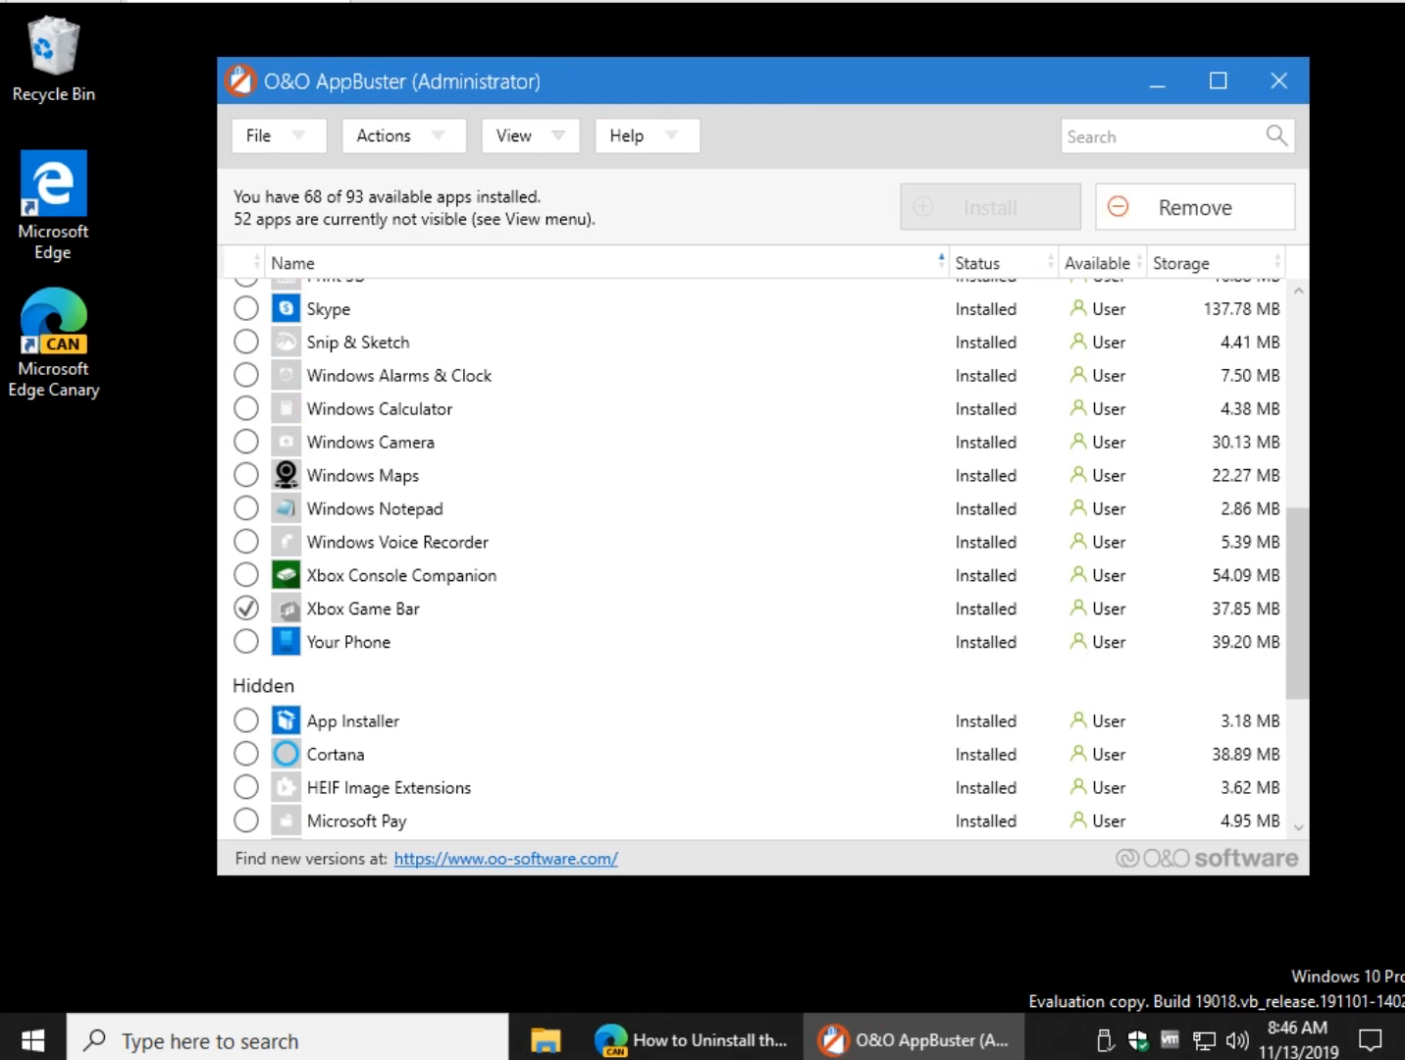
{"action": "left_click", "coordinate": [245, 573]}
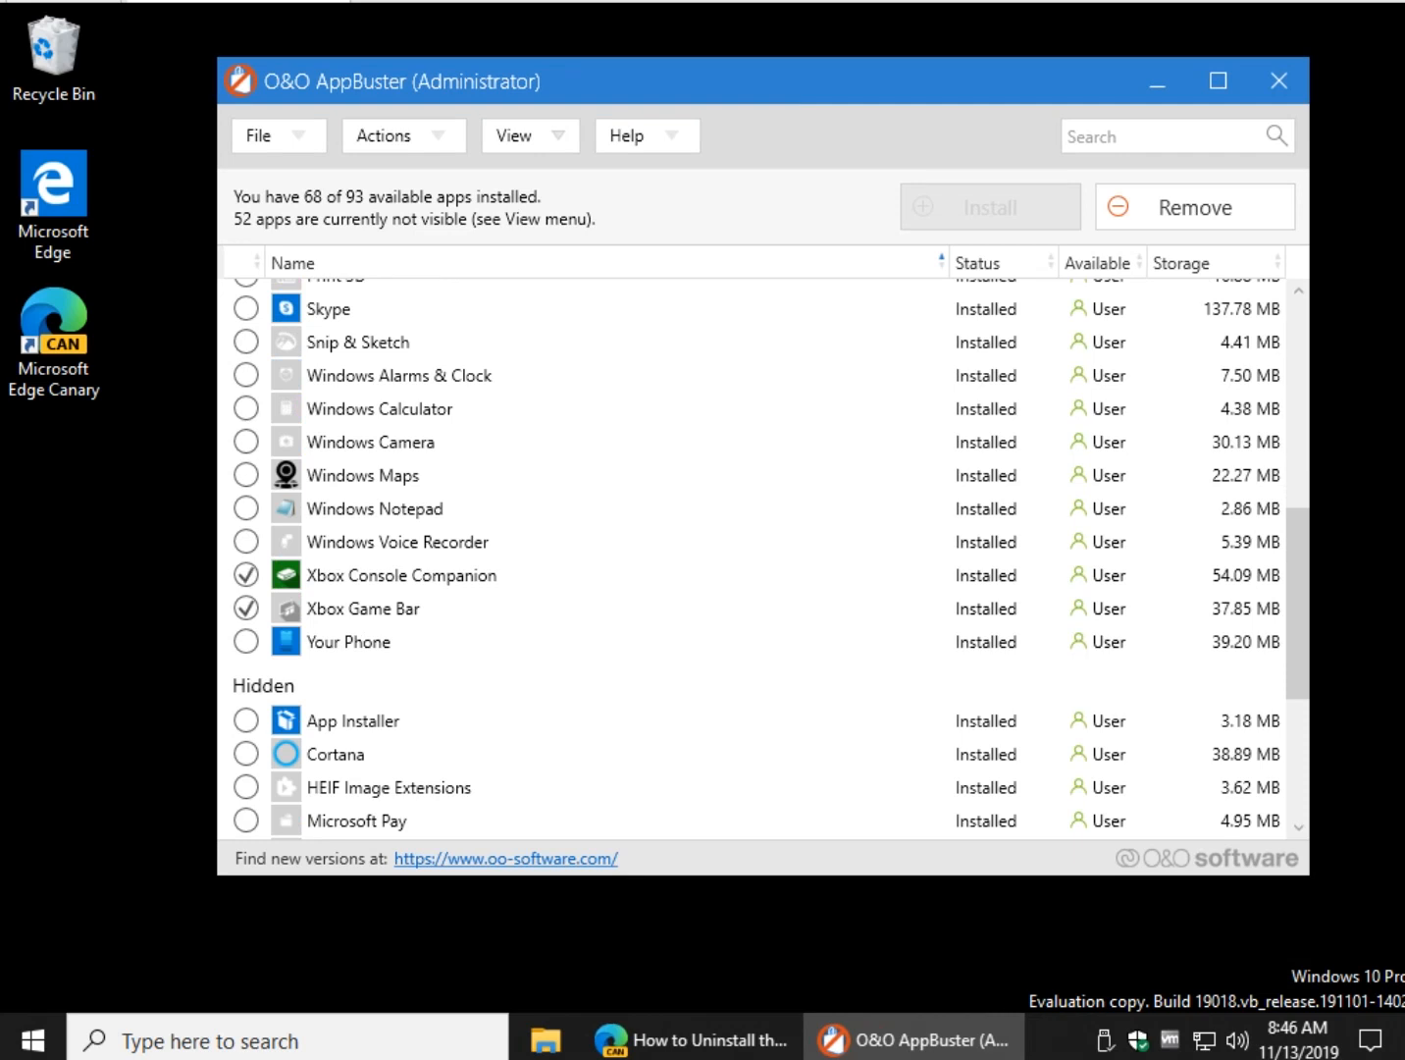
{"action": "scroll", "scroll_direction": "down", "scroll_amount": 3}
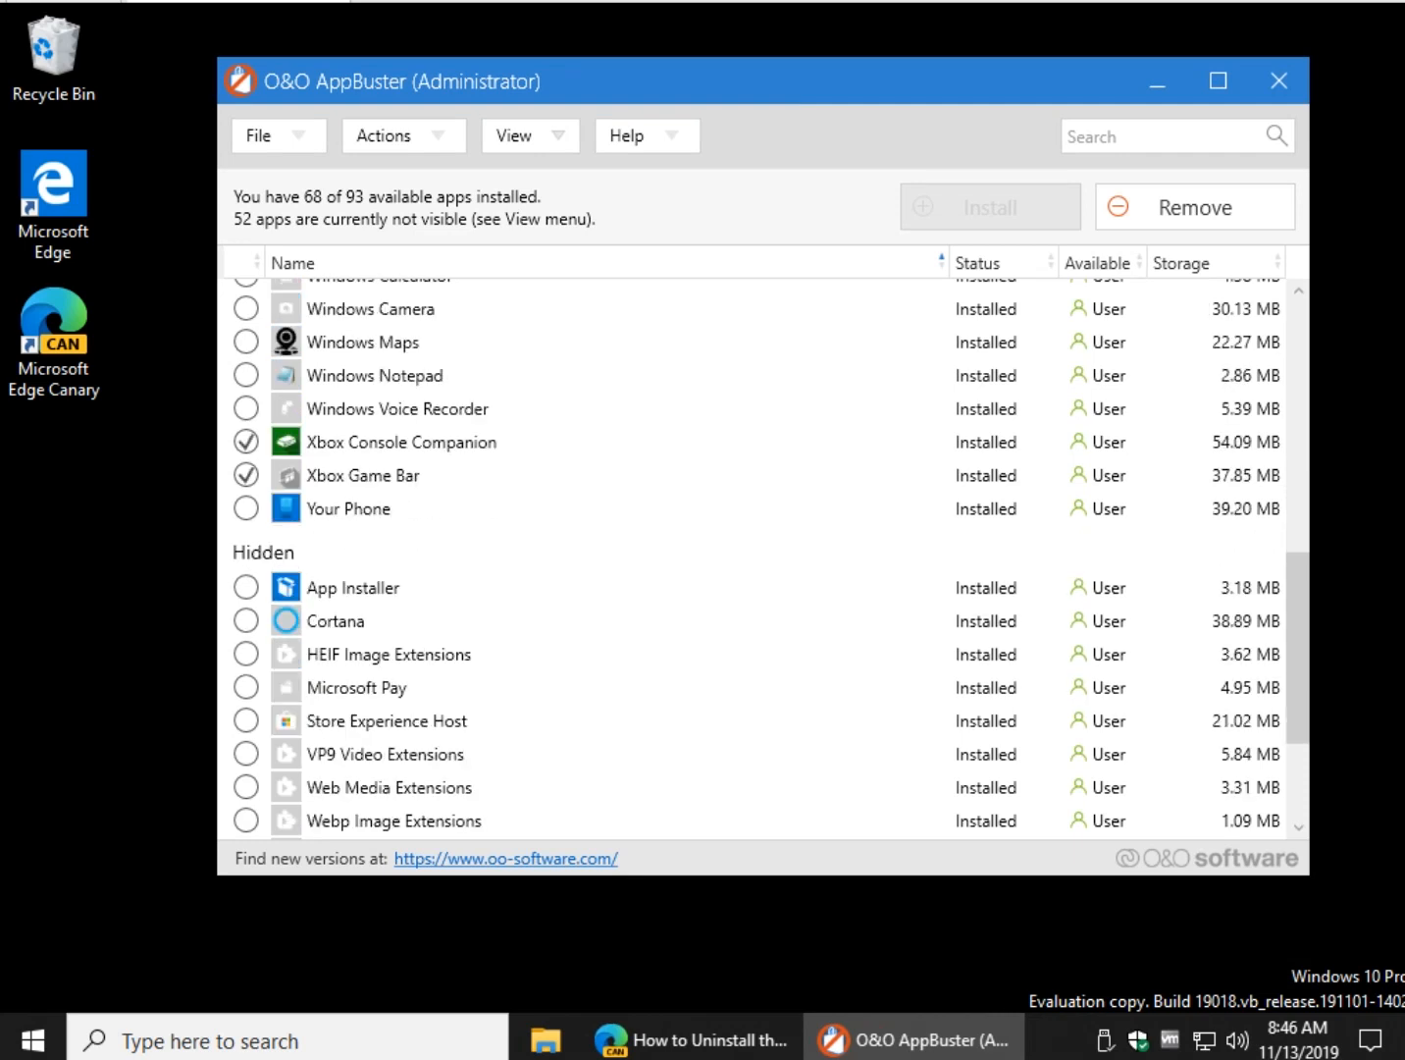
{"action": "scroll", "scroll_direction": "down", "scroll_amount": 3}
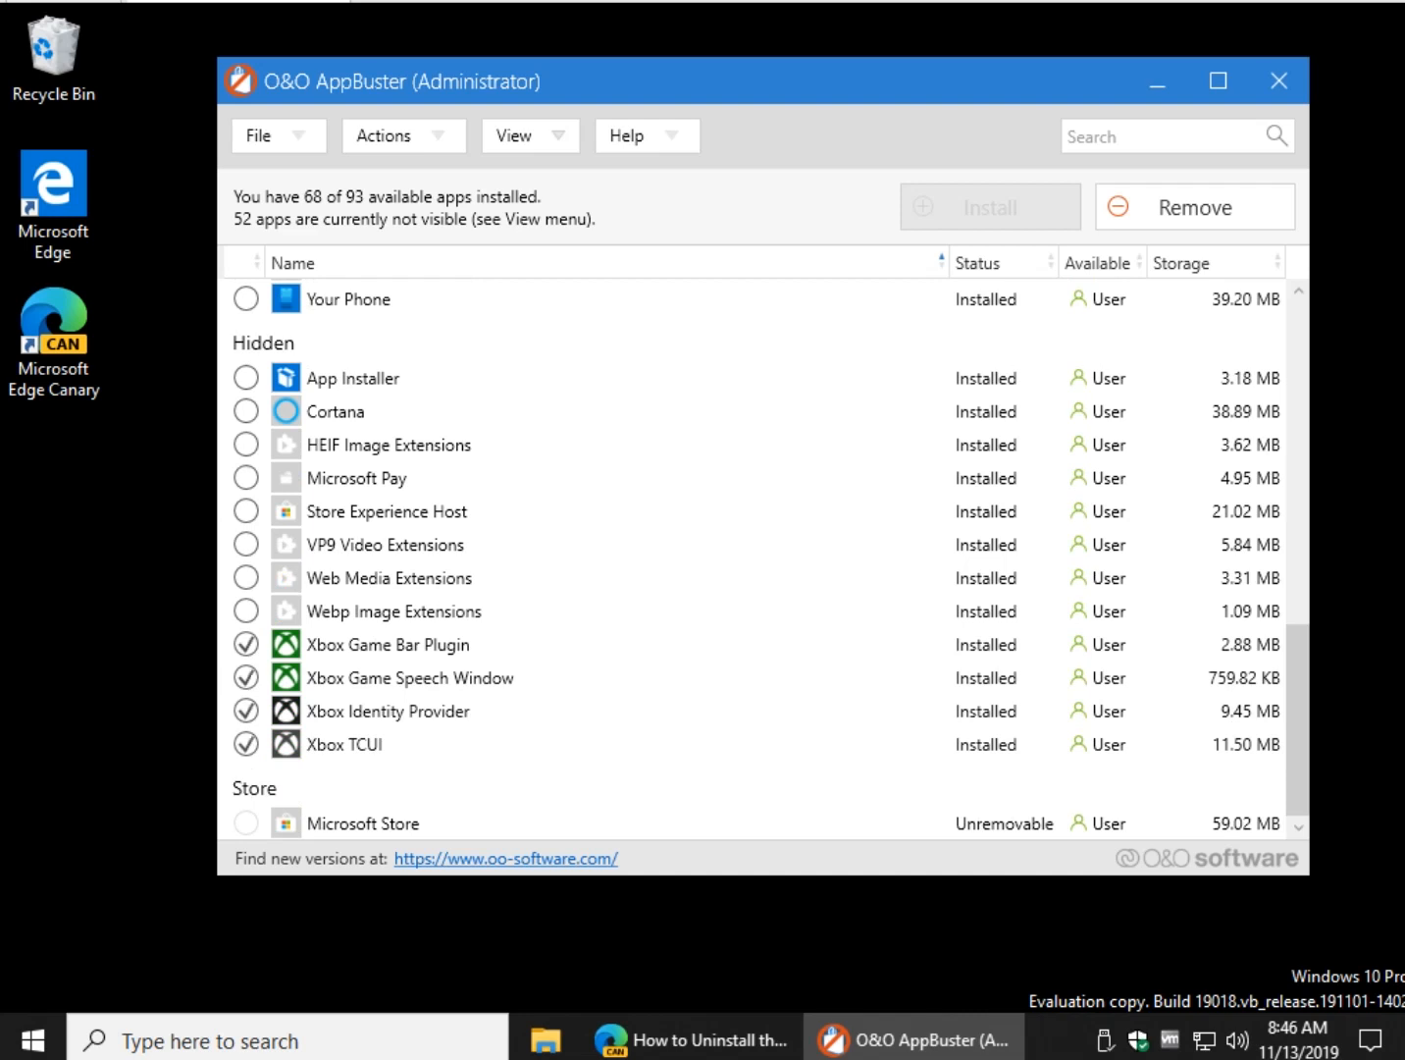
{"action": "scroll", "scroll_direction": "down", "scroll_amount": 3}
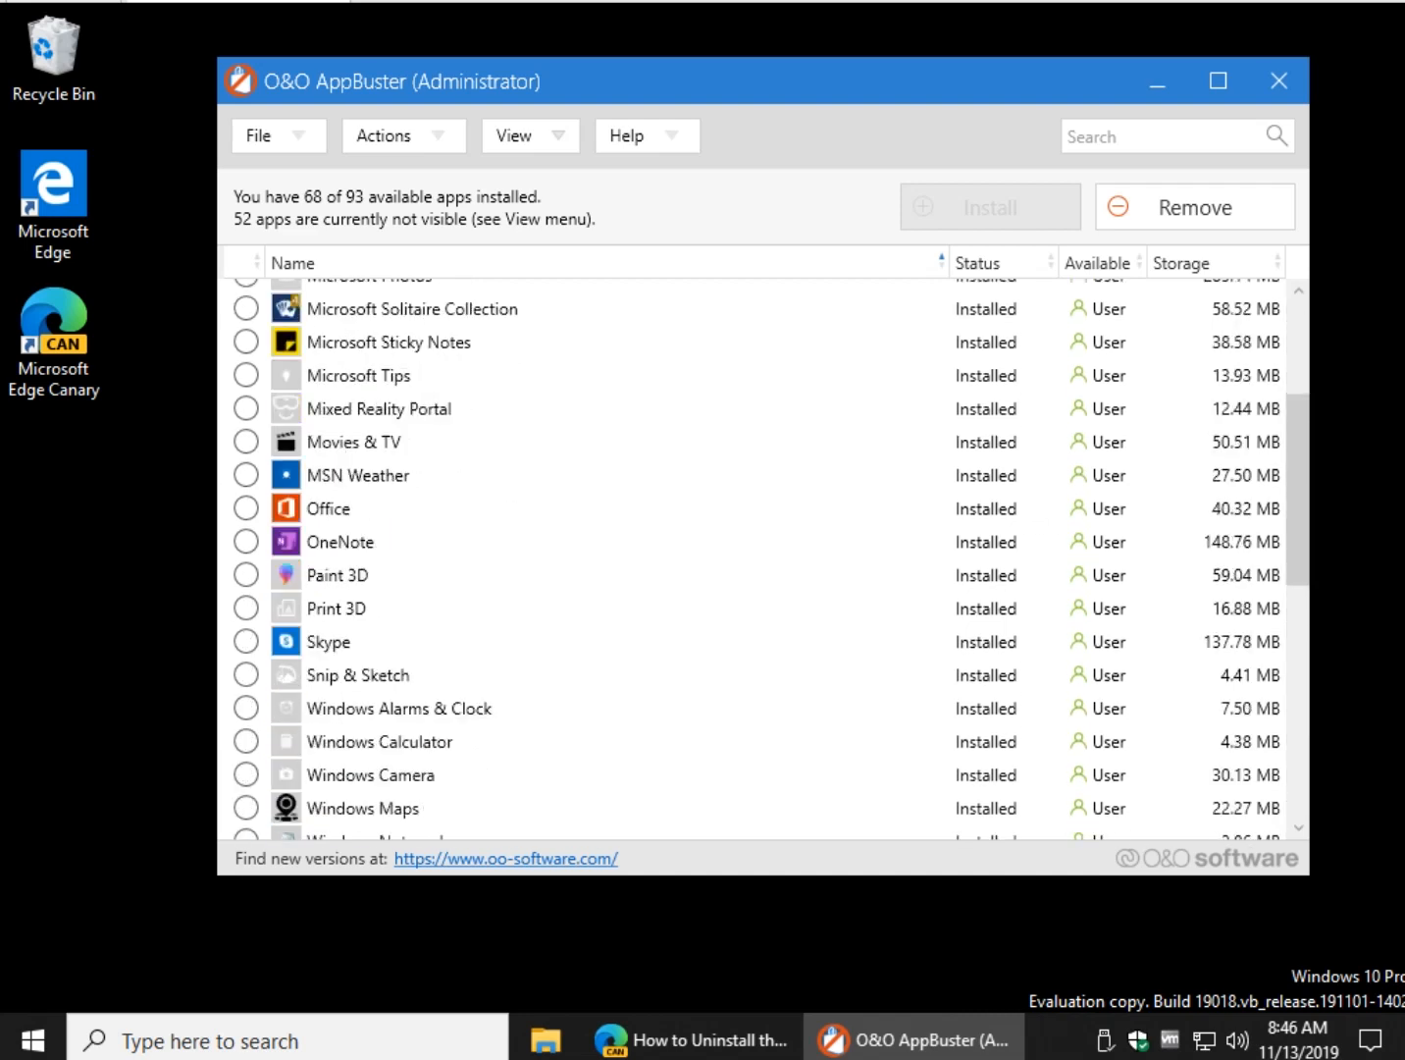
{"action": "scroll", "scroll_direction": "down", "scroll_amount": 3}
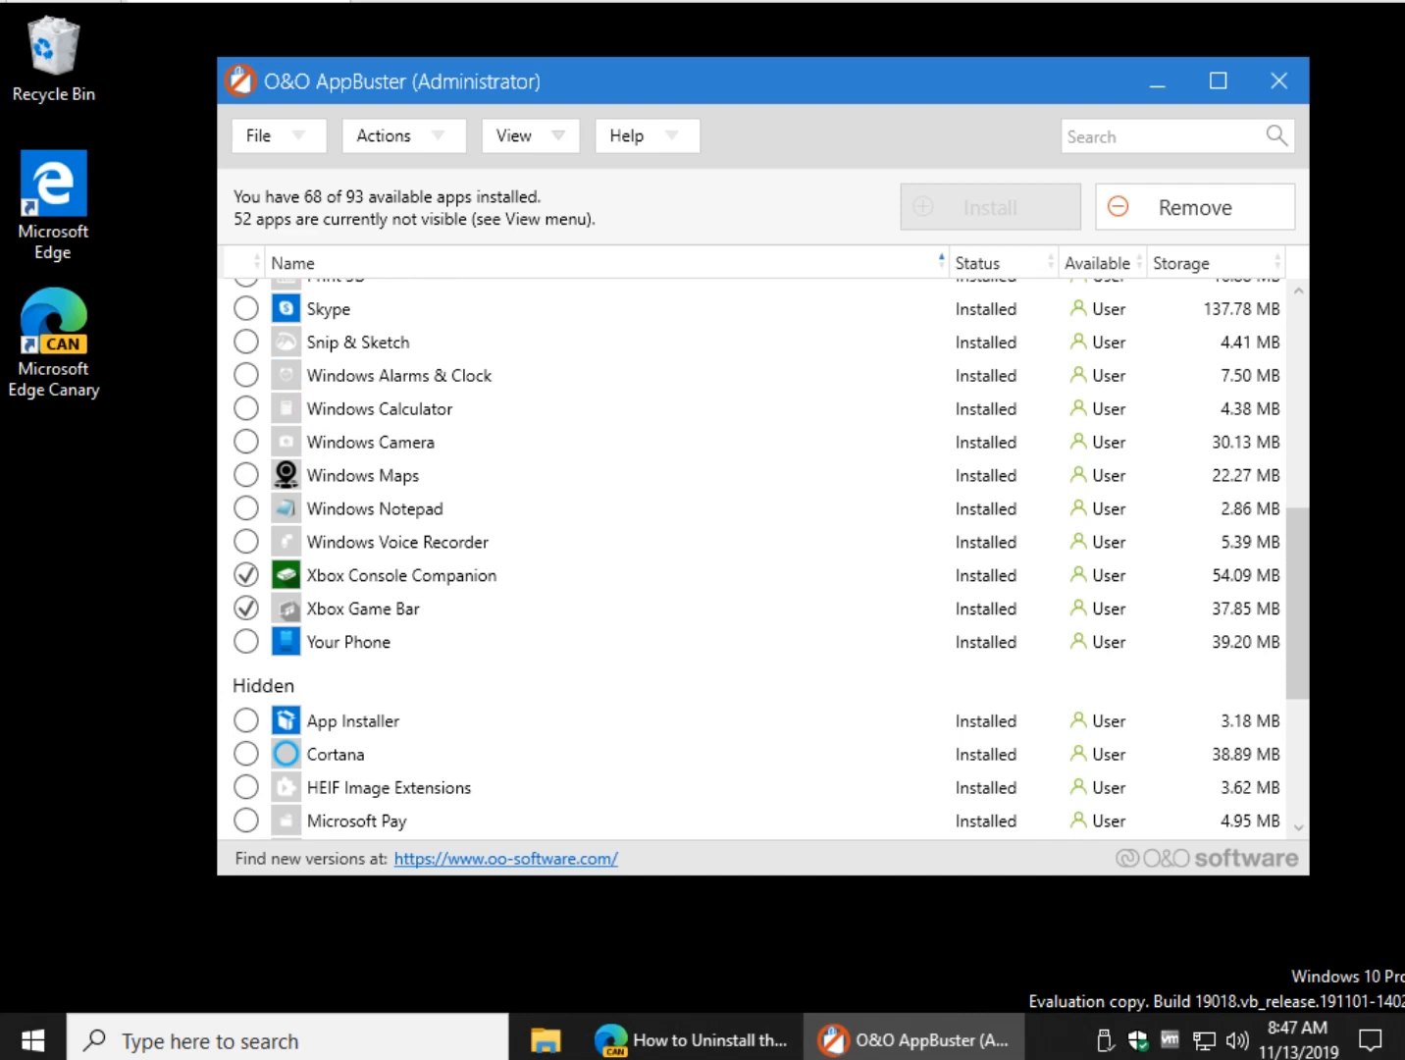
{"action": "scroll", "scroll_direction": "down", "scroll_amount": 3}
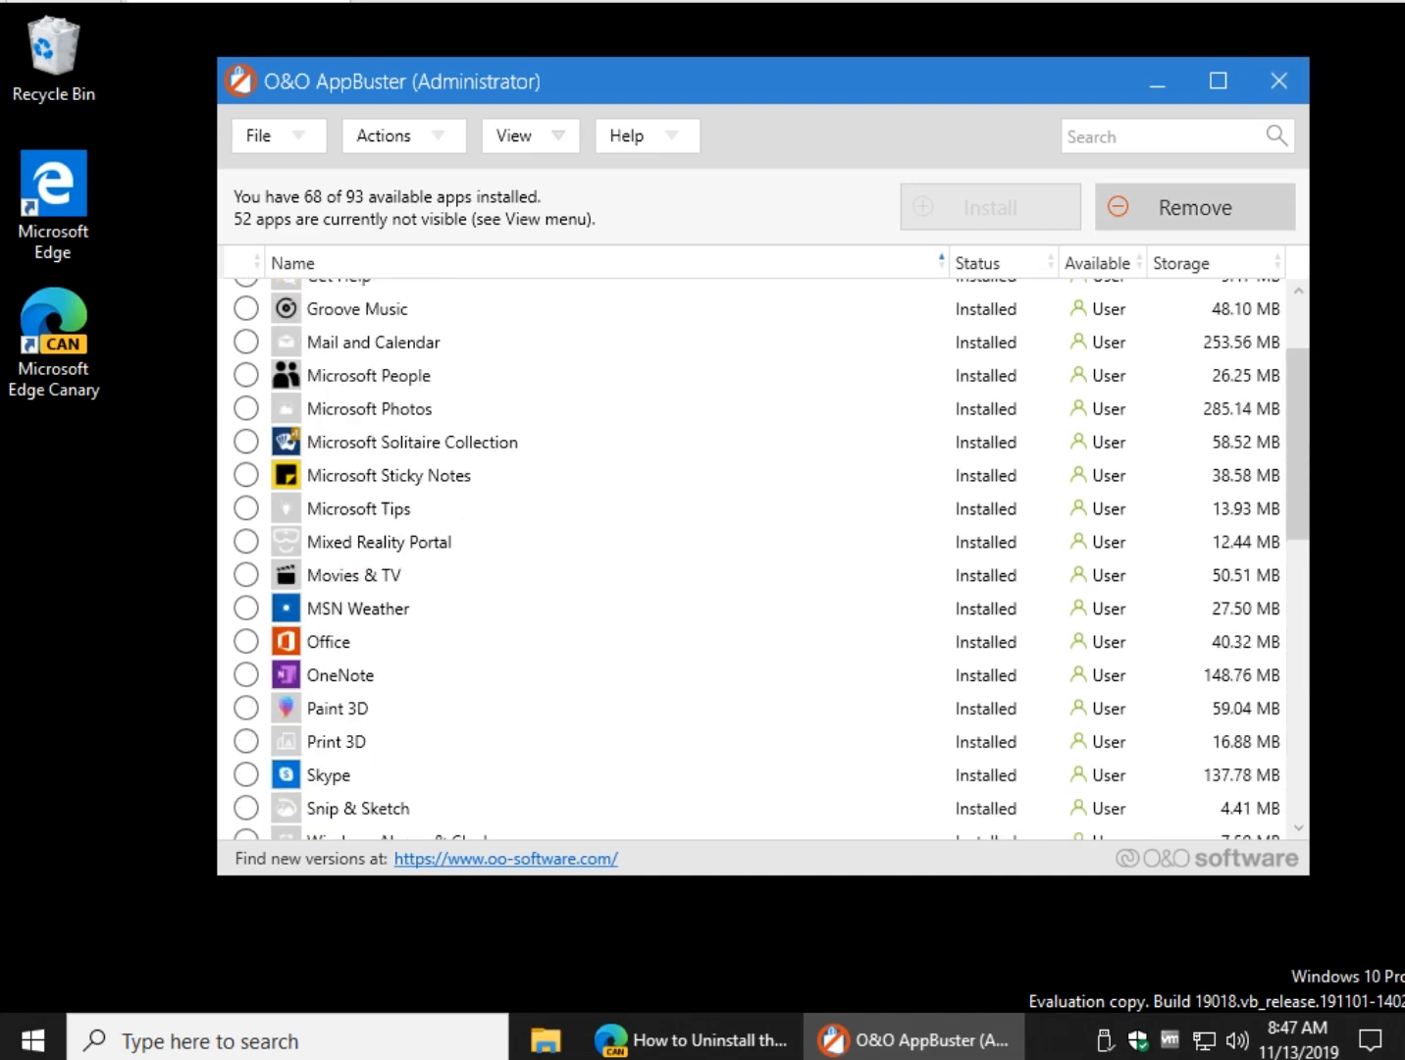
Remove the six Xbox apps for the current user without a restore point, leaving 61 of 93 installed.
{"action": "left_click", "coordinate": [1193, 206]}
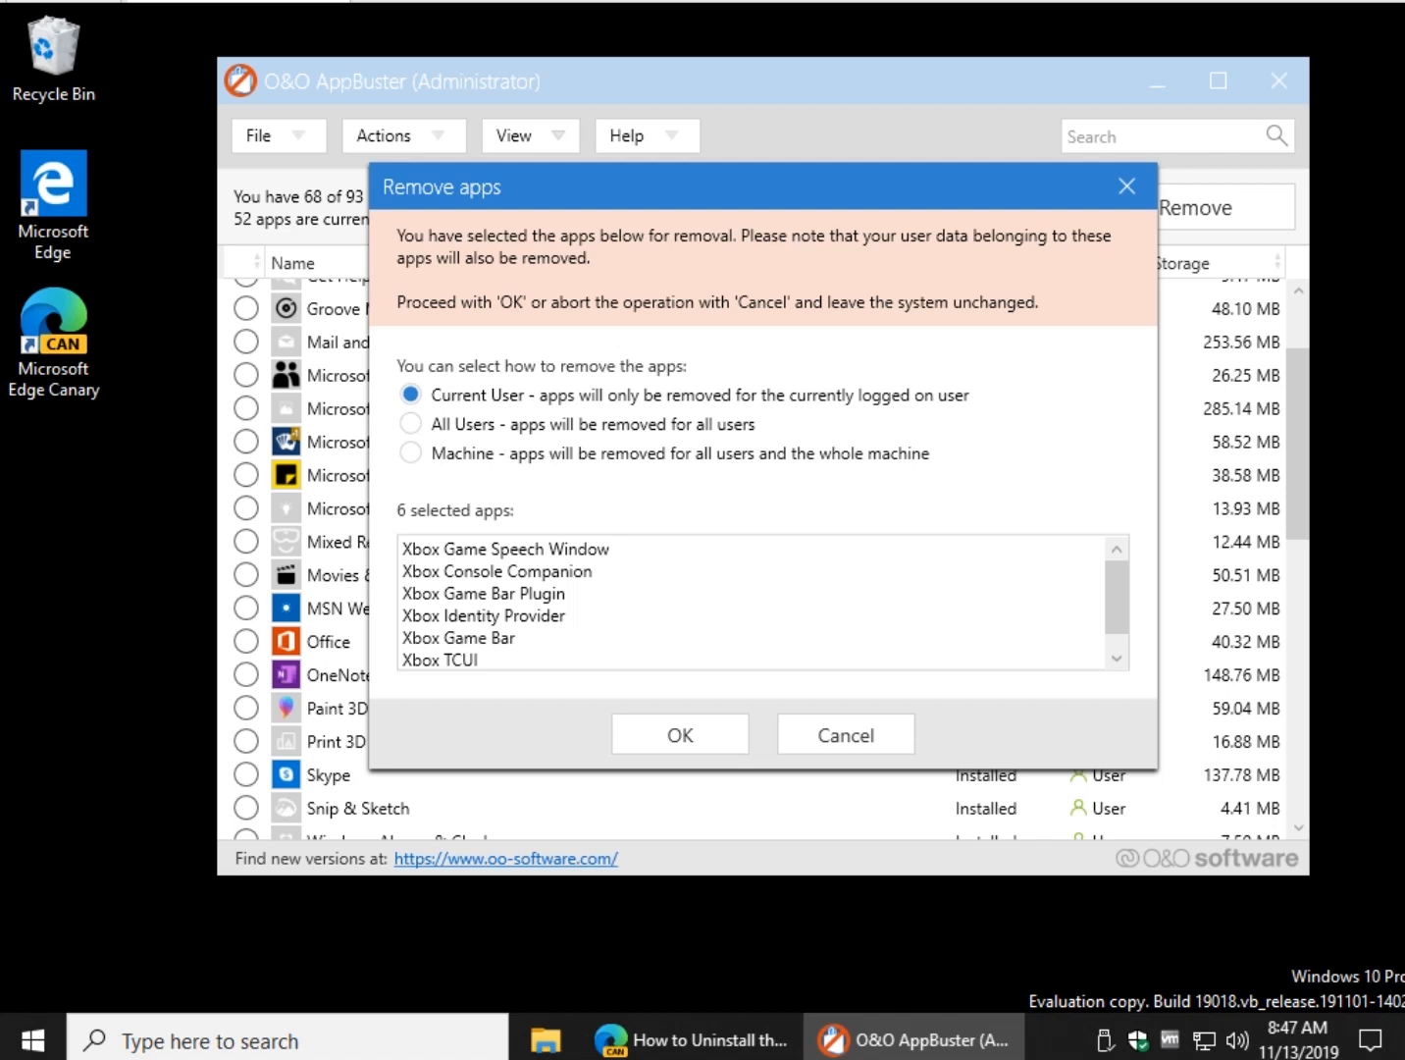
{"action": "left_click", "coordinate": [679, 734]}
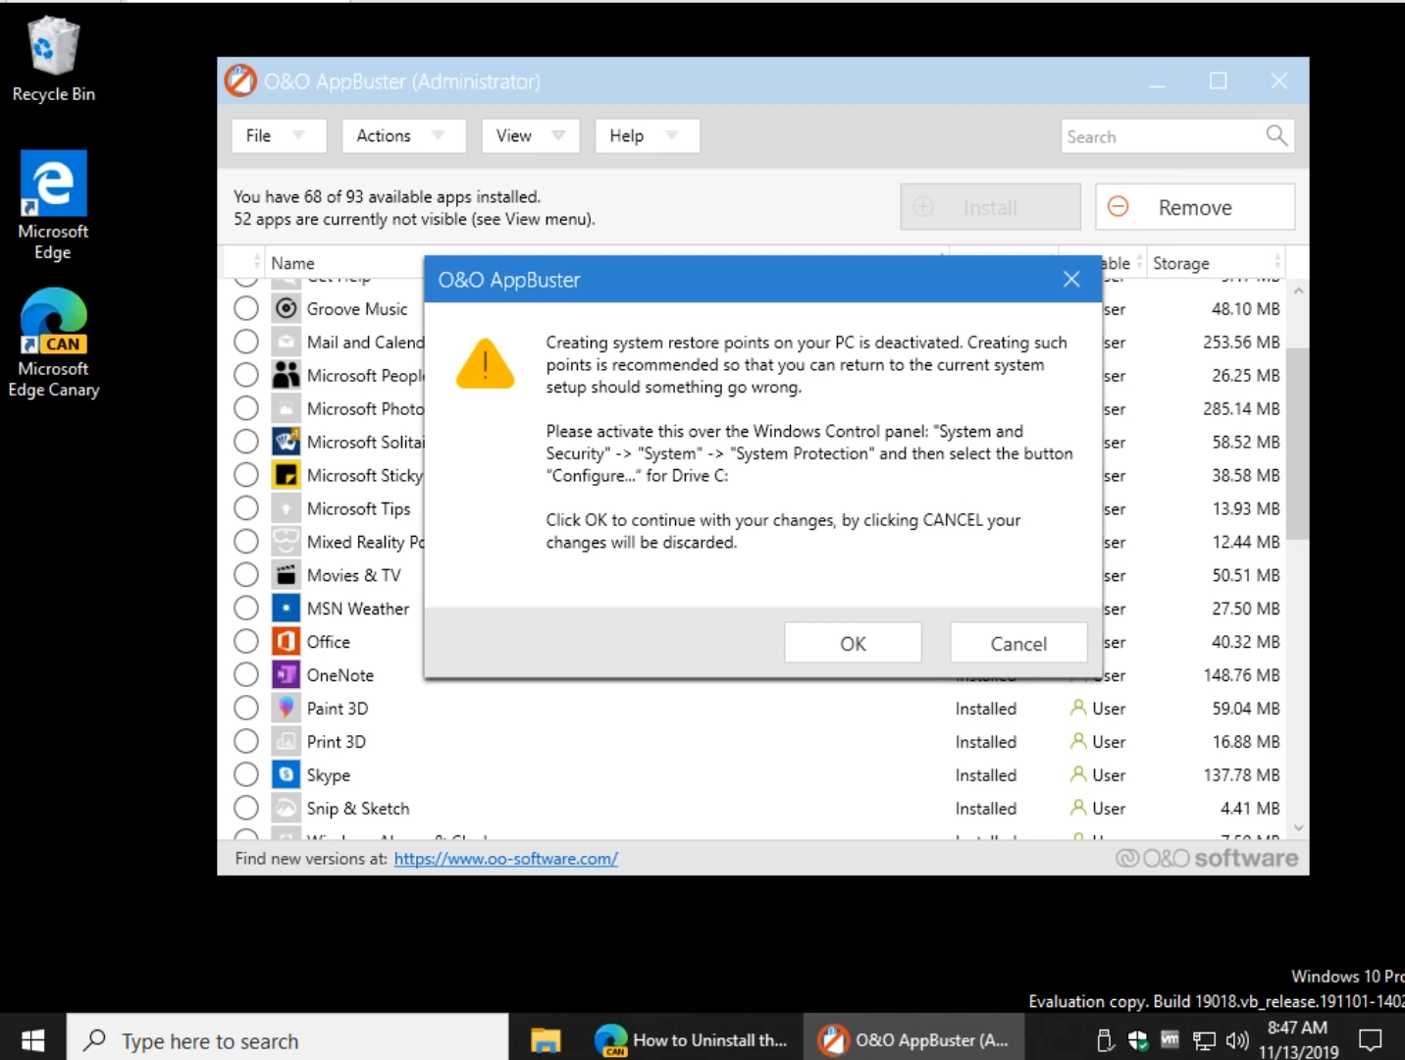
{"action": "left_click", "coordinate": [852, 644]}
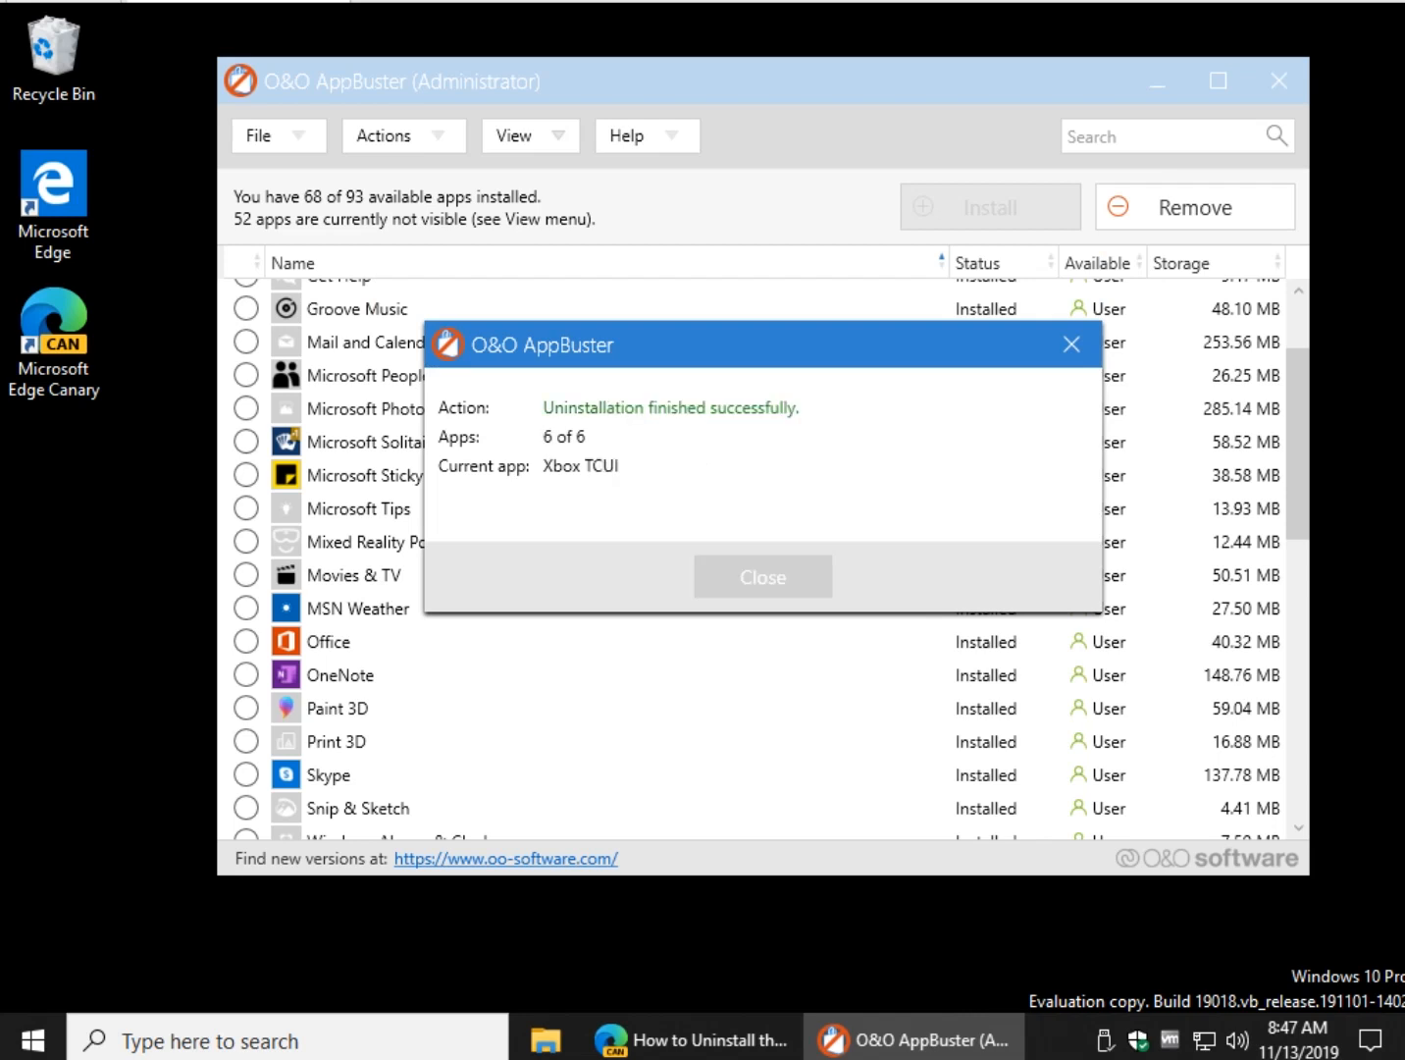
{"action": "left_click", "coordinate": [20, 1041]}
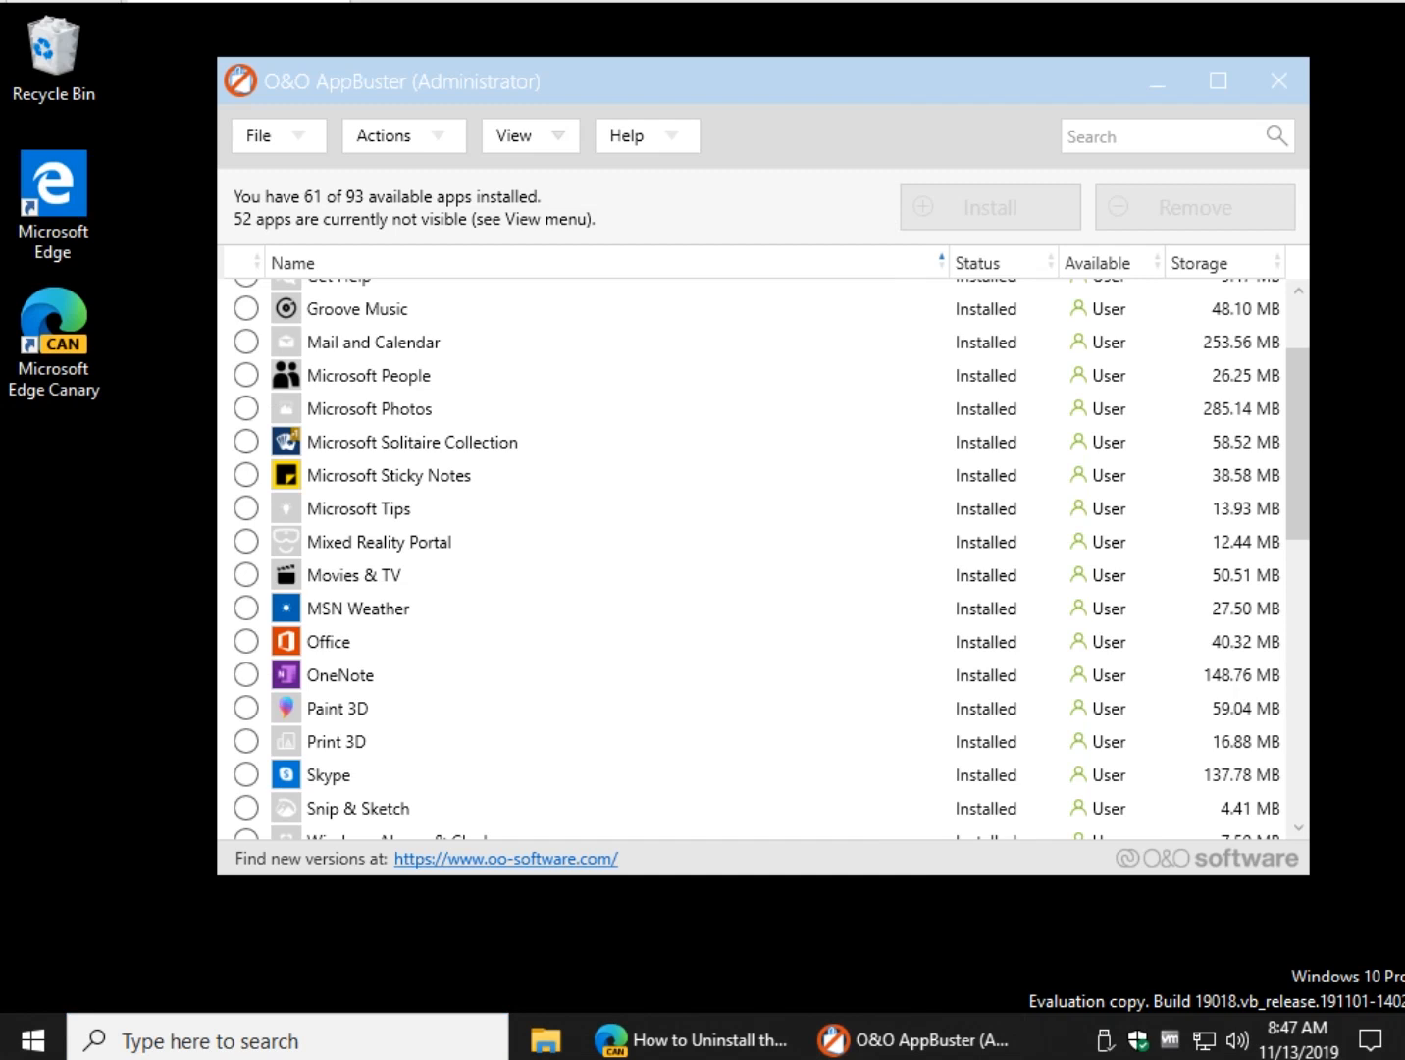
Mark Xbox Console Companion and Xbox Game Bar for reinstalling.
{"action": "scroll", "scroll_direction": "down", "scroll_amount": 3}
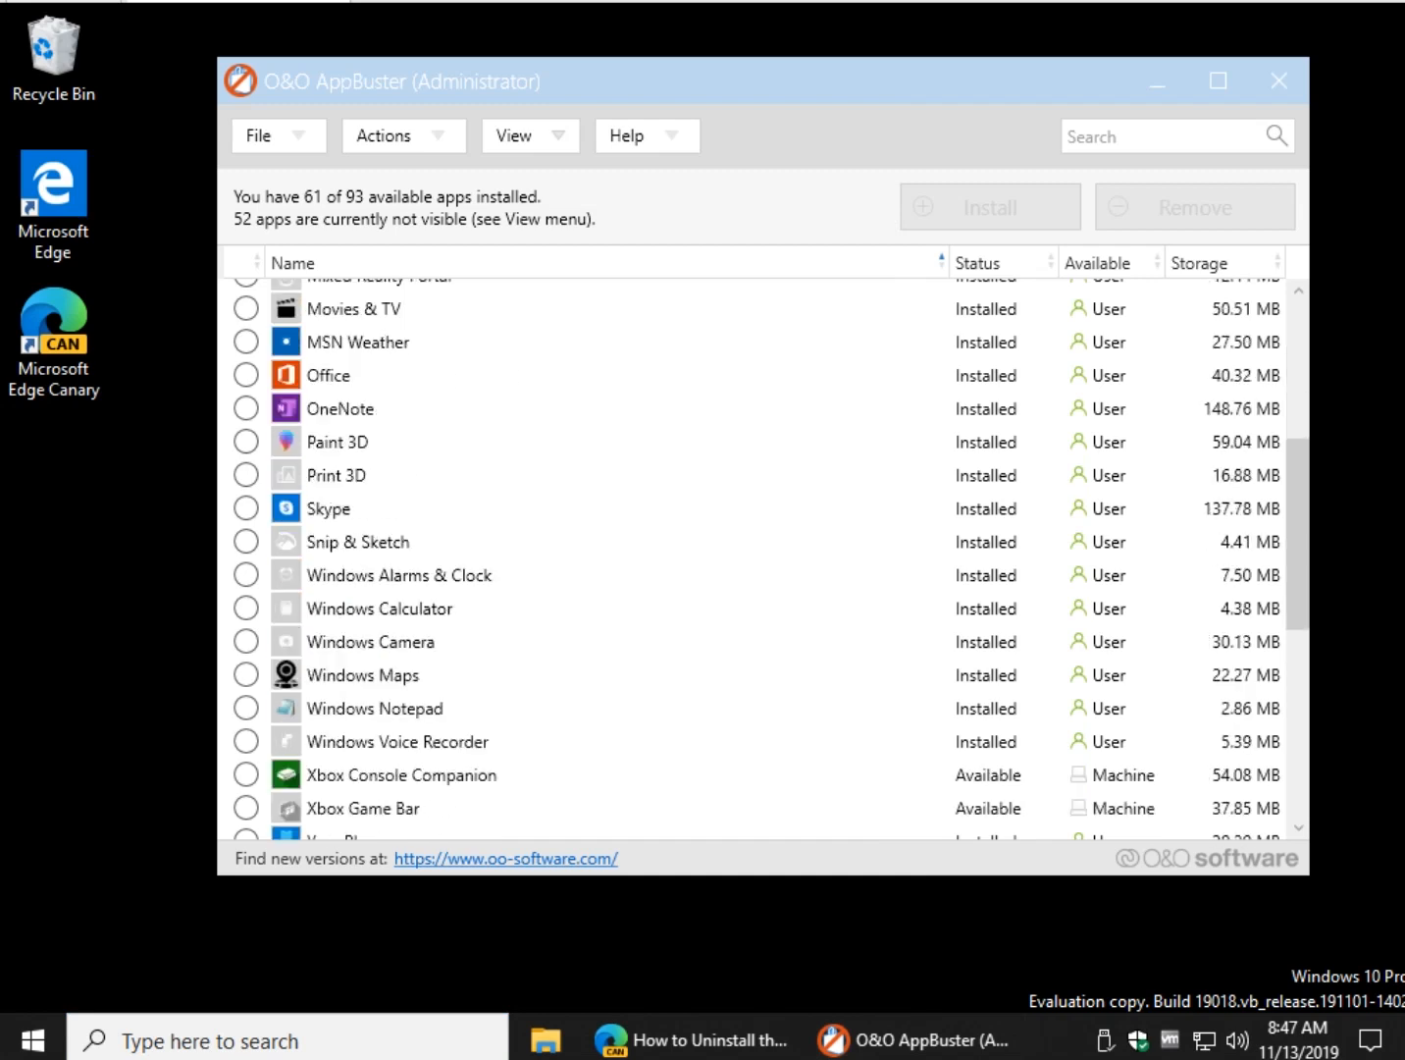
{"action": "scroll", "scroll_direction": "down", "scroll_amount": 3}
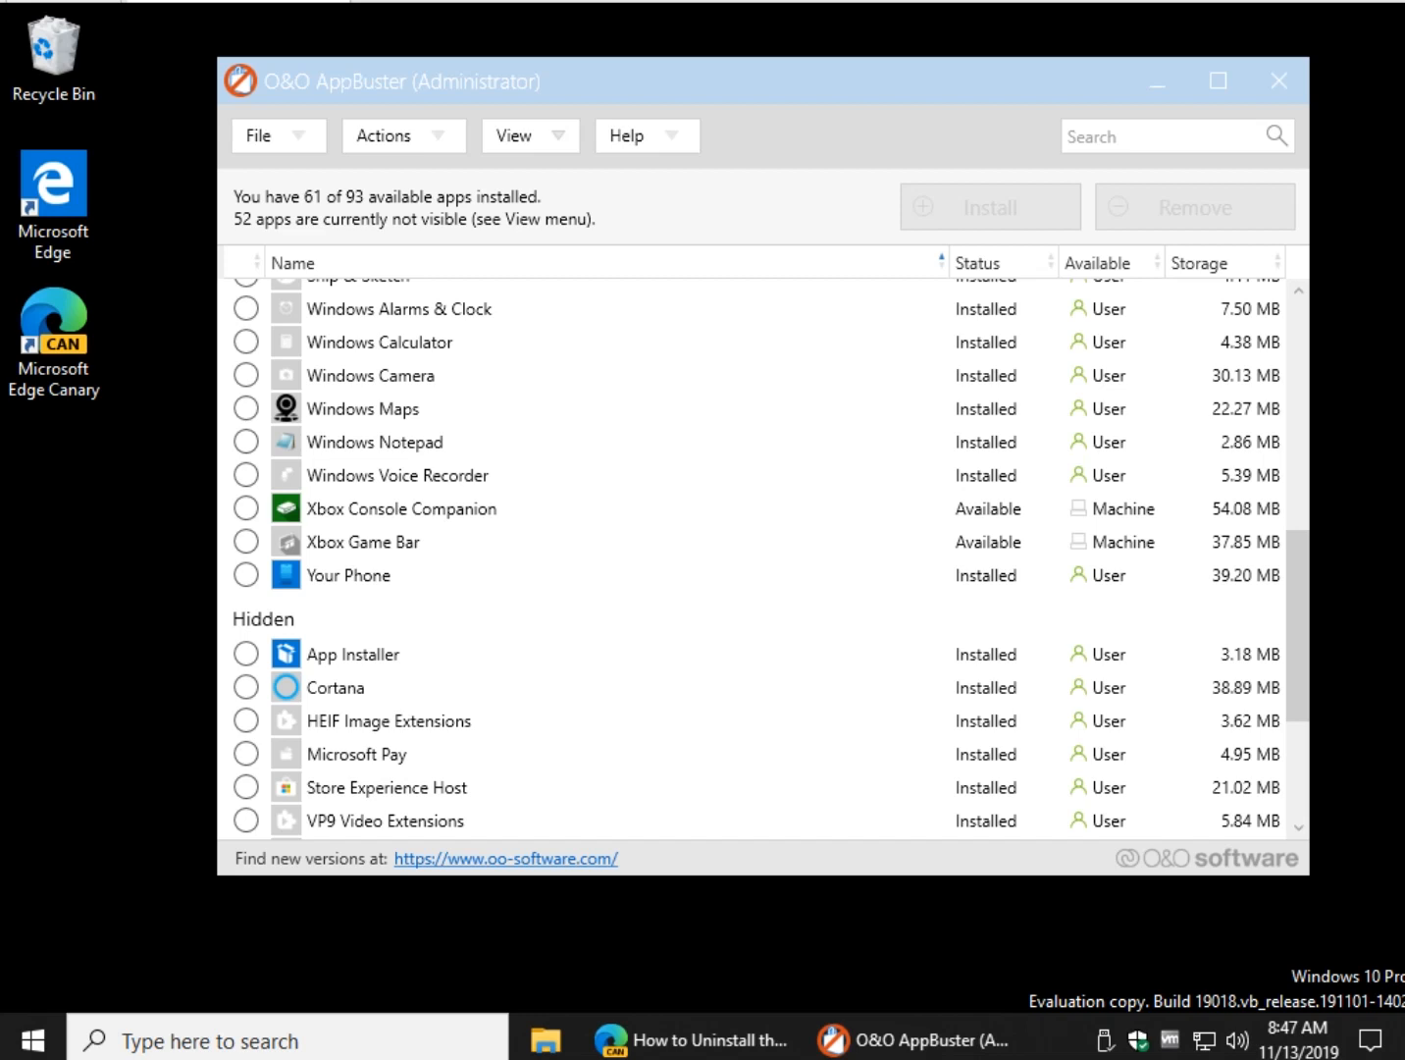
{"action": "left_click", "coordinate": [245, 508]}
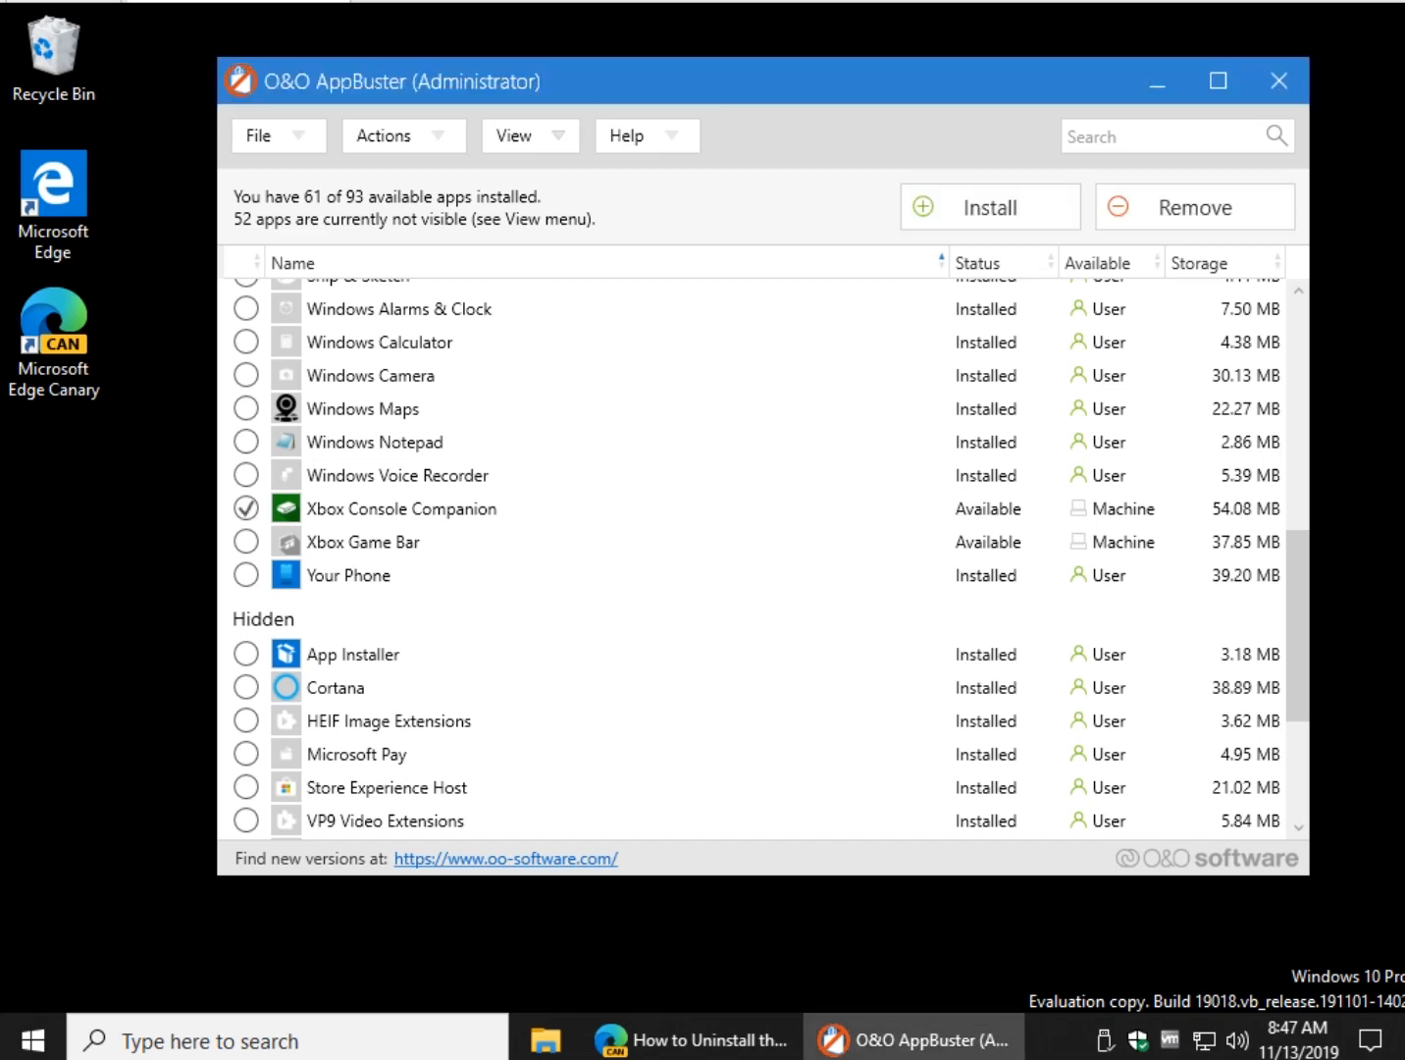
{"action": "left_click", "coordinate": [245, 542]}
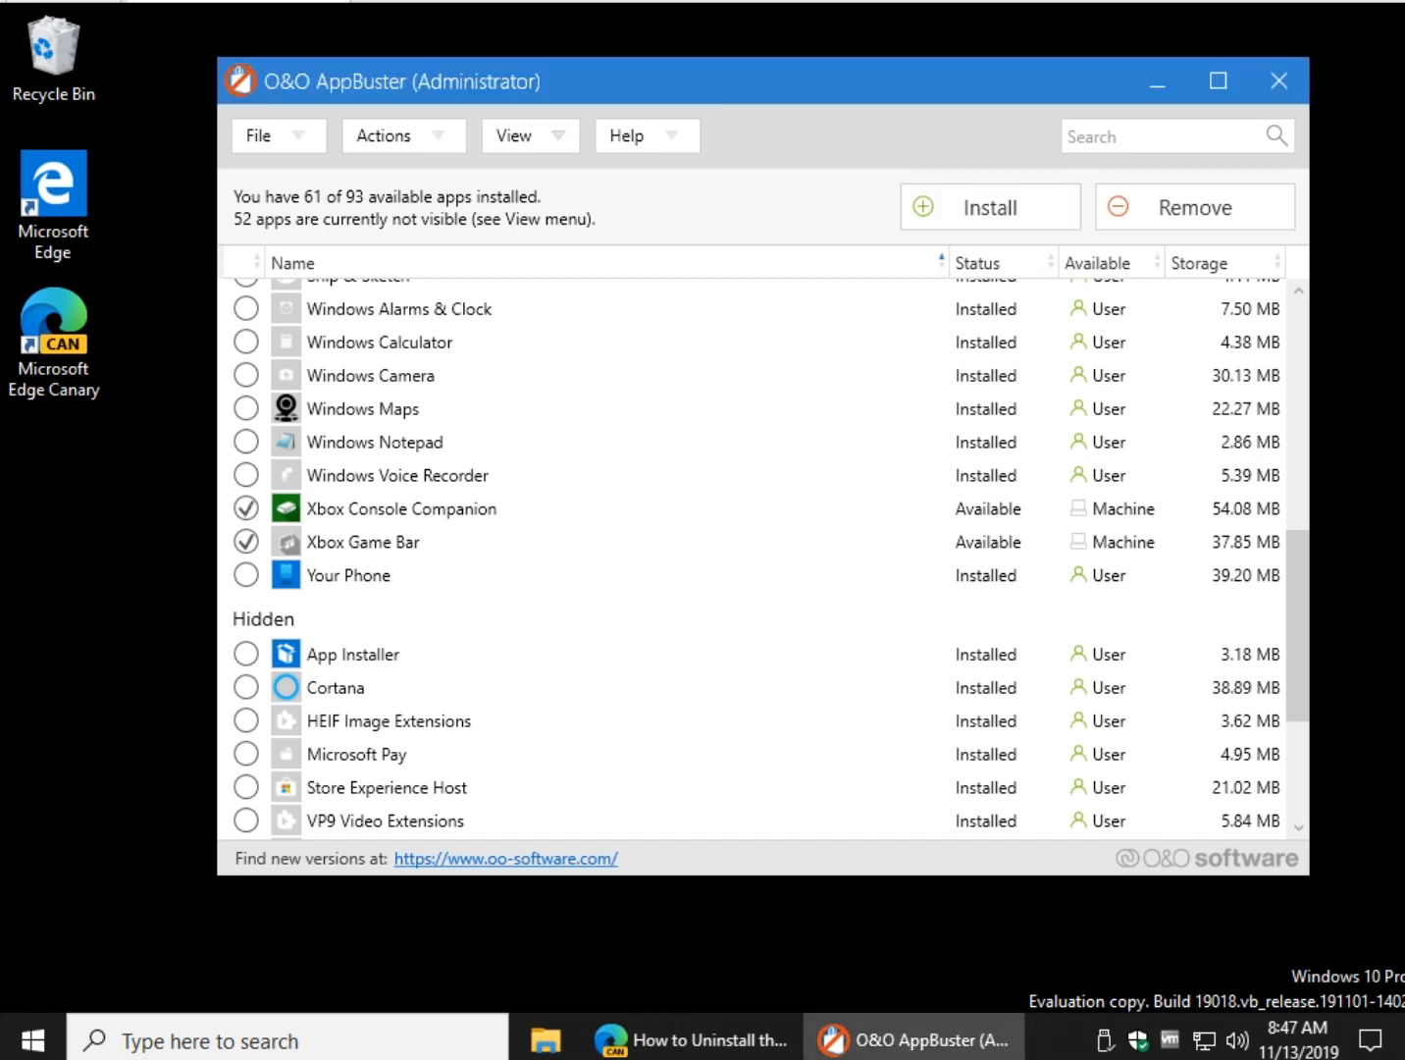
{"action": "scroll", "scroll_direction": "down", "scroll_amount": 3}
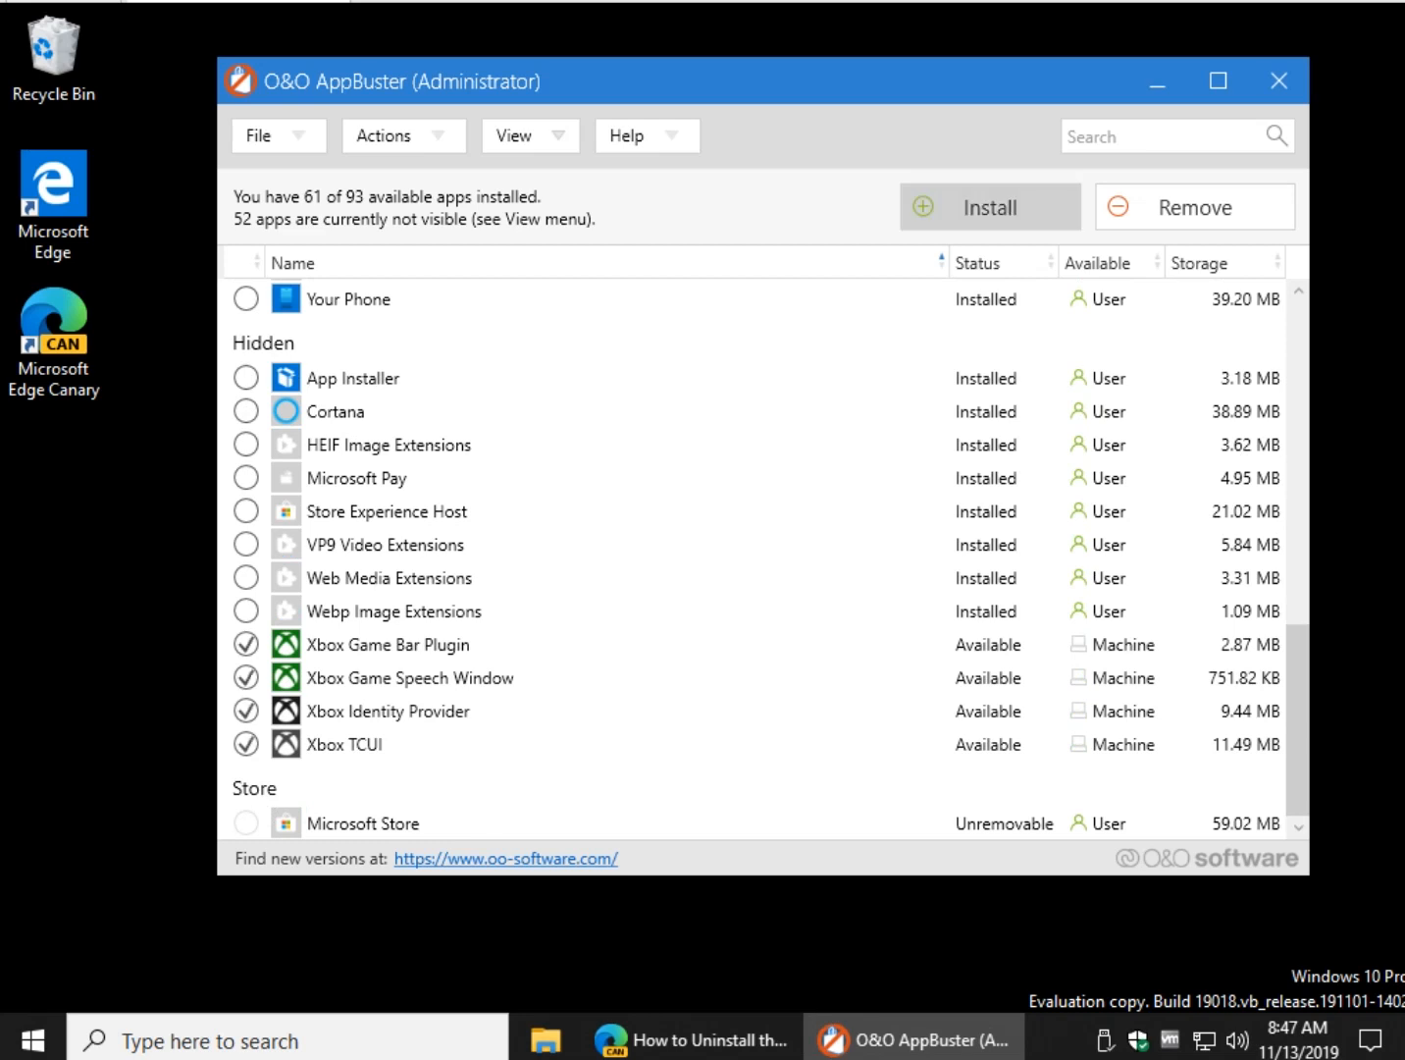
Install the six selected Xbox apps and bring up the Start menu app list to check.
{"action": "left_click", "coordinate": [989, 208]}
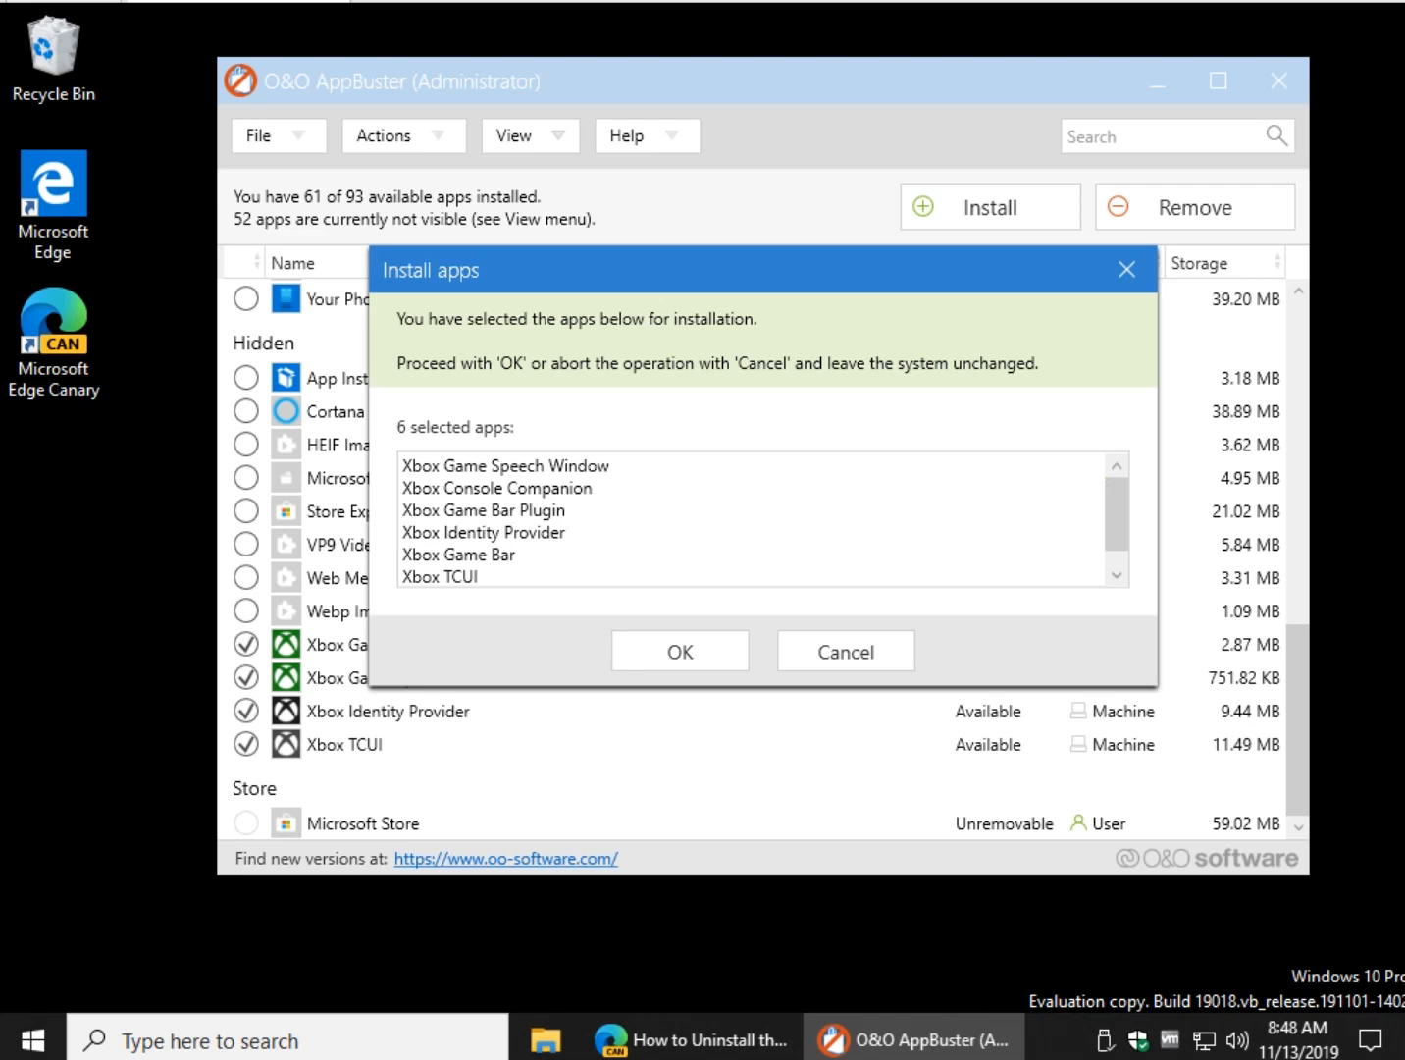
{"action": "left_click", "coordinate": [679, 652]}
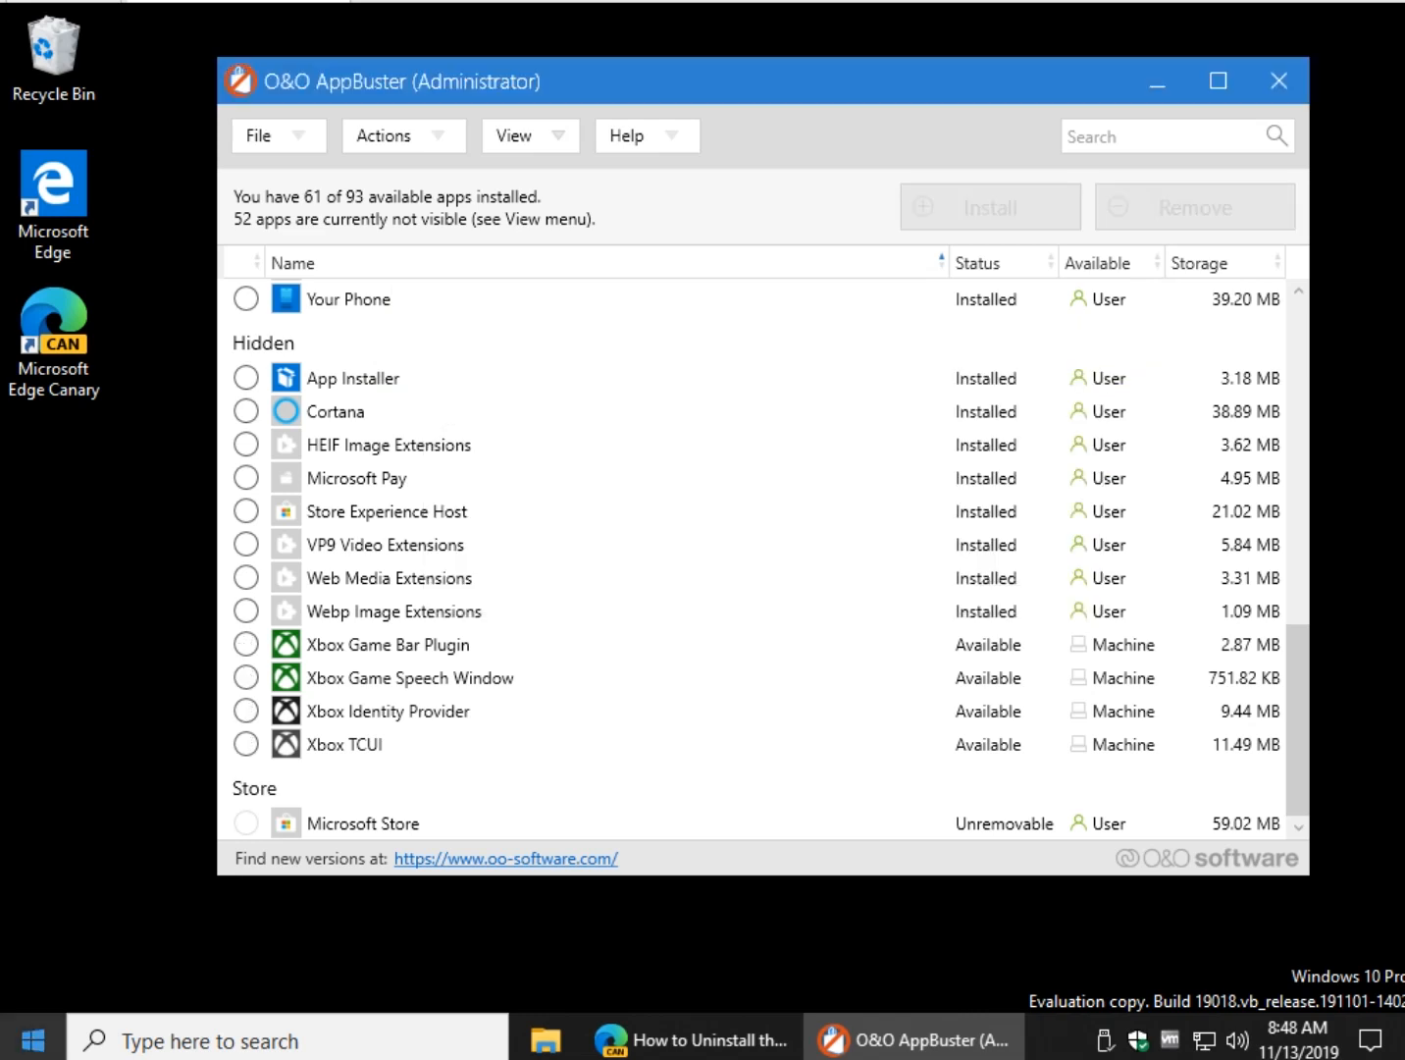
{"action": "left_click", "coordinate": [31, 1040]}
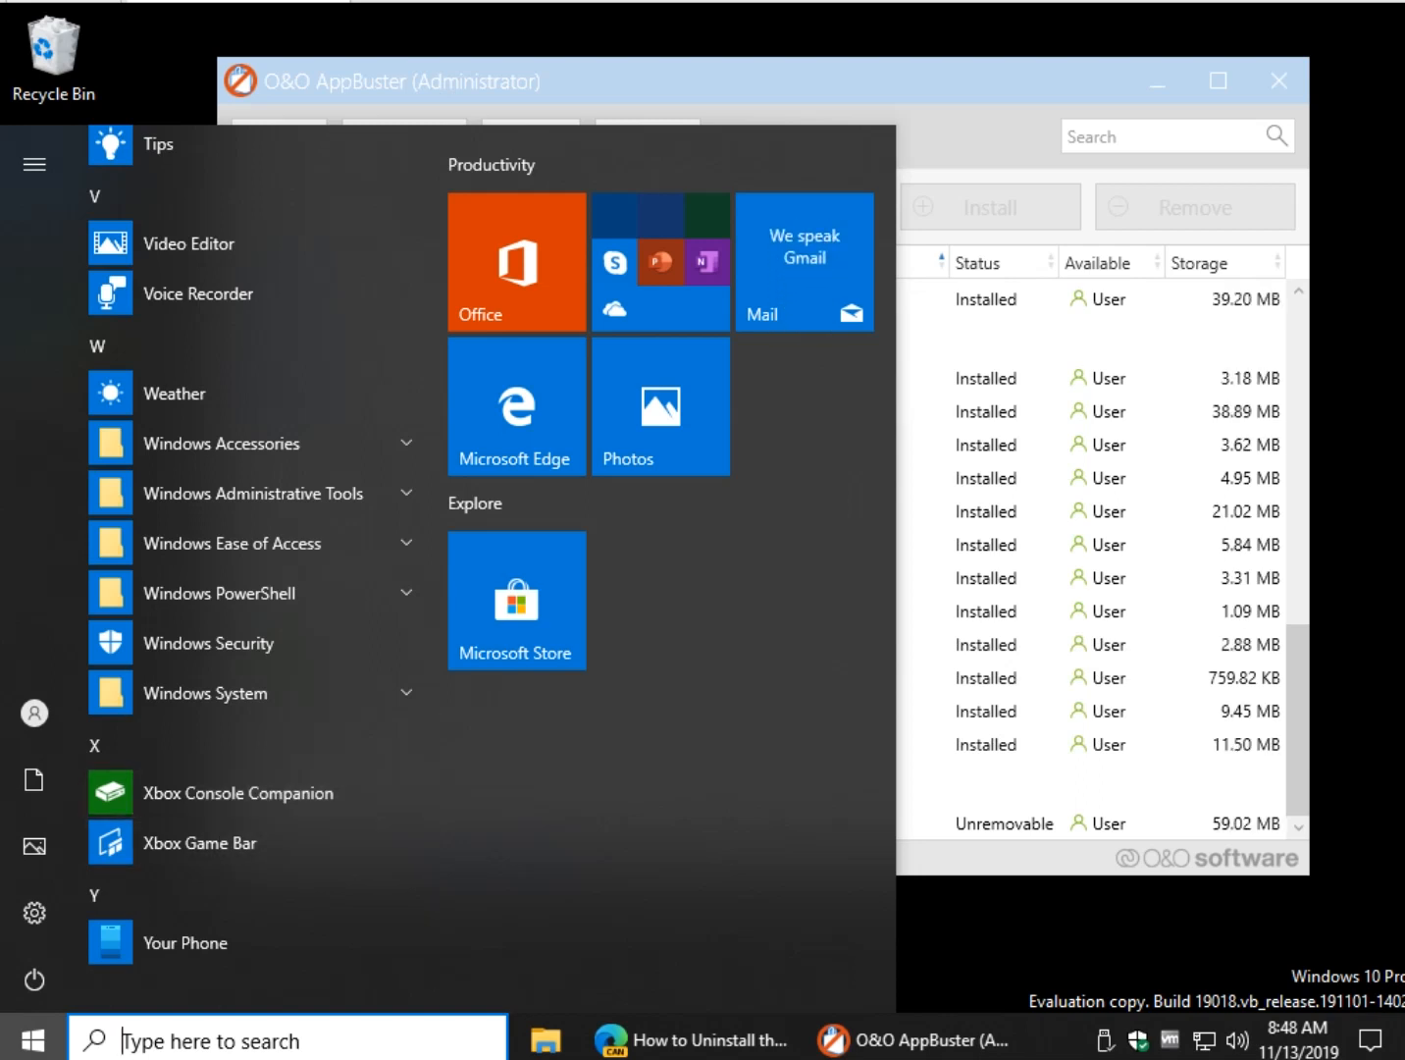
Close the Start menu after confirming Xbox Console Companion and Game Bar are listed.
{"action": "left_click", "coordinate": [910, 1040]}
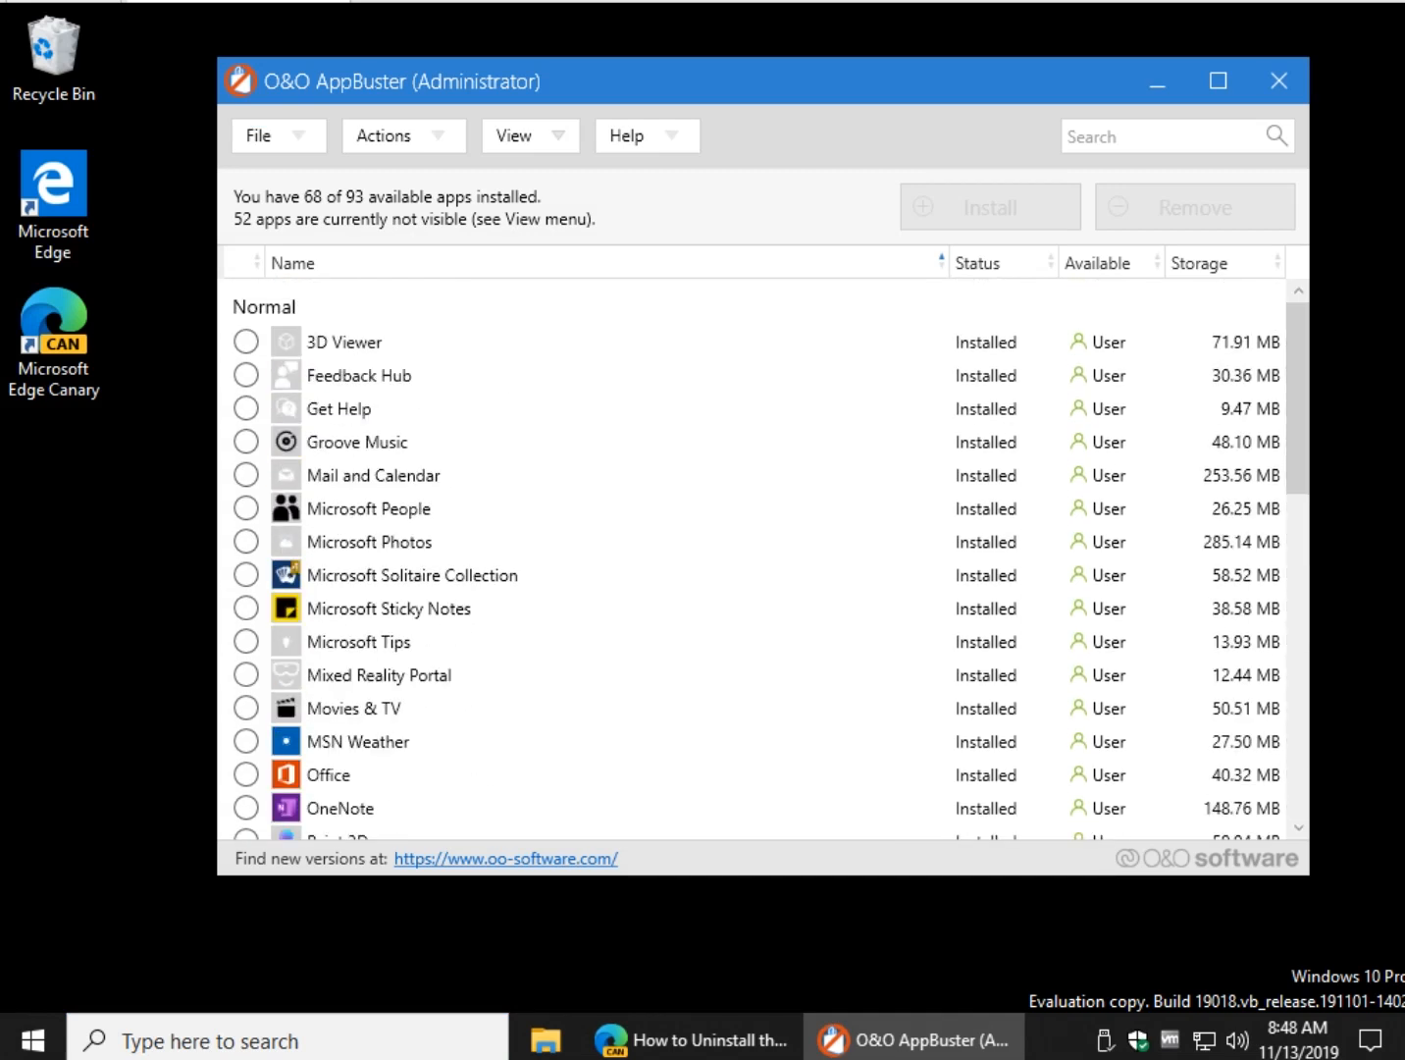
Mark Feedback Hub, Get Help, Groove Music and Microsoft Solitaire Collection for removal.
{"action": "left_click", "coordinate": [245, 375]}
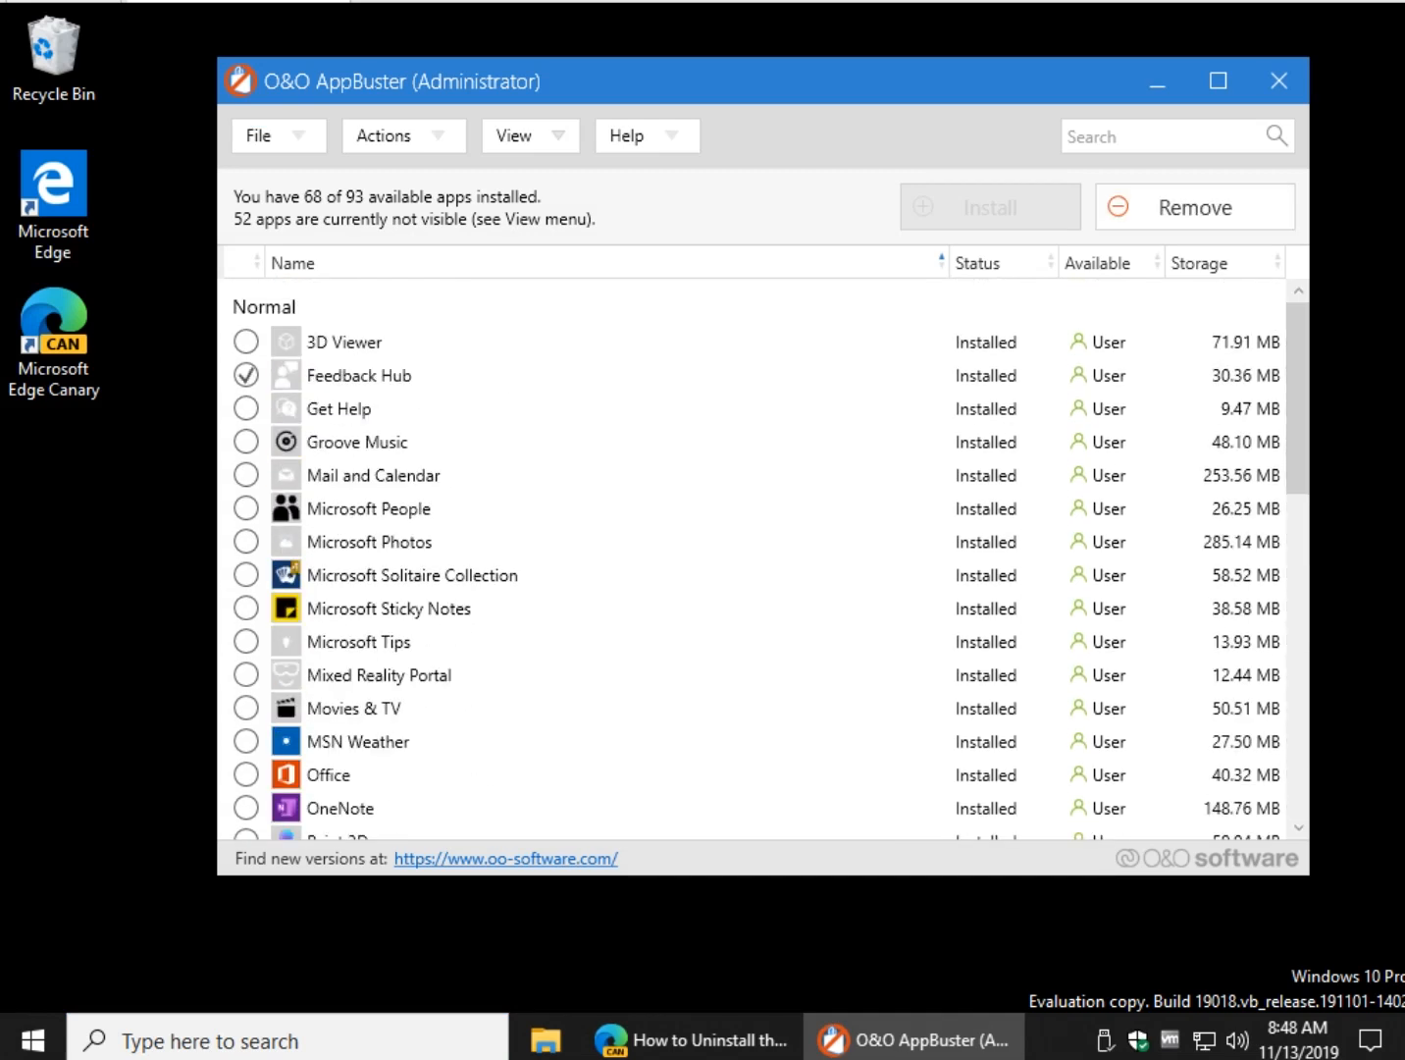
{"action": "left_click", "coordinate": [243, 408]}
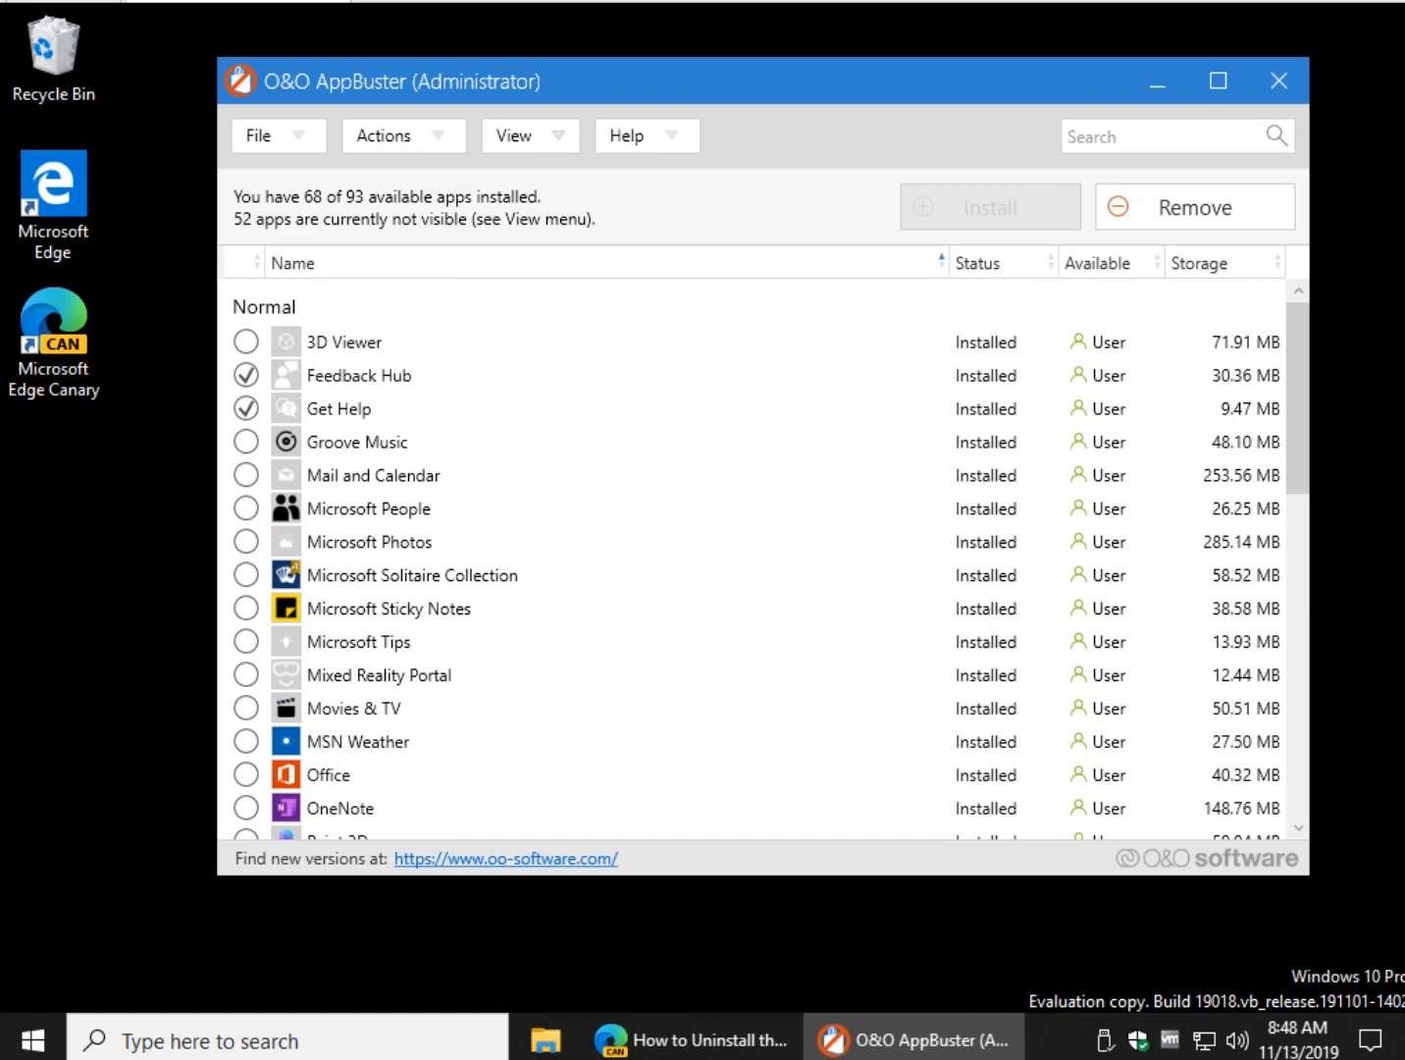
{"action": "left_click", "coordinate": [245, 442]}
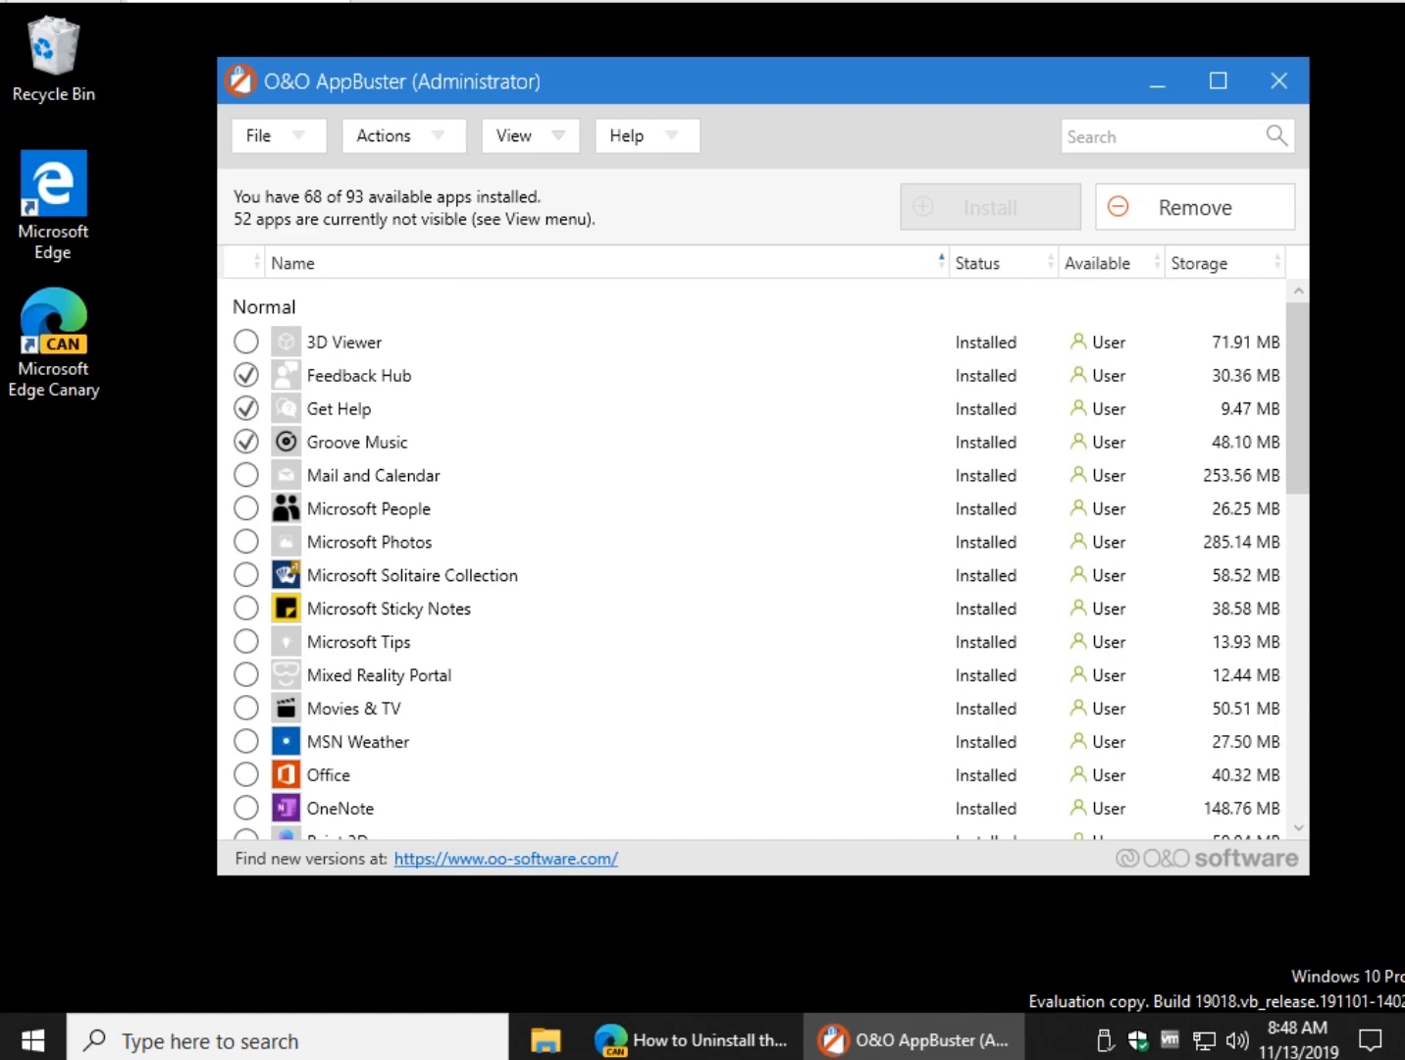
{"action": "scroll", "scroll_direction": "down", "scroll_amount": 3}
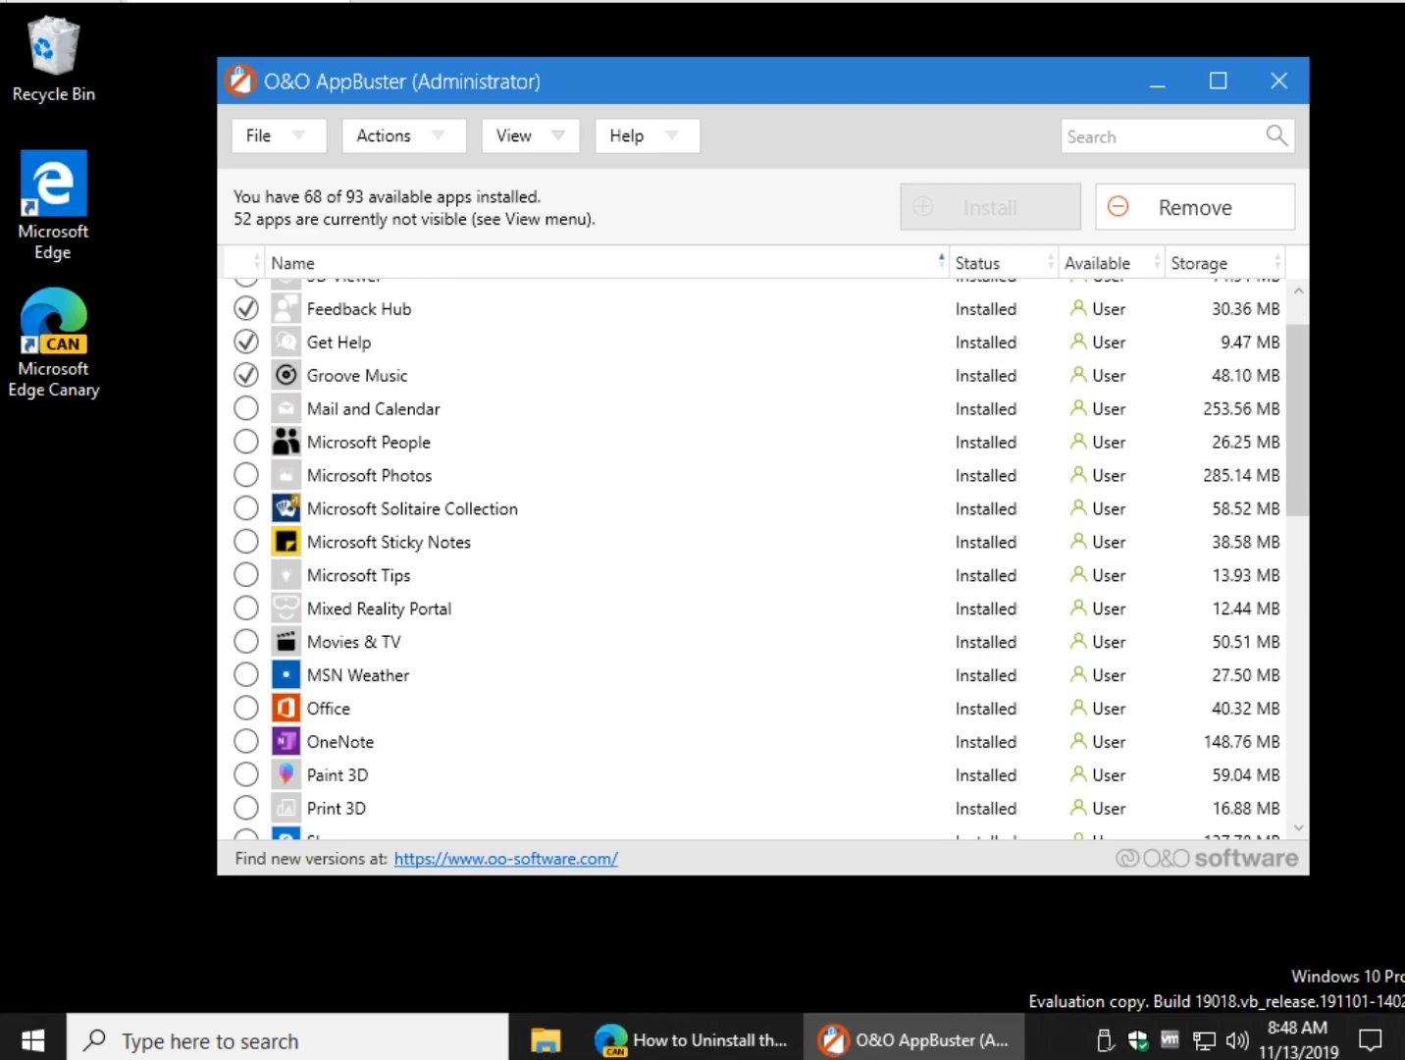
{"action": "left_click", "coordinate": [245, 508]}
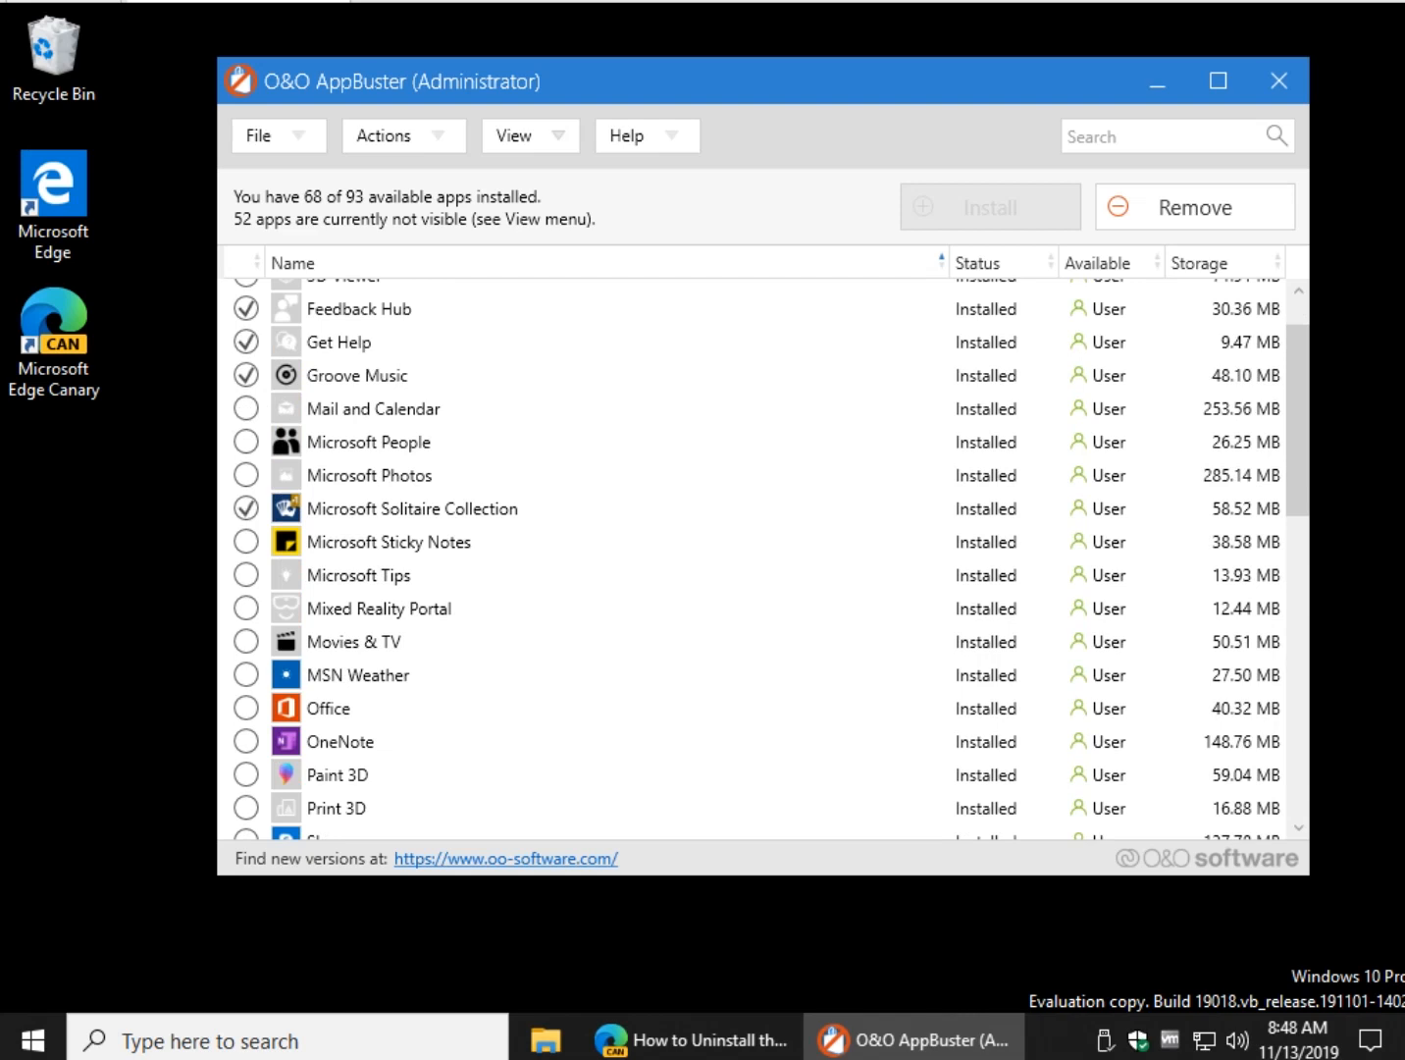
Remove the four selected apps, leaving AppBuster reporting 64 of 93 installed.
{"action": "left_click", "coordinate": [1193, 206]}
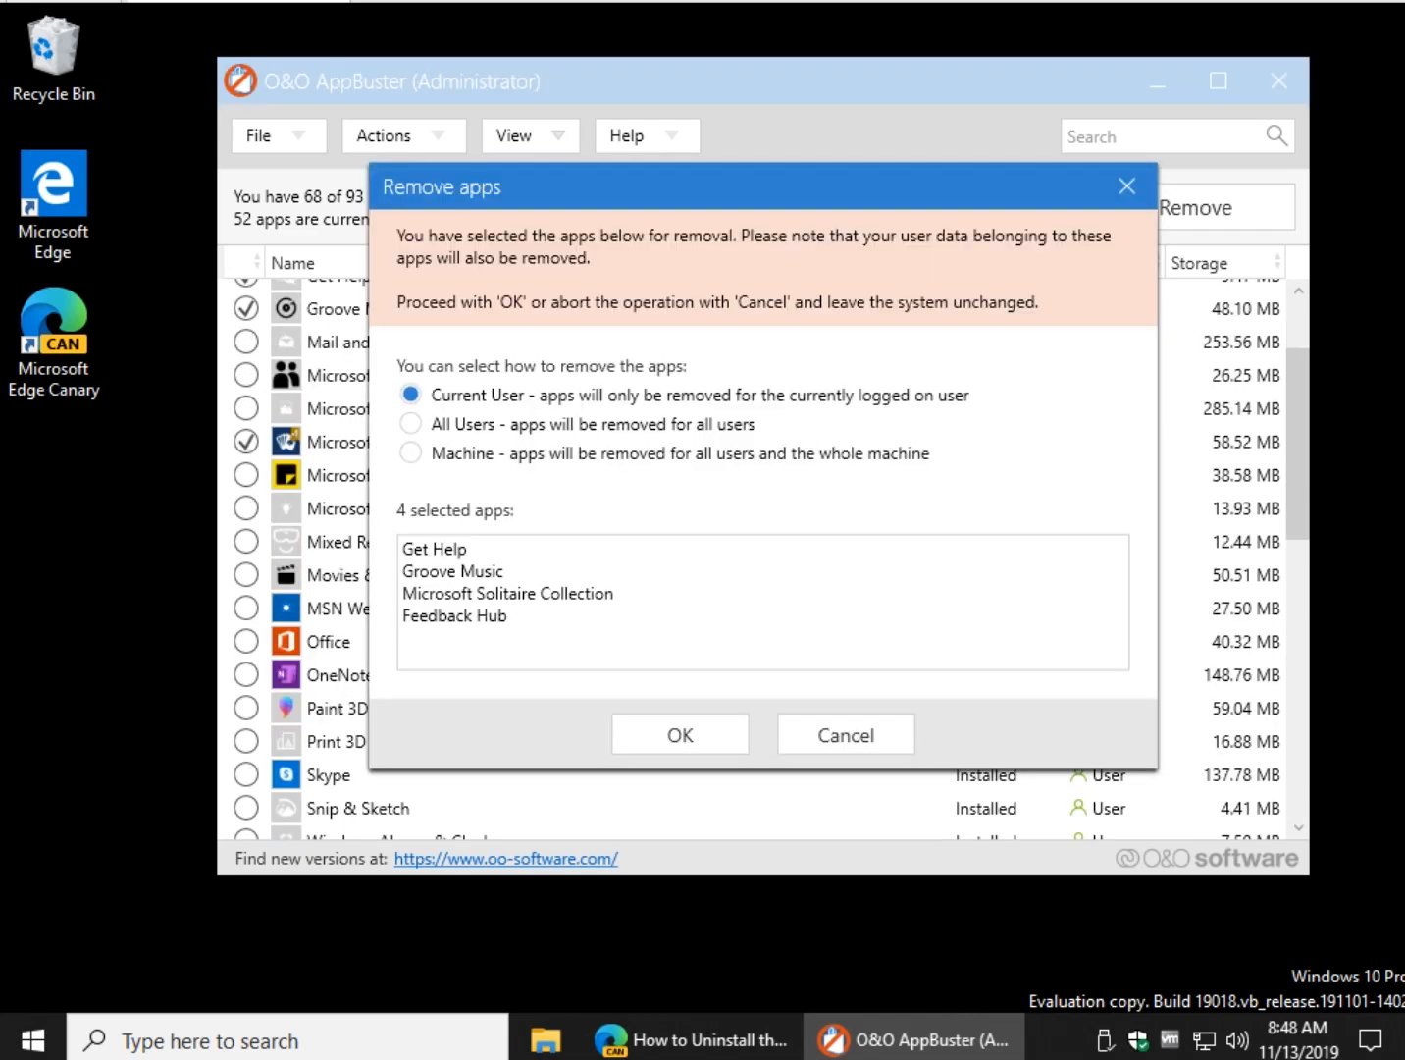
{"action": "left_click", "coordinate": [679, 734]}
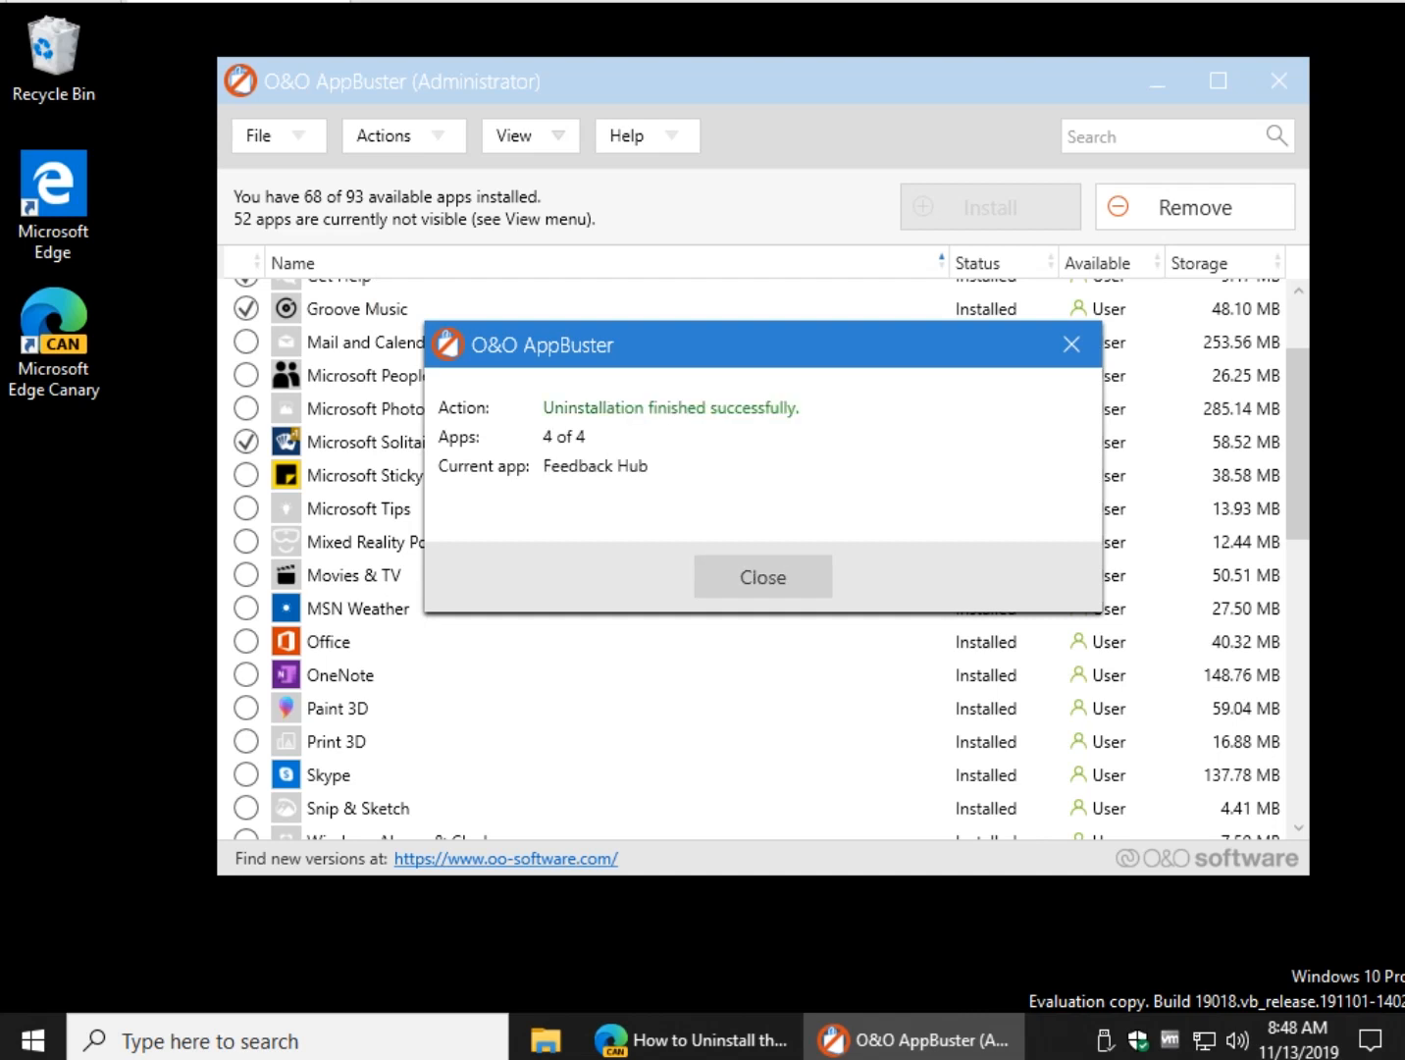
{"action": "left_click", "coordinate": [762, 577]}
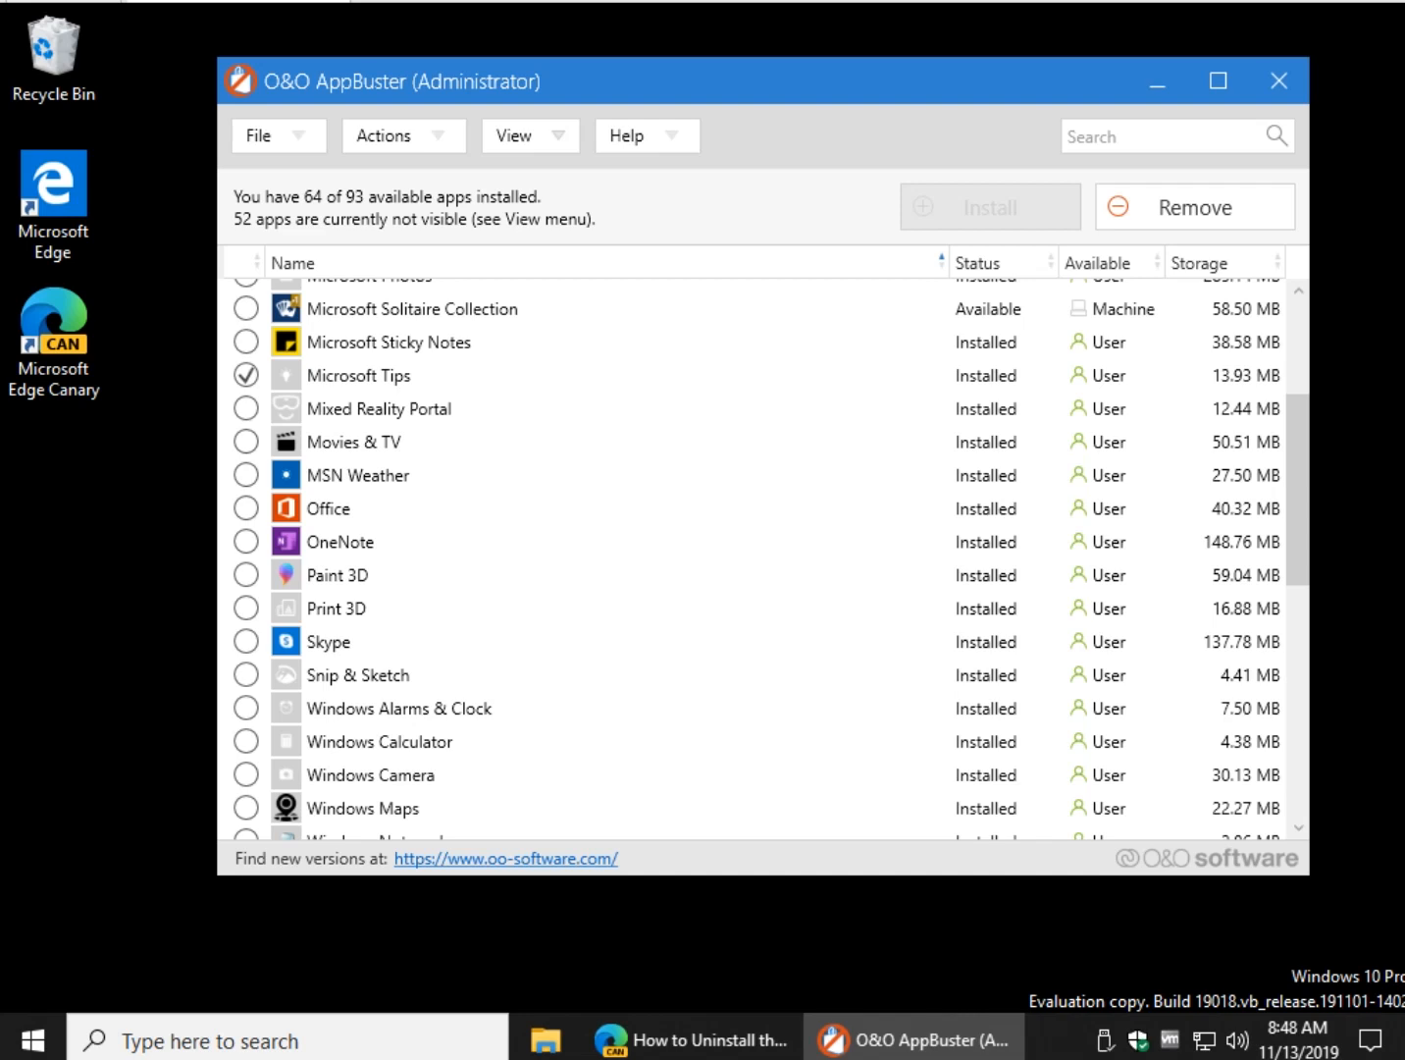
Check the removed apps now show as Available, then switch back to the MajorGeeks guide in Edge.
{"action": "scroll", "scroll_direction": "down", "scroll_amount": 3}
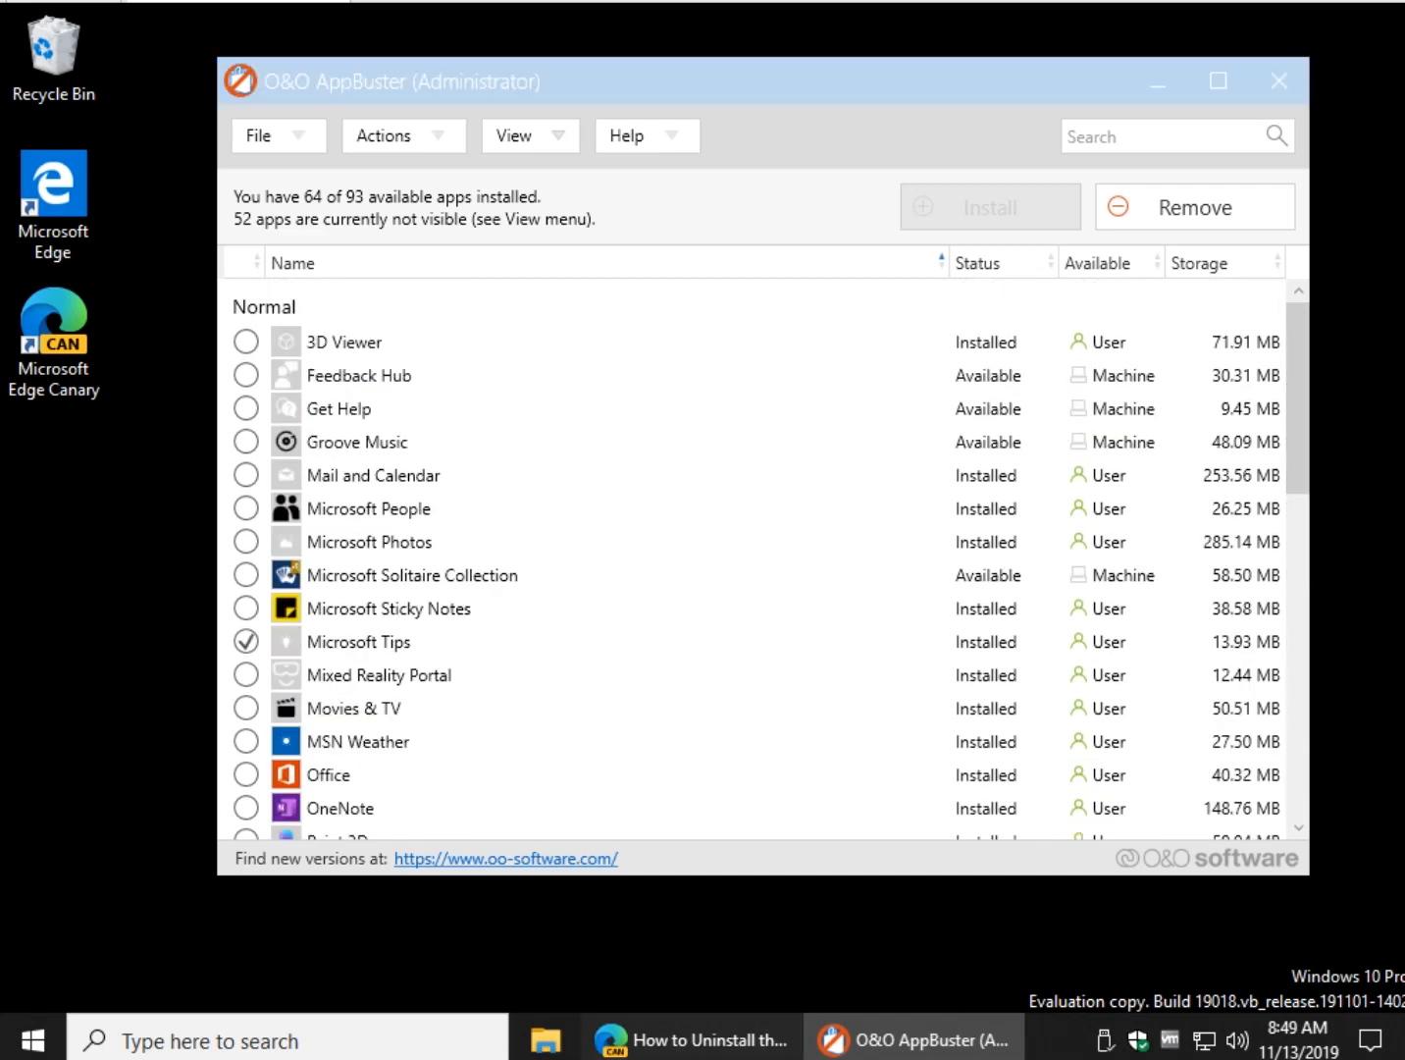
{"action": "left_click", "coordinate": [691, 1040]}
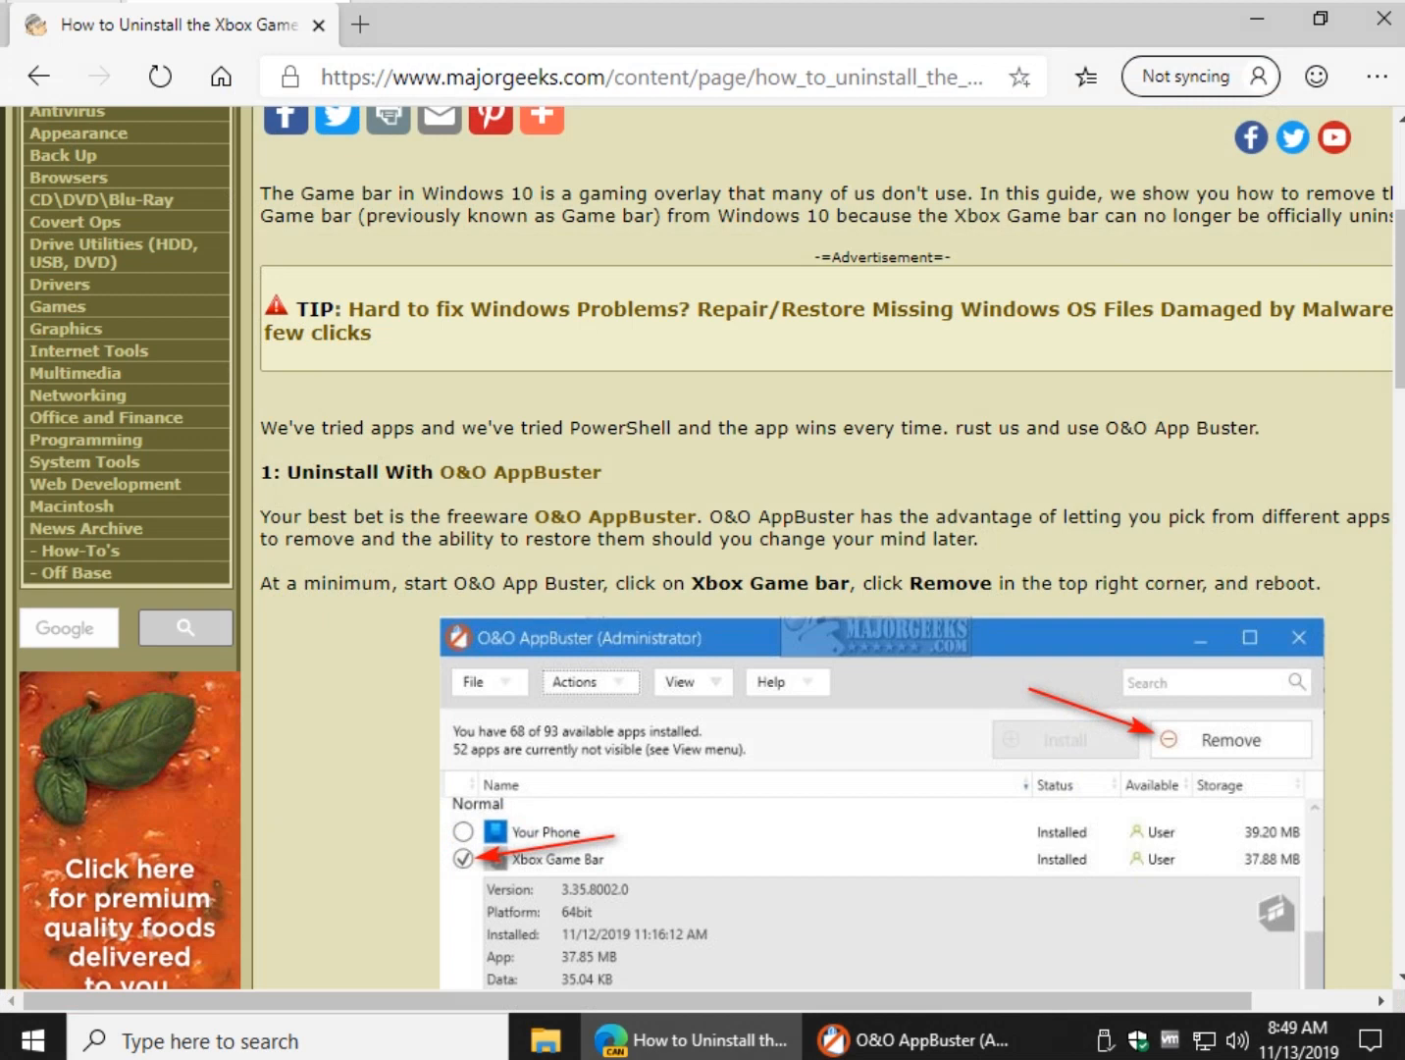
{"action": "scroll", "scroll_direction": "down", "scroll_amount": 3}
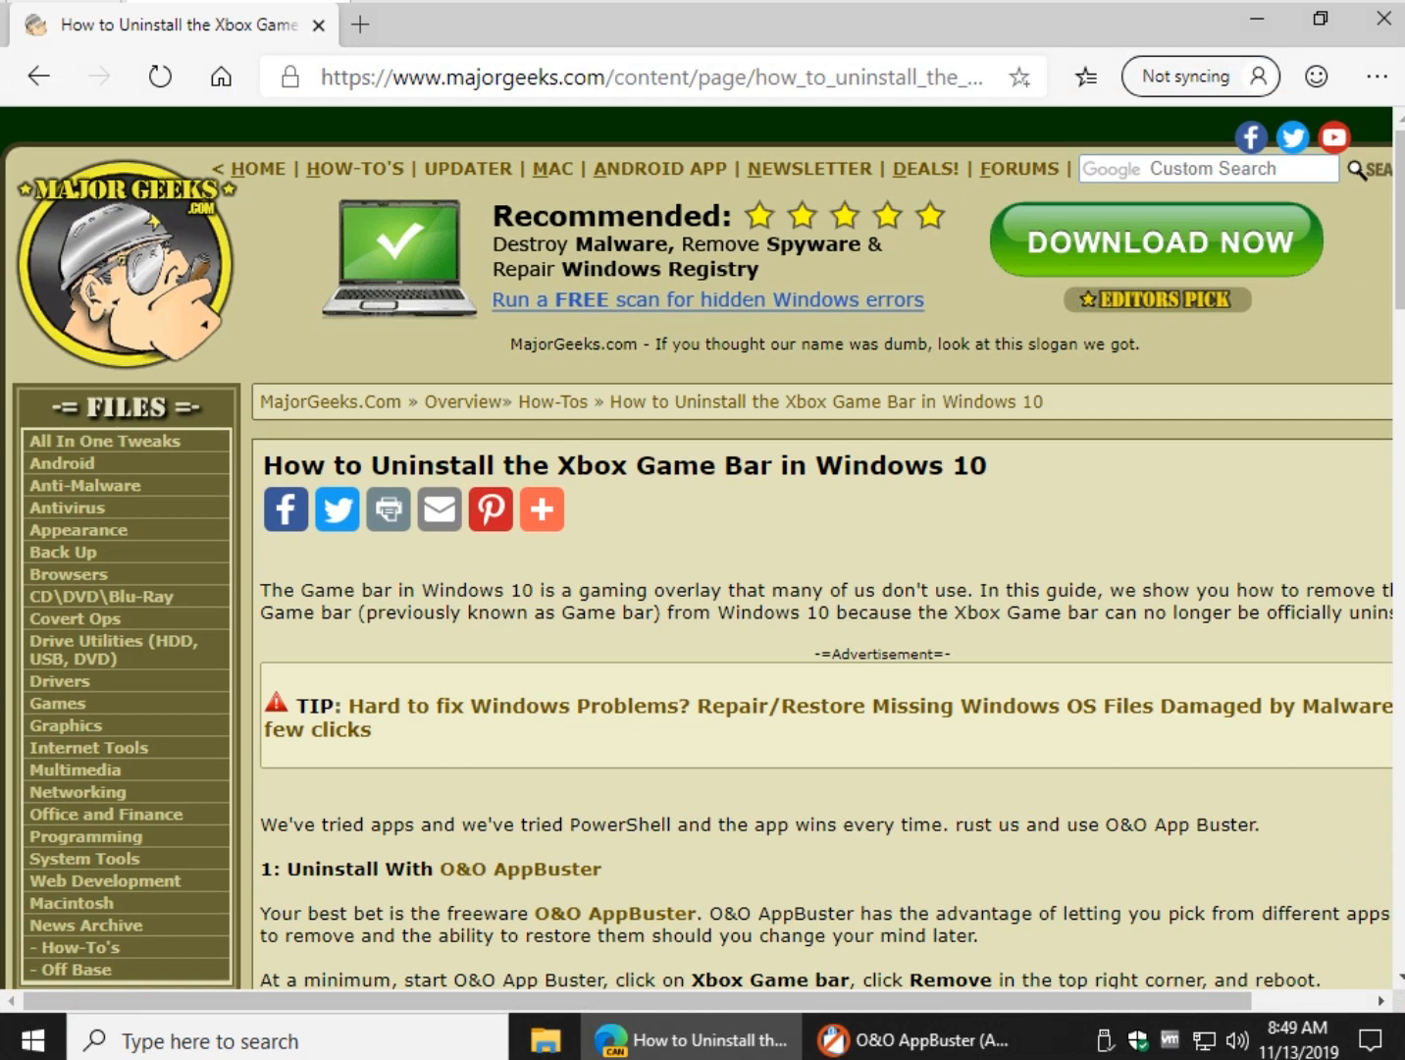
{"action": "left_click_drag", "start_coordinate": [549, 465], "coordinate": [699, 465]}
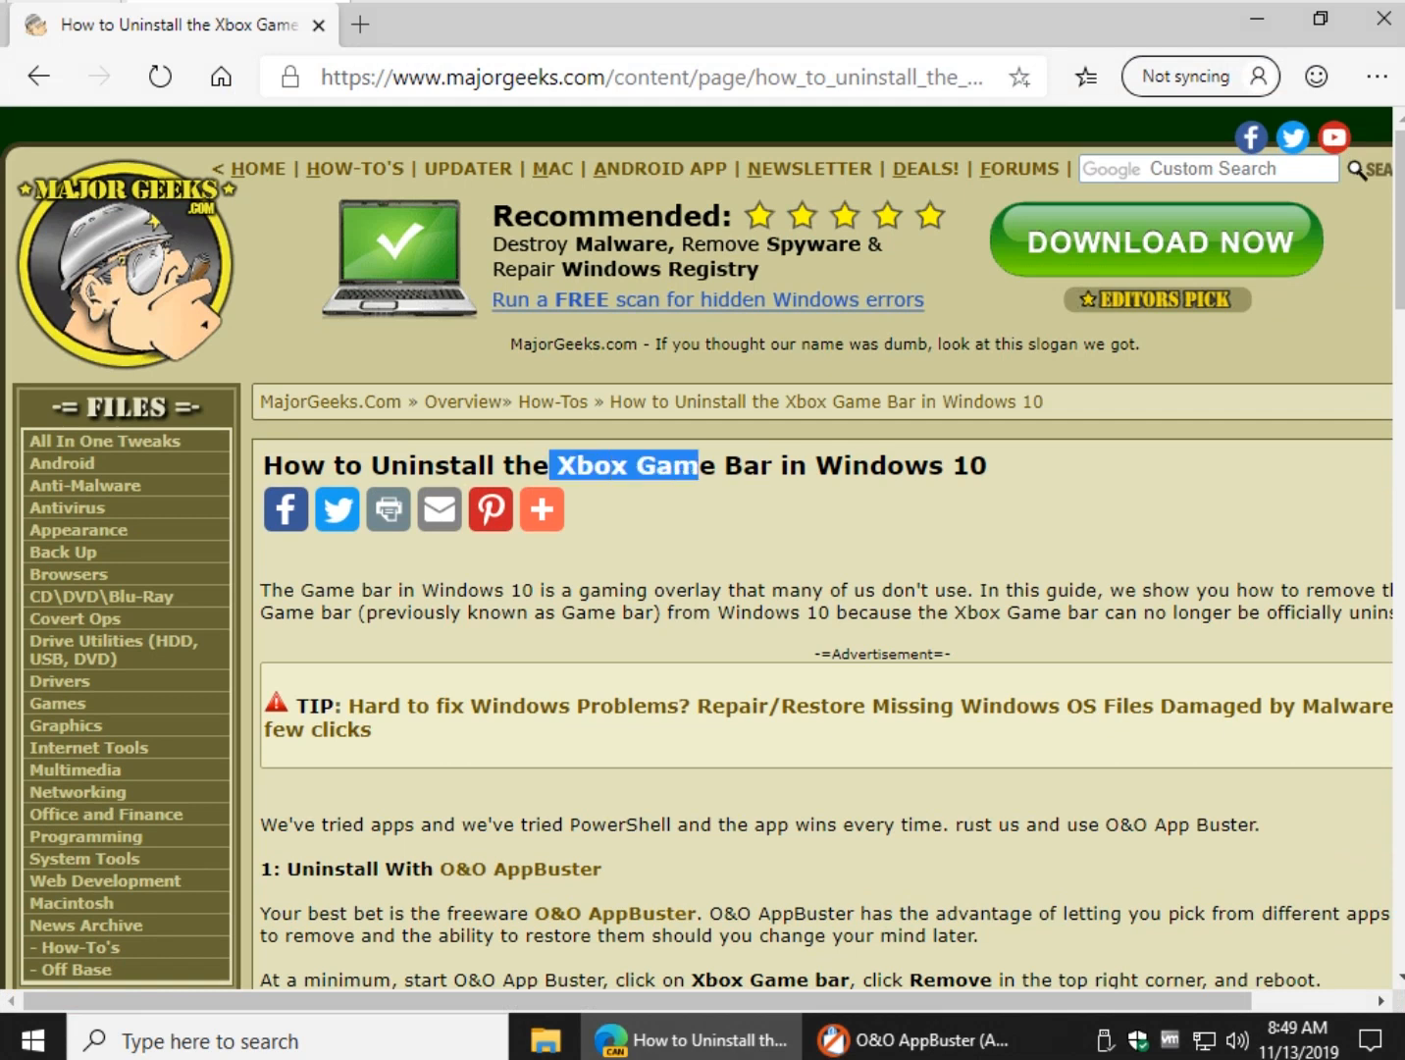